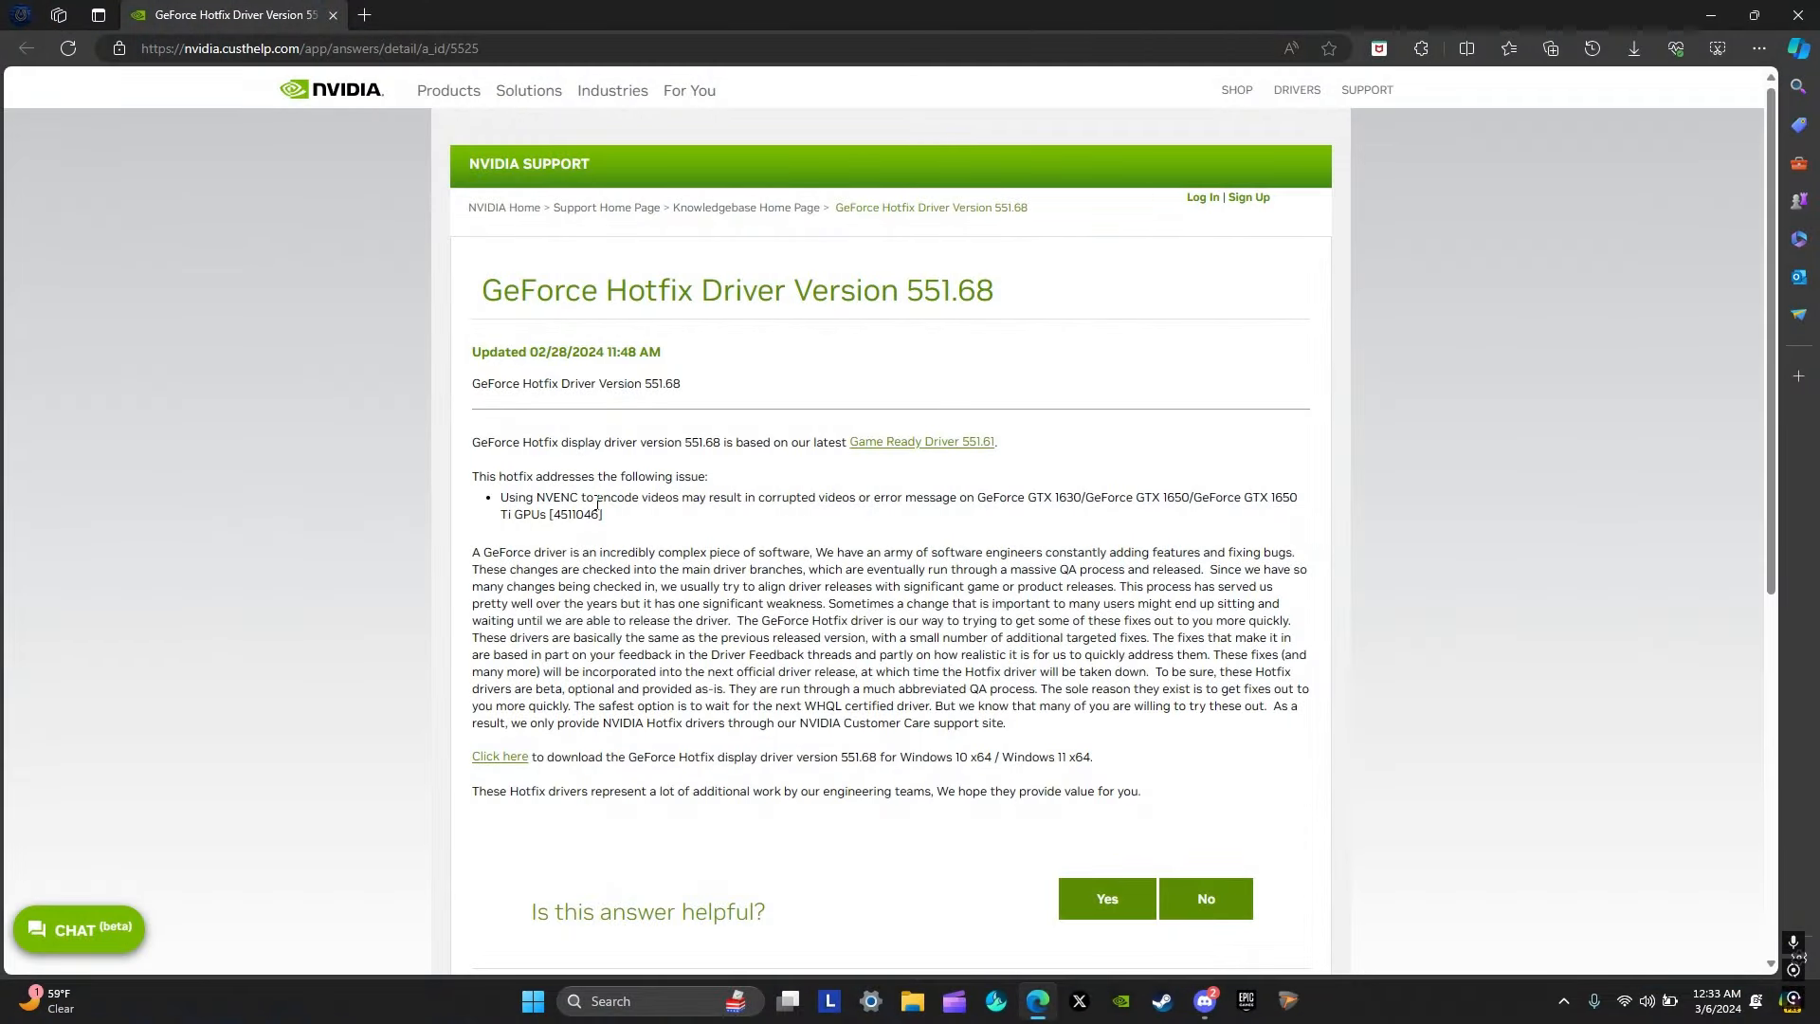
{"action": "mouse_move", "coordinate": [619, 518]}
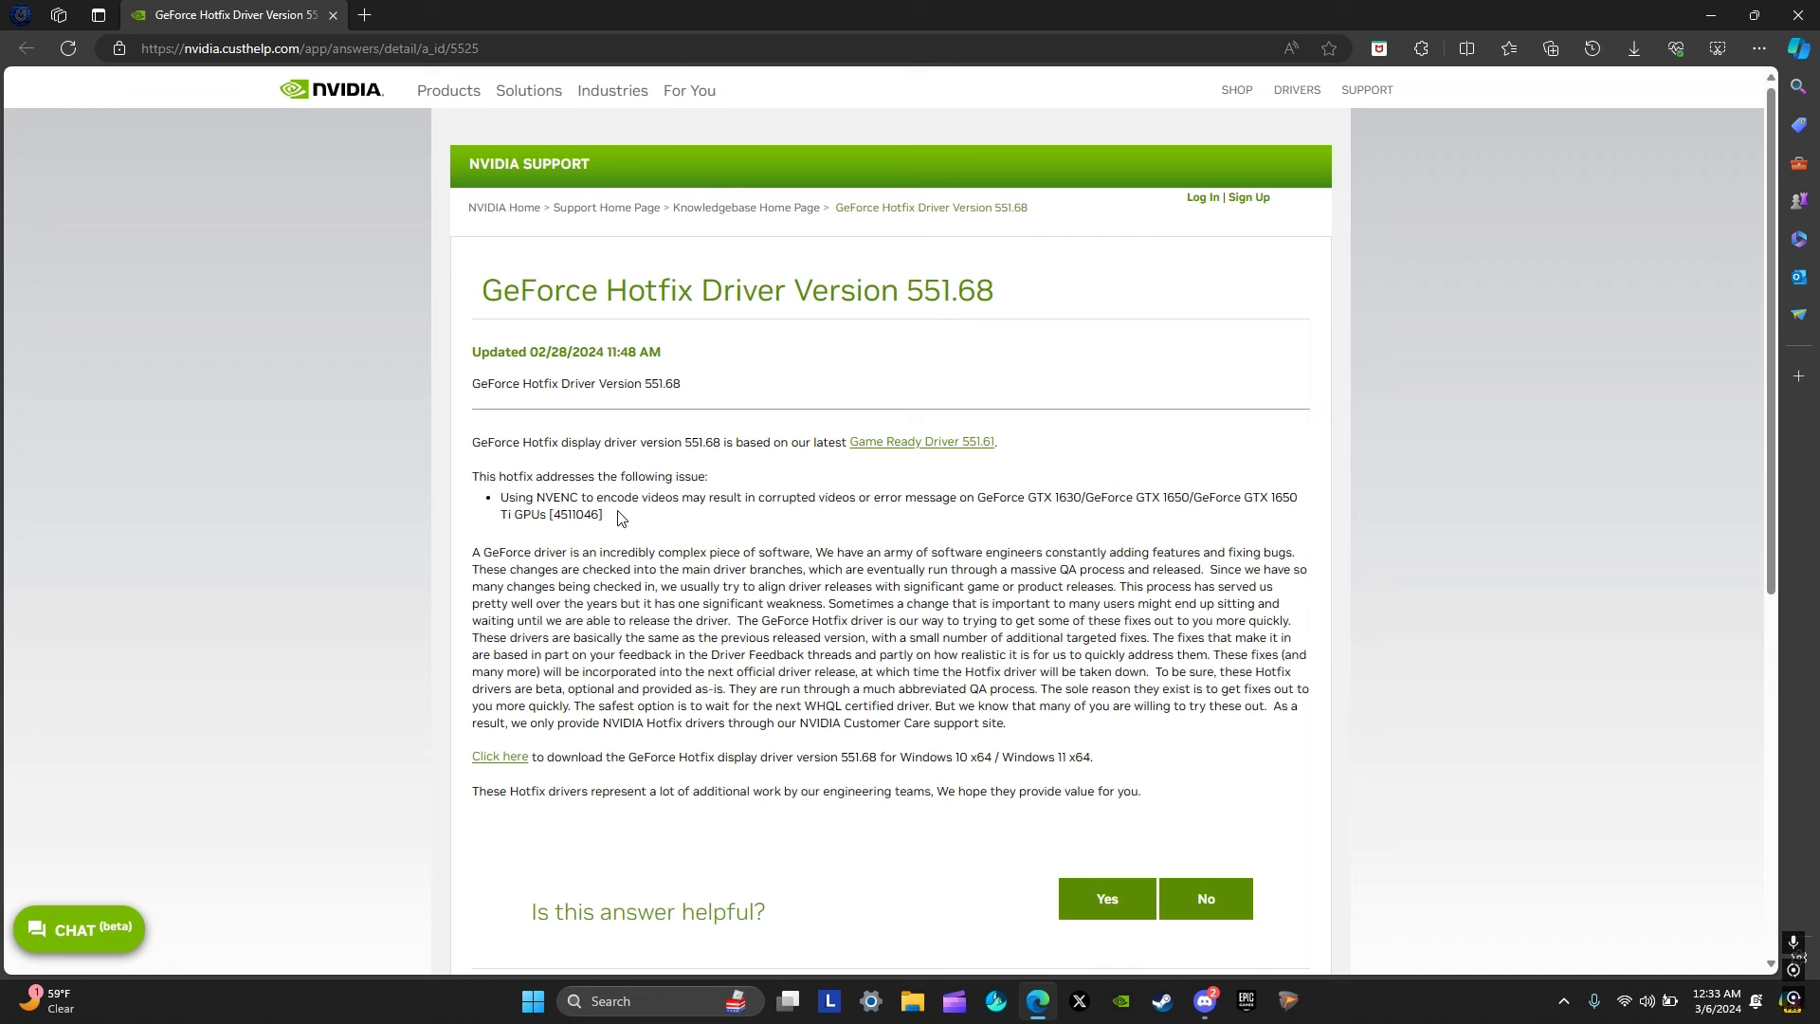
{"action": "mouse_move", "coordinate": [813, 518]}
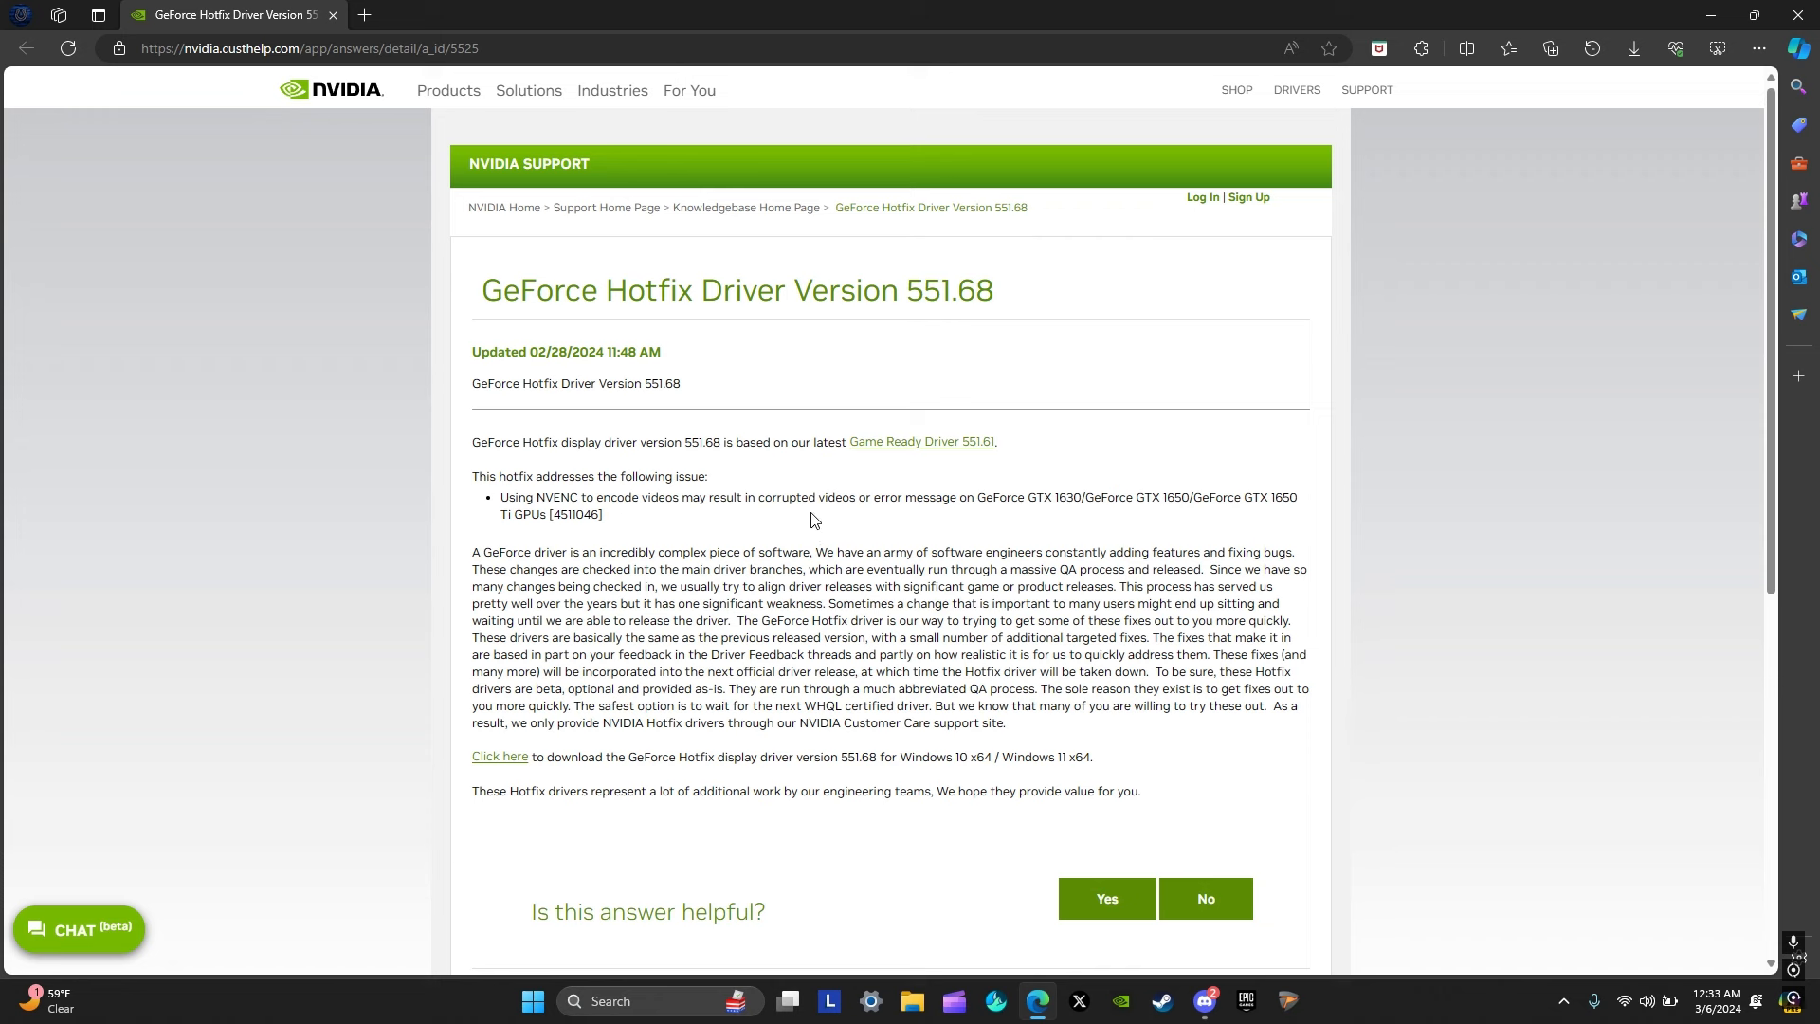
{"action": "mouse_move", "coordinate": [813, 442]}
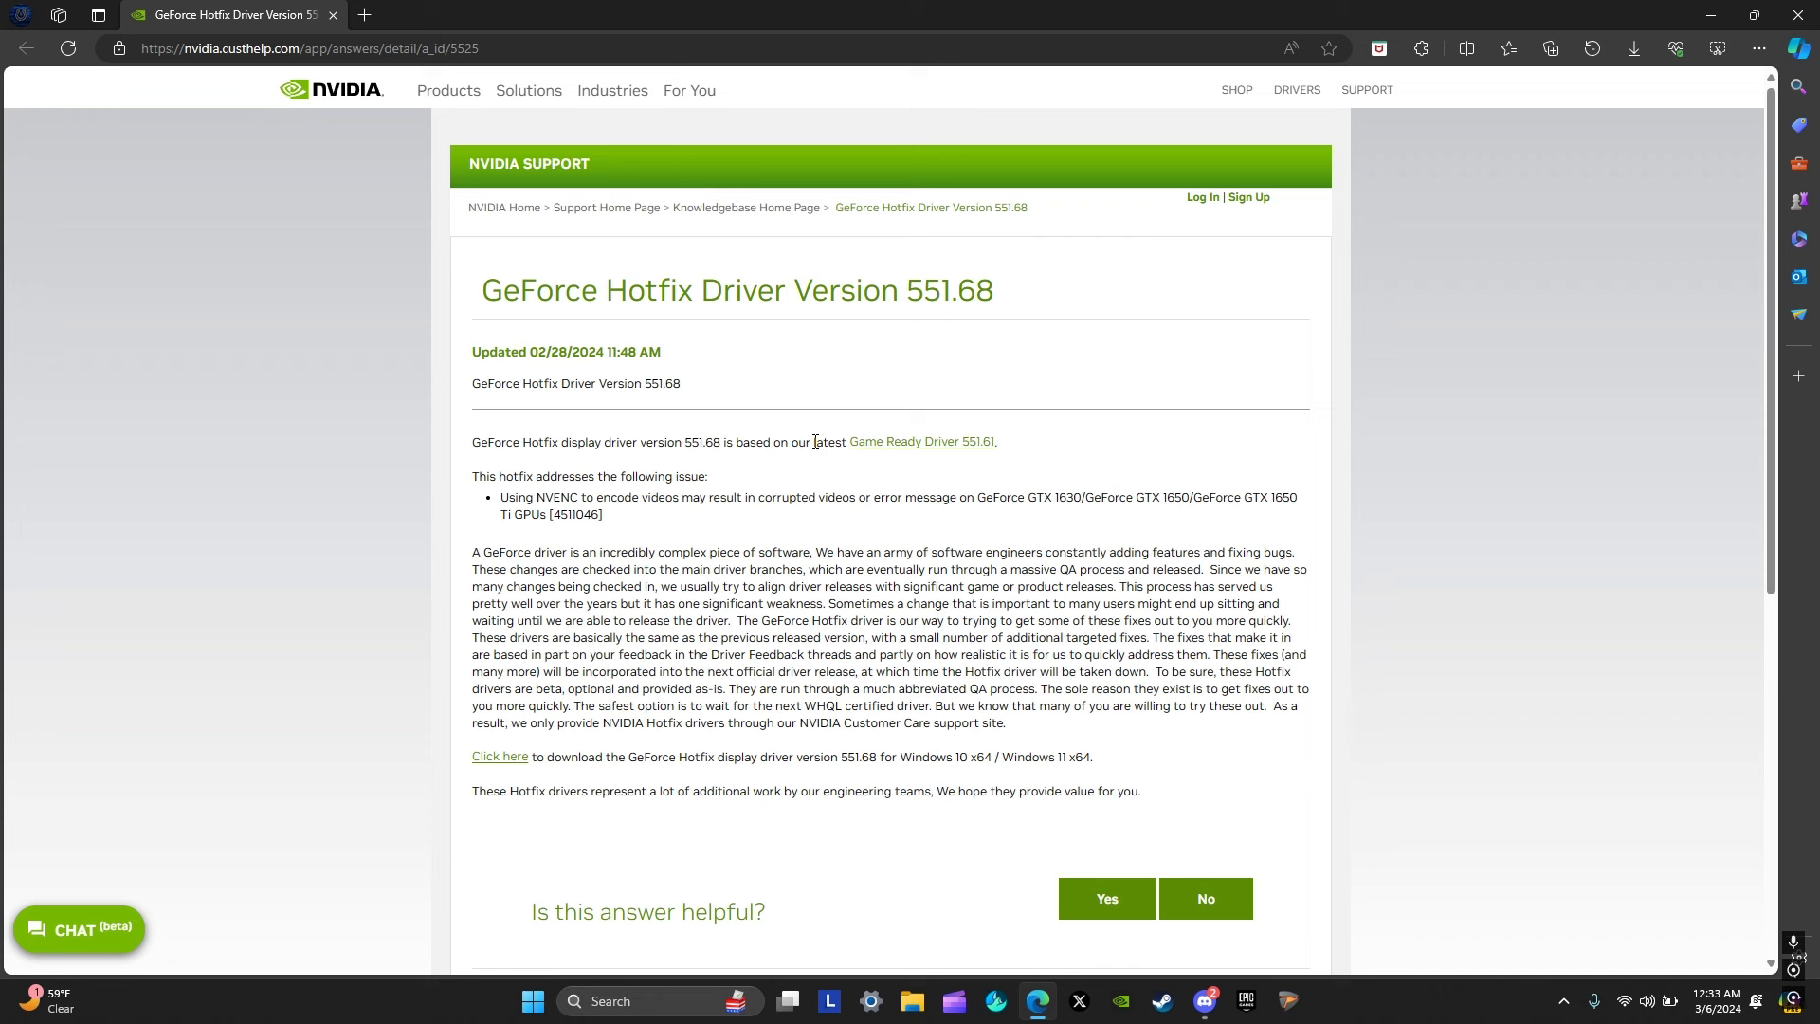
{"action": "mouse_move", "coordinate": [846, 463]}
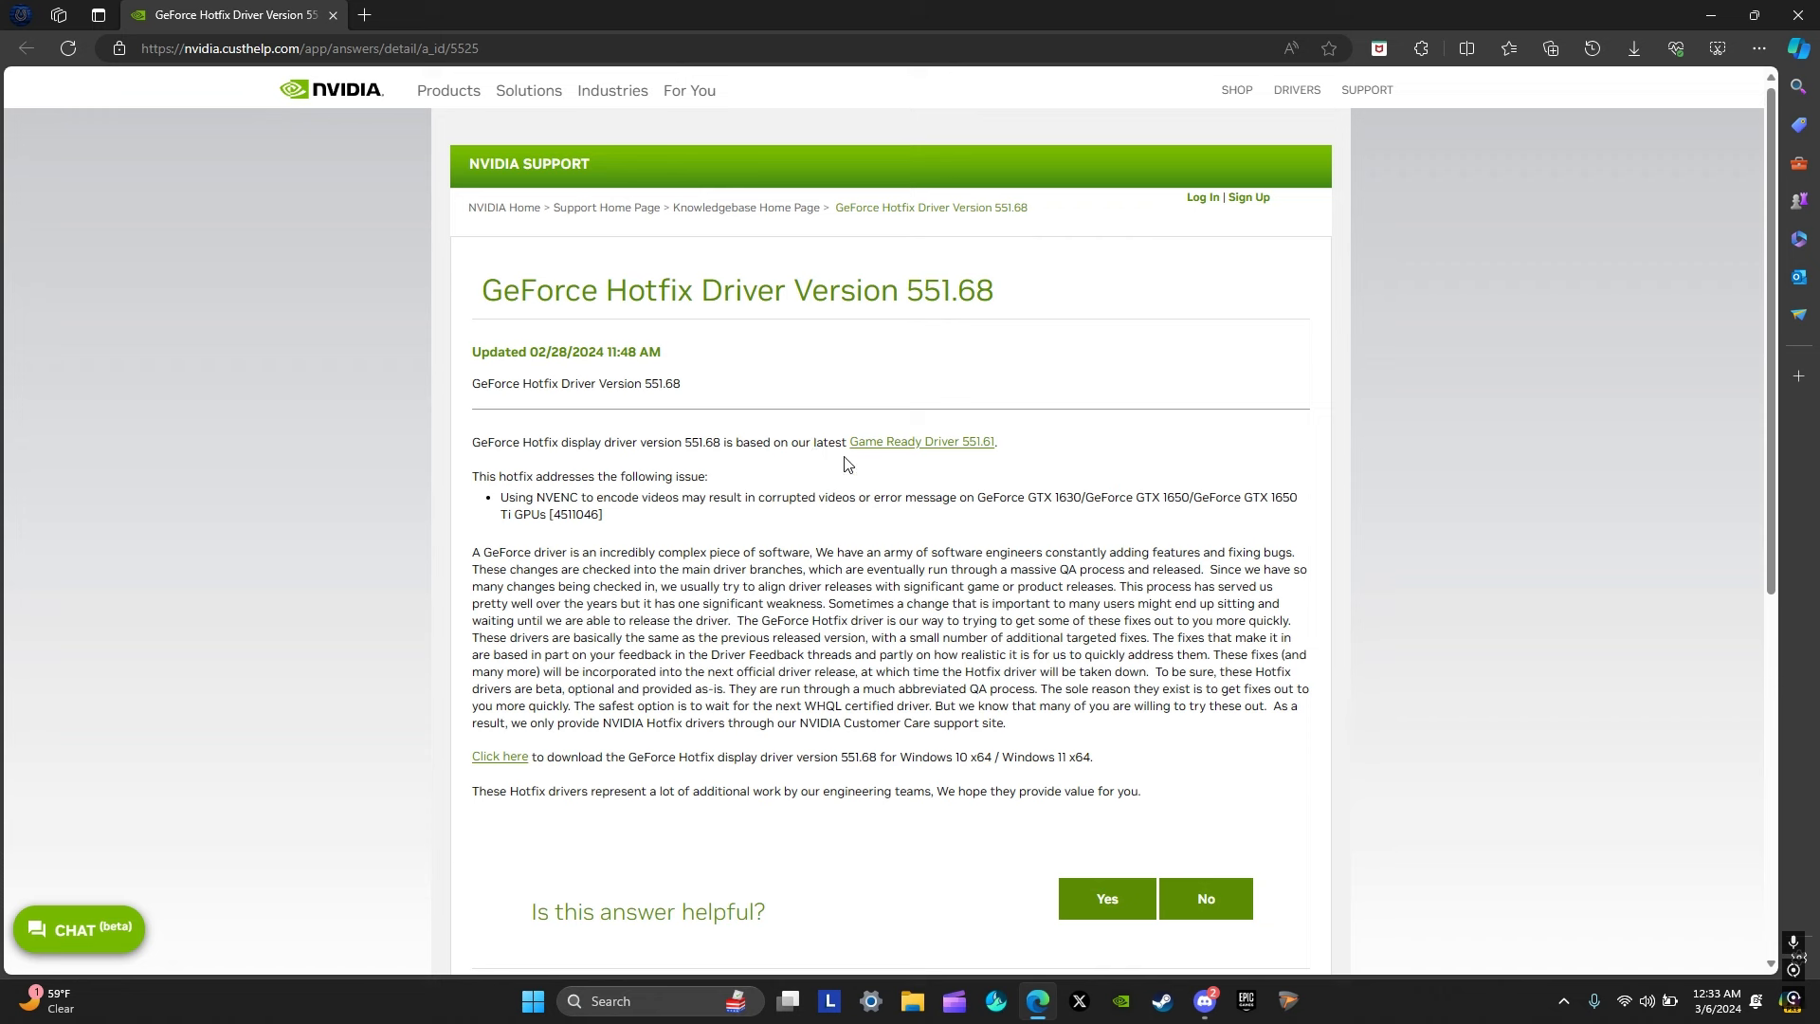
{"action": "mouse_move", "coordinate": [1005, 421]}
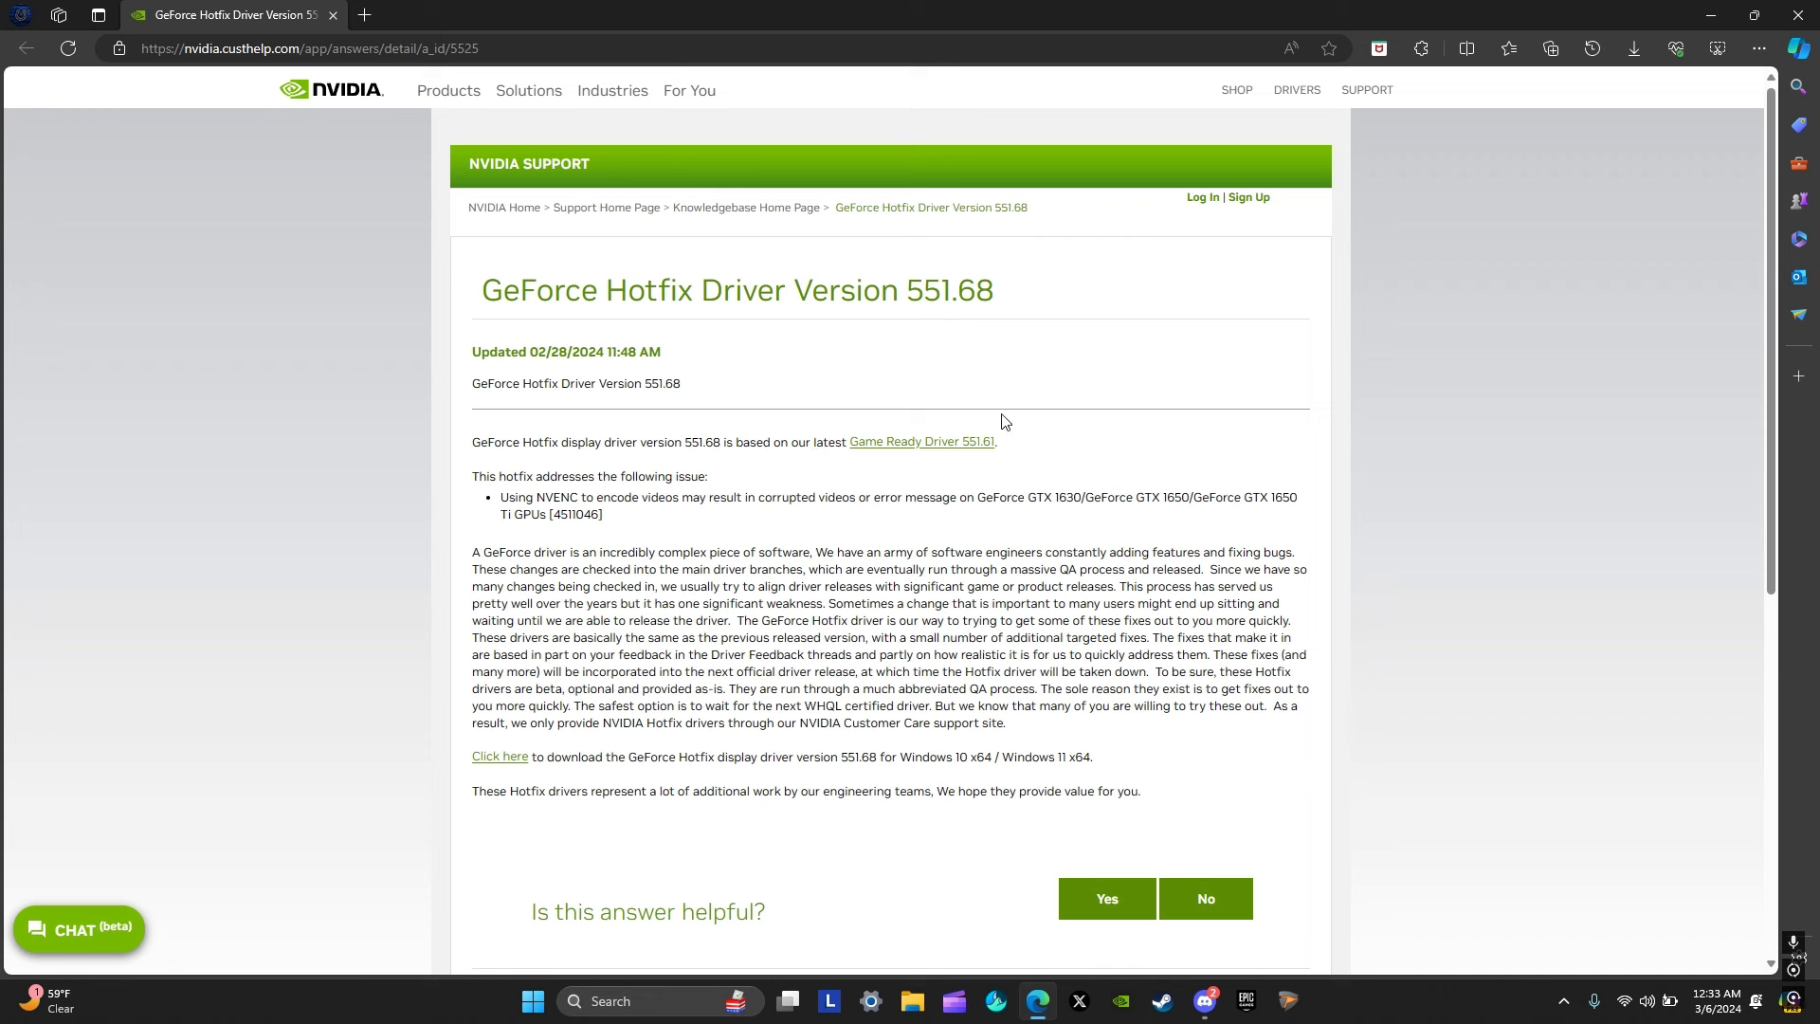
{"action": "mouse_move", "coordinate": [882, 417]}
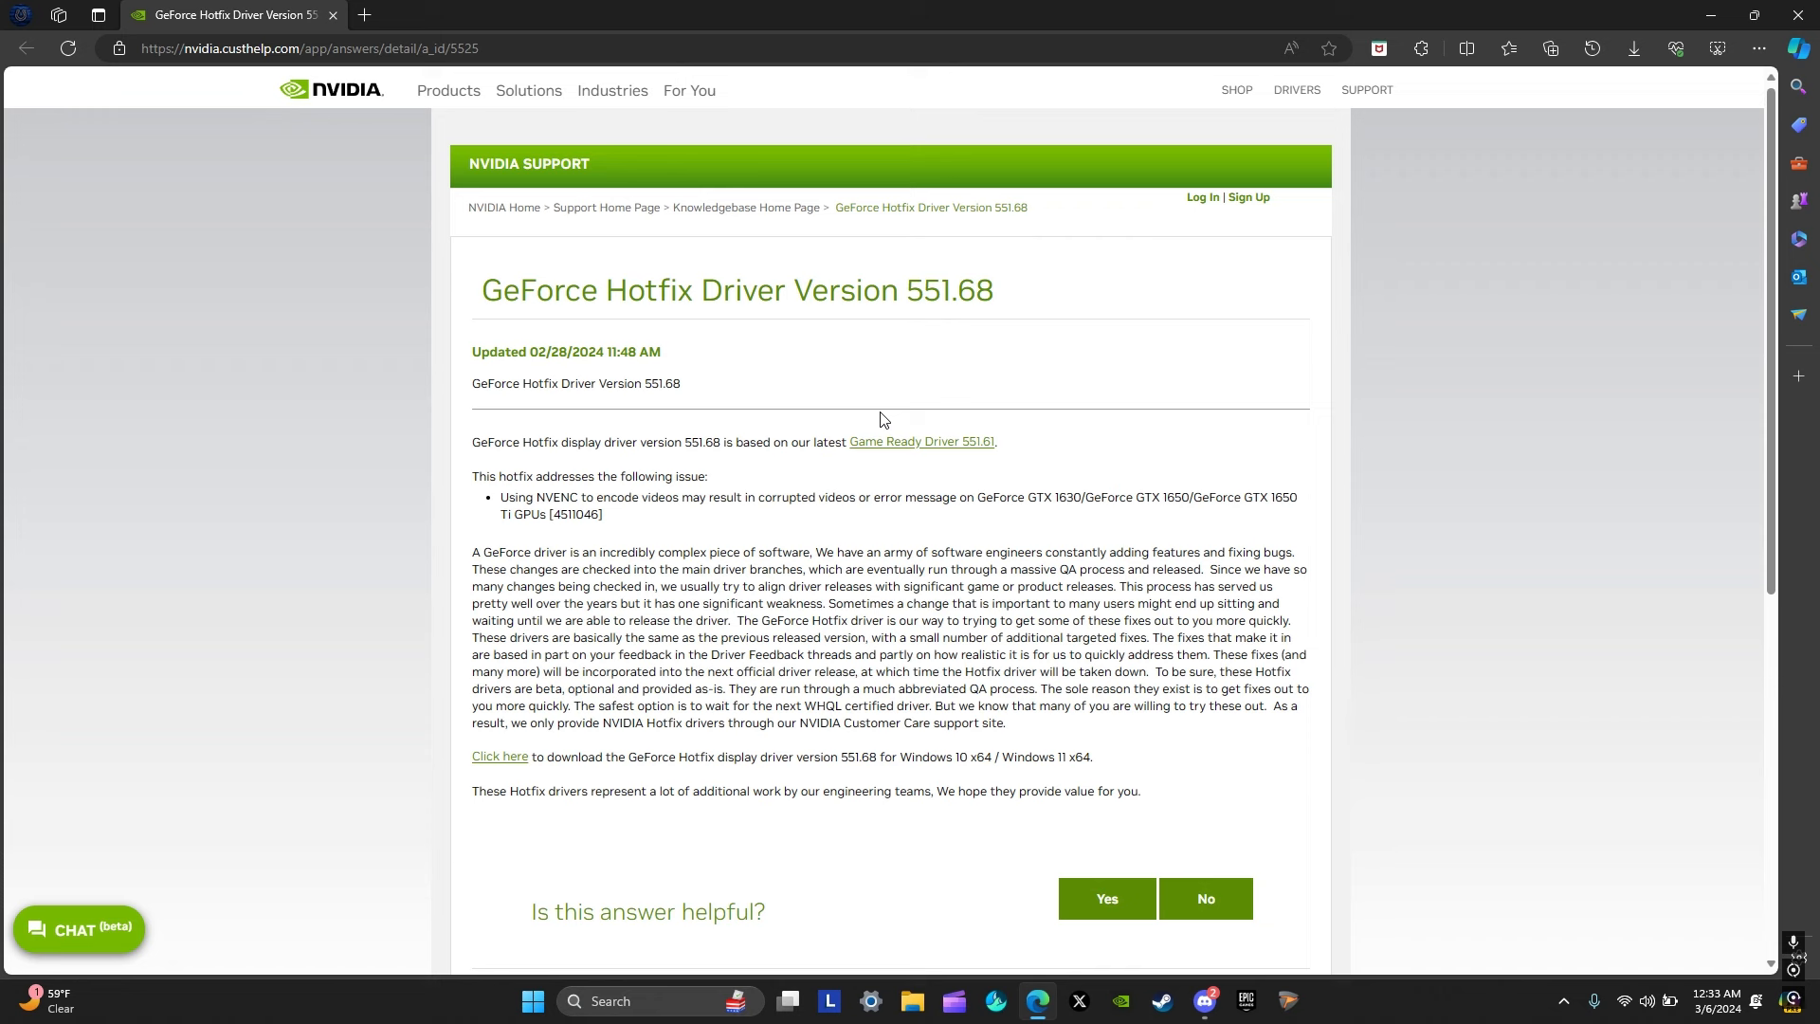
{"action": "mouse_move", "coordinate": [927, 466]}
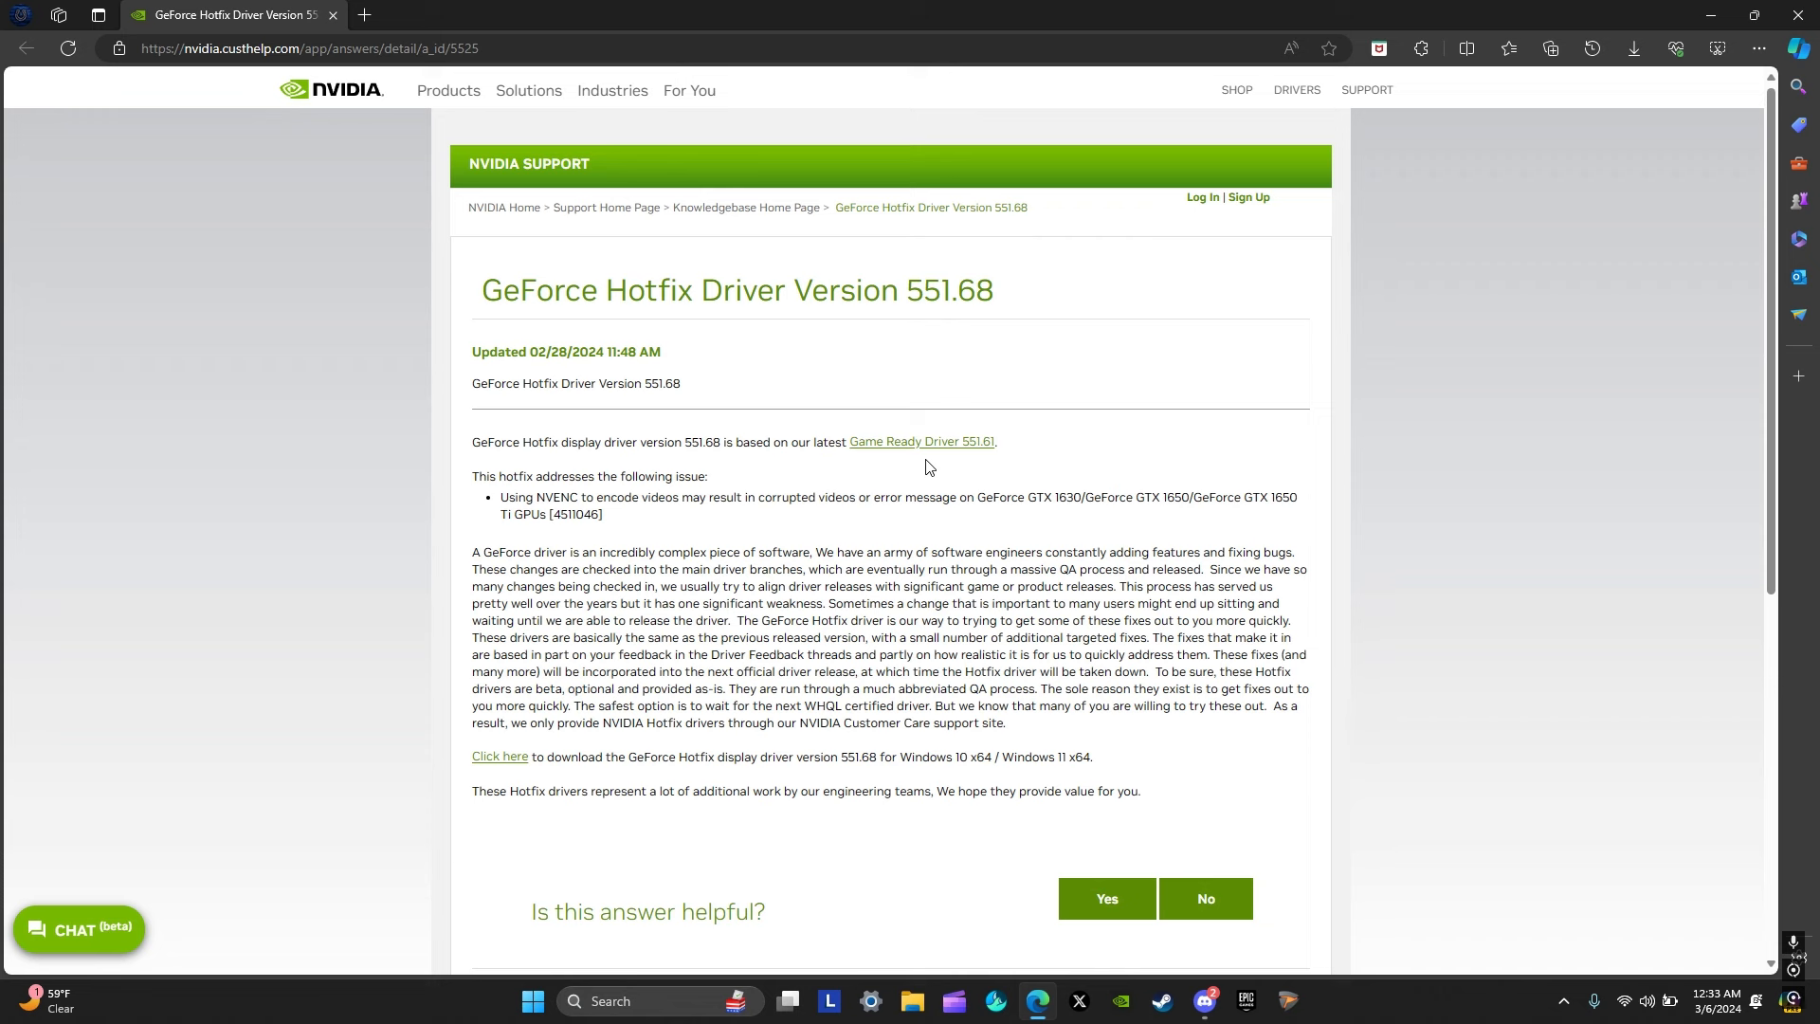
{"action": "mouse_move", "coordinate": [753, 420]}
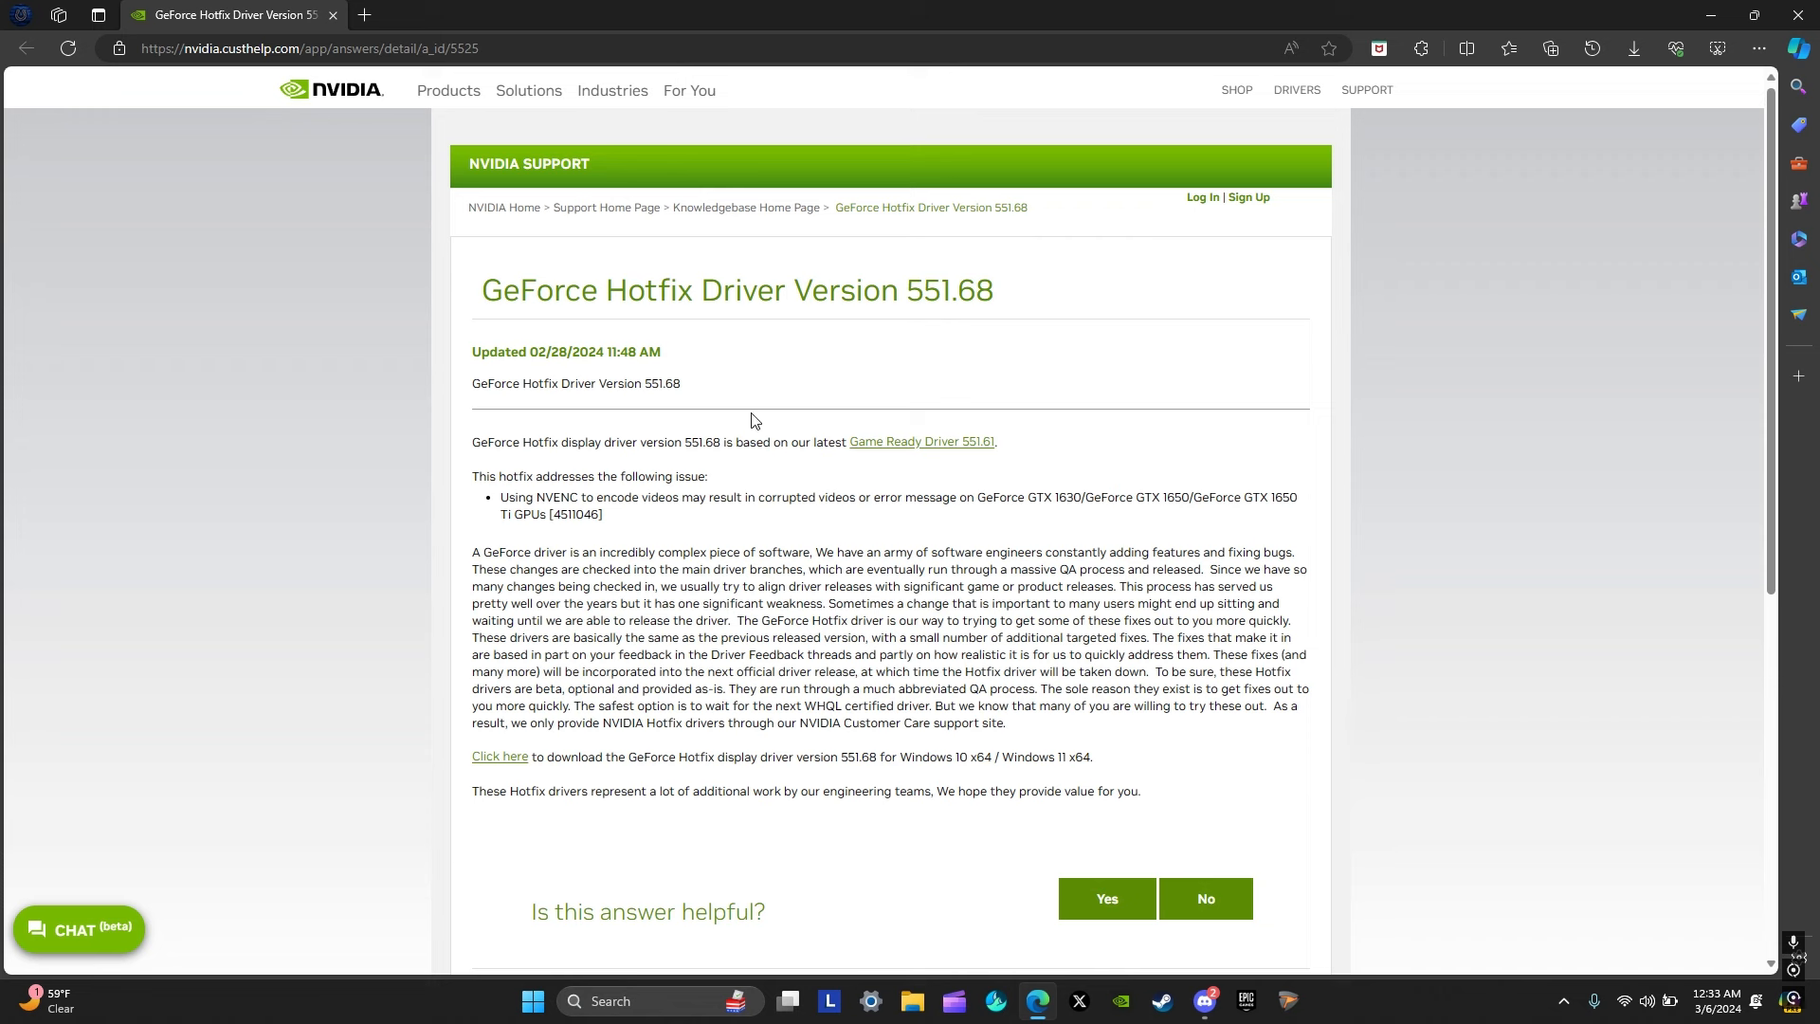
{"action": "mouse_move", "coordinate": [712, 434]}
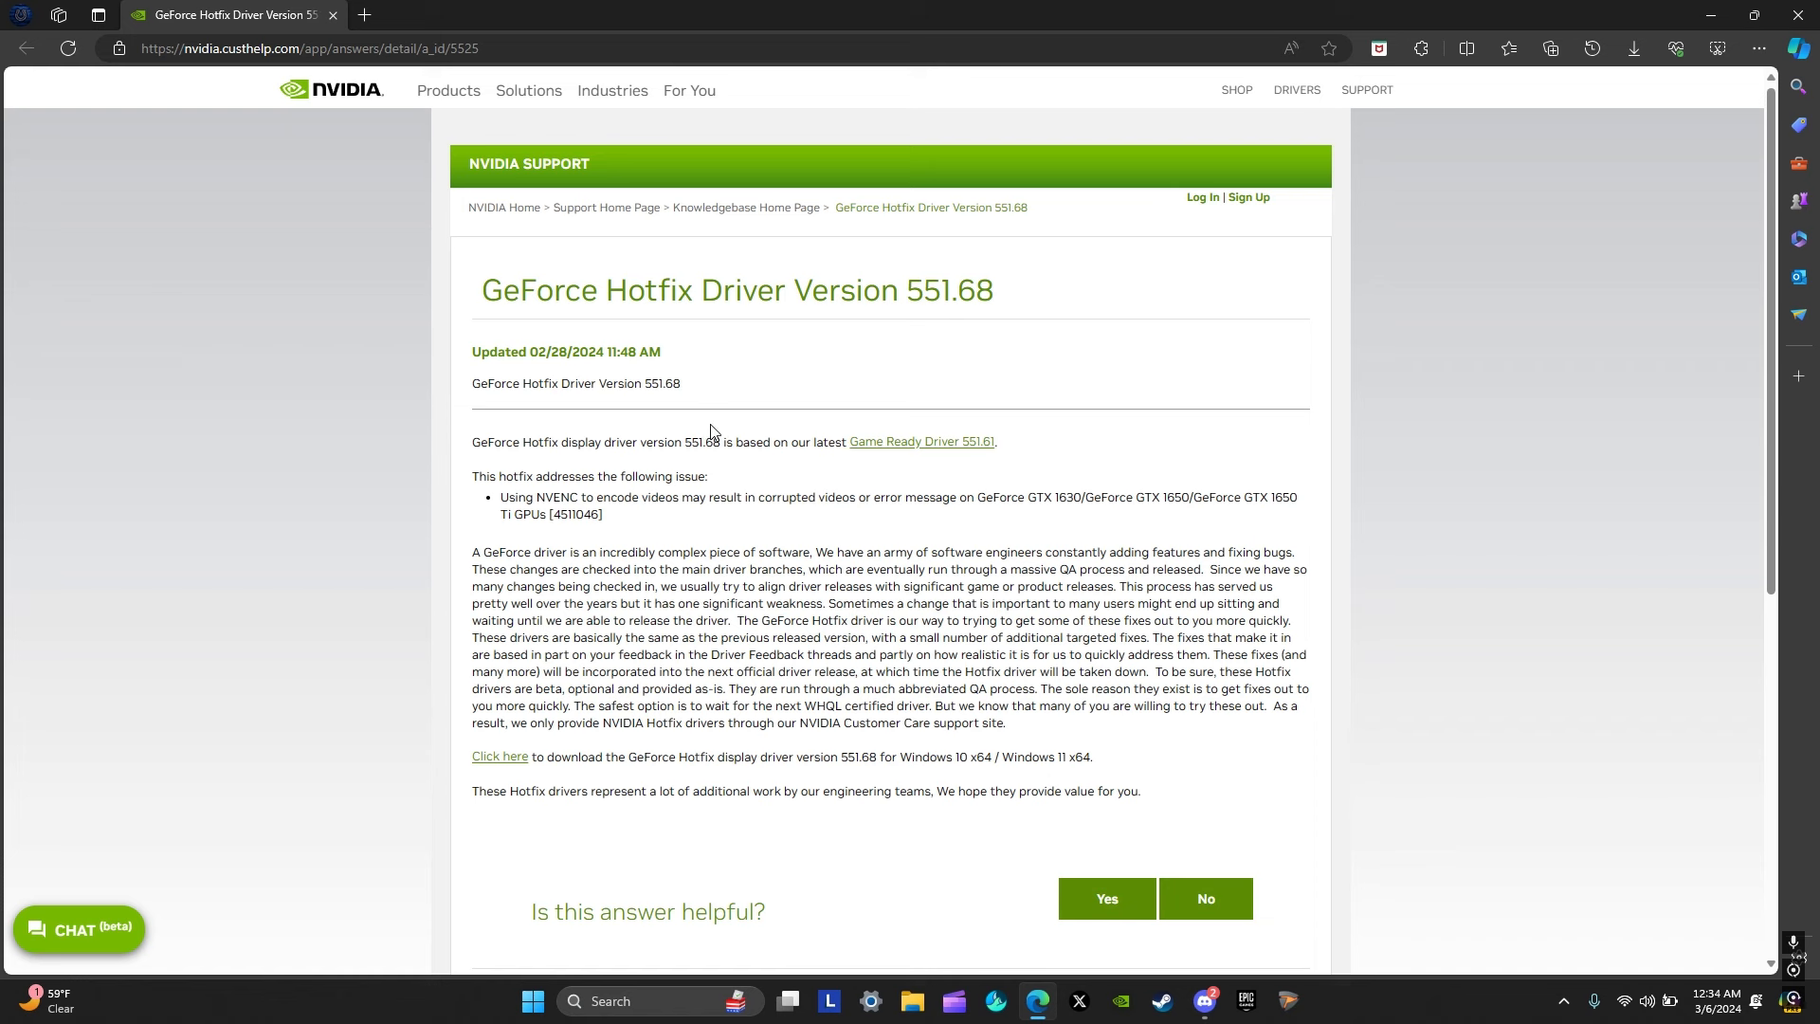
{"action": "mouse_move", "coordinate": [568, 276]}
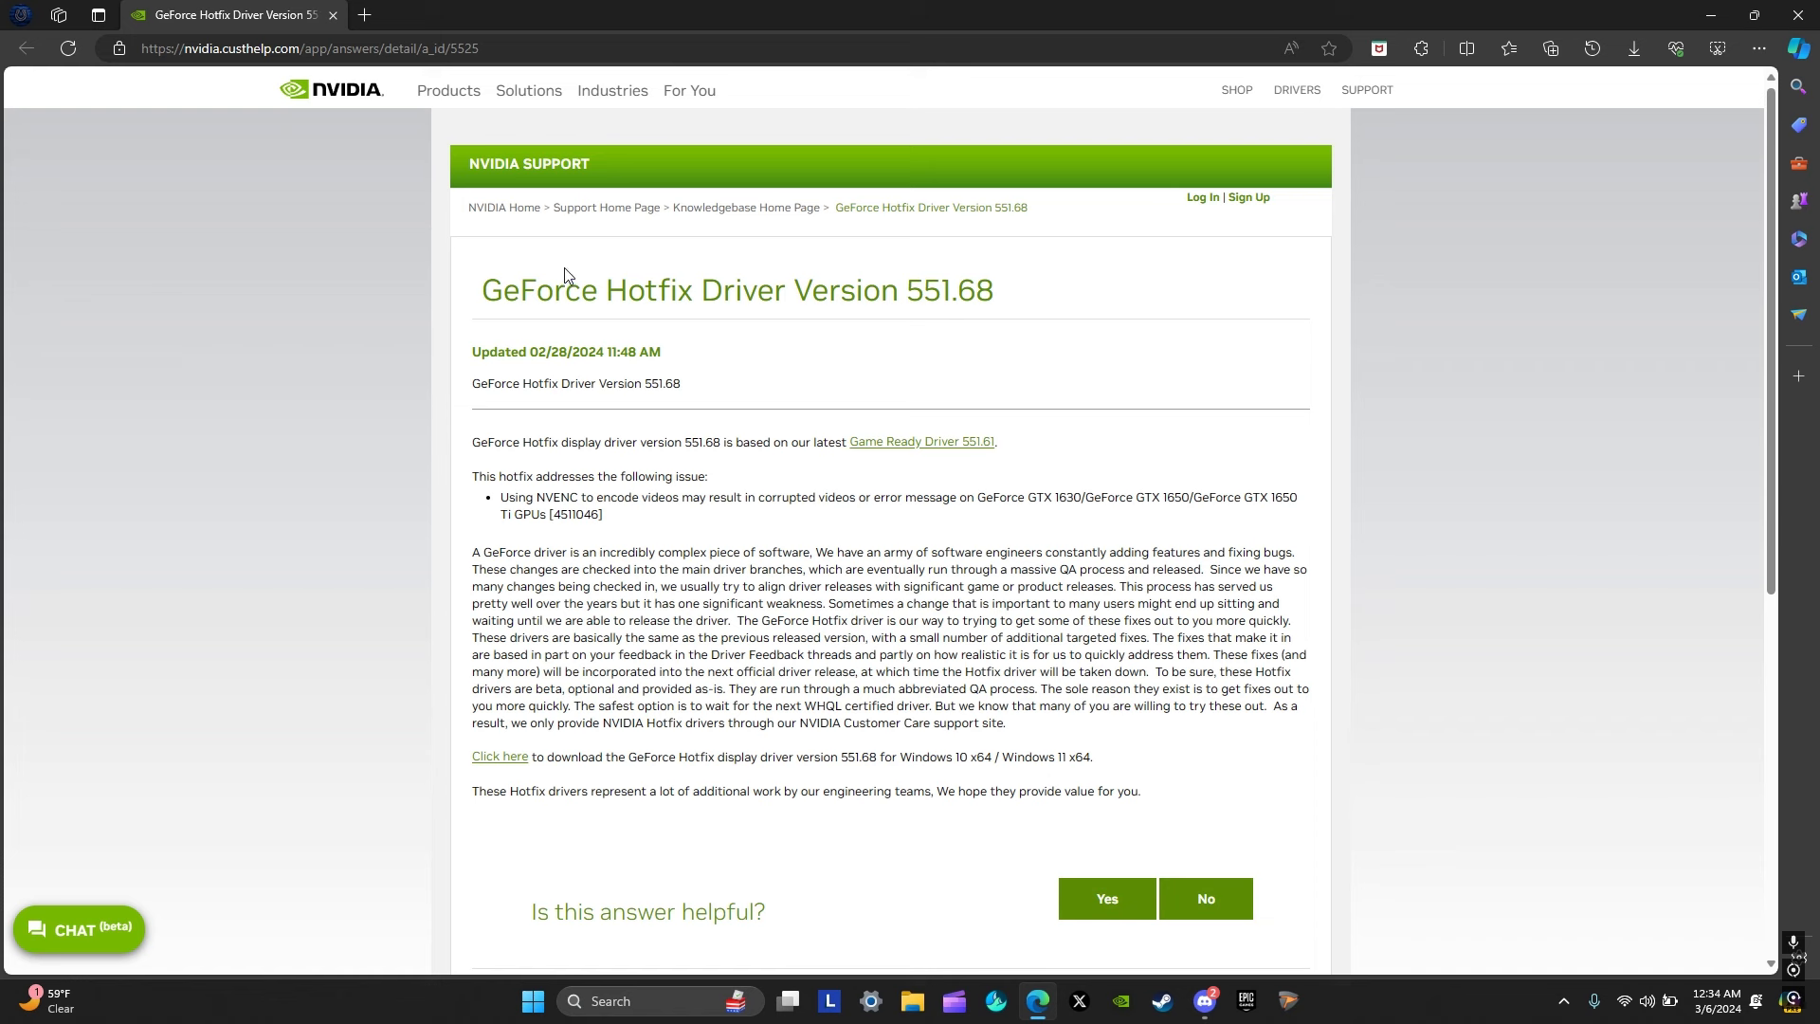
{"action": "mouse_move", "coordinate": [557, 264]}
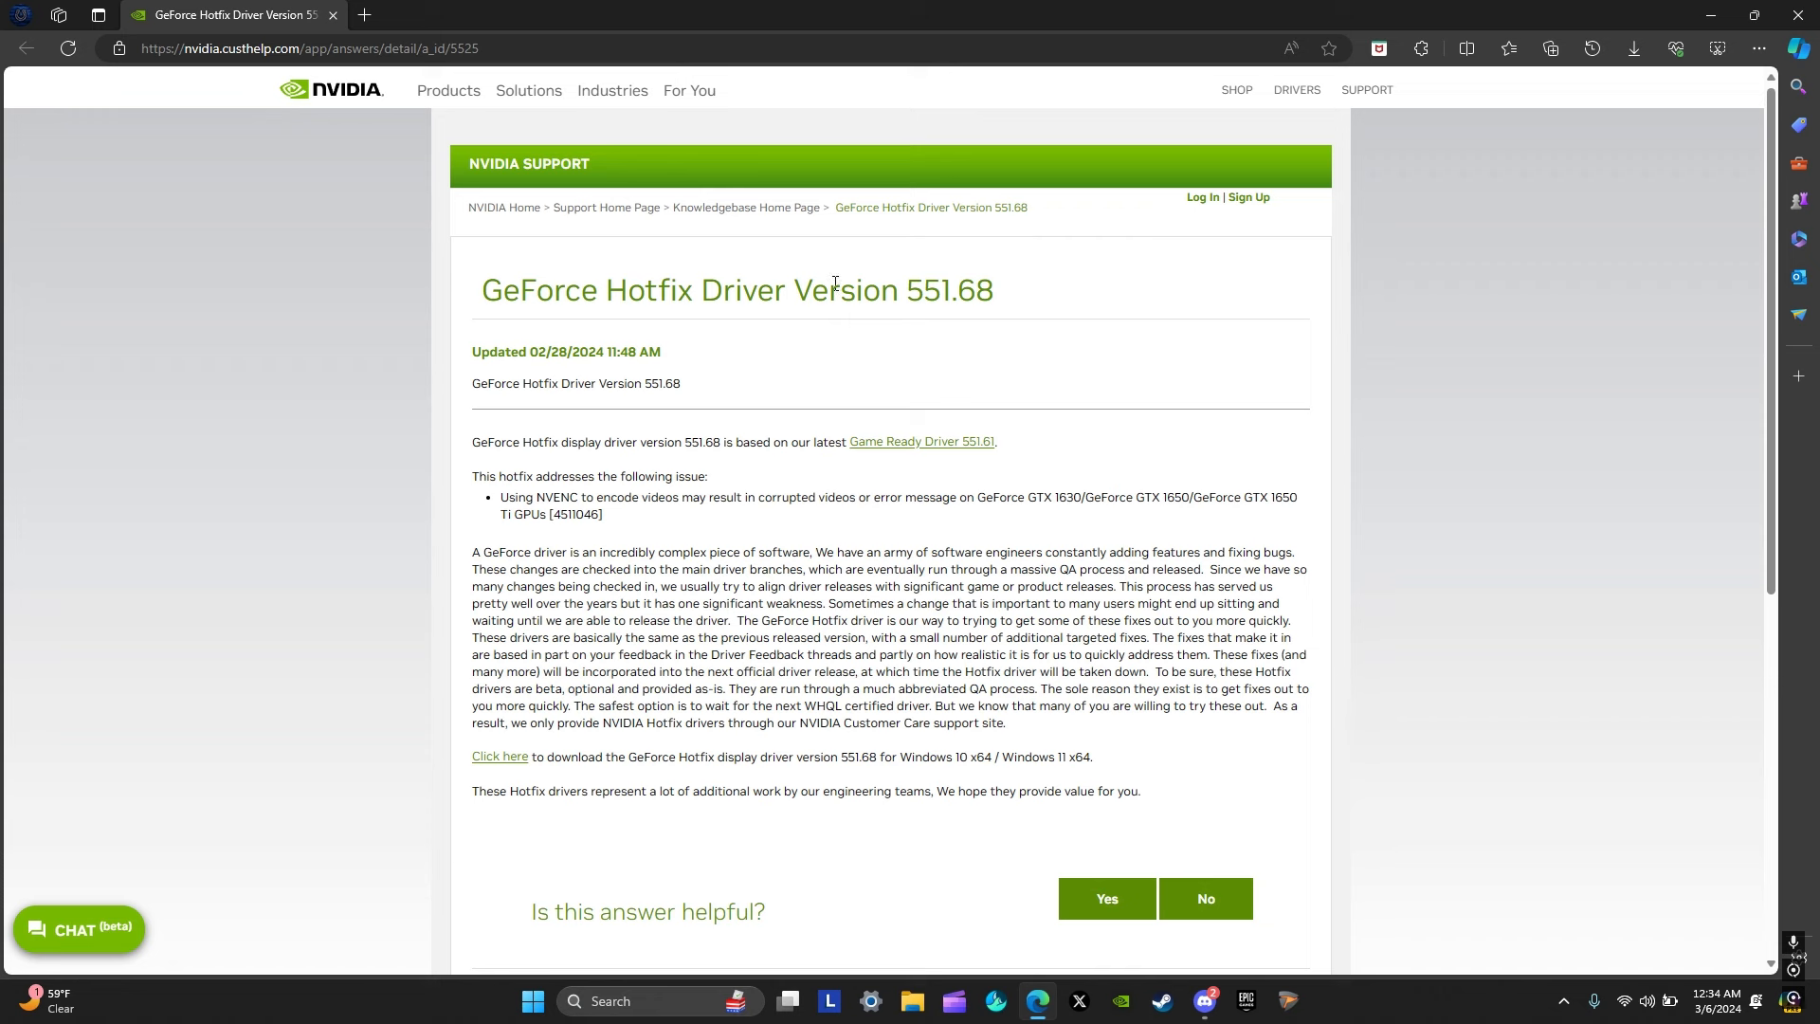
{"action": "mouse_move", "coordinate": [930, 289]}
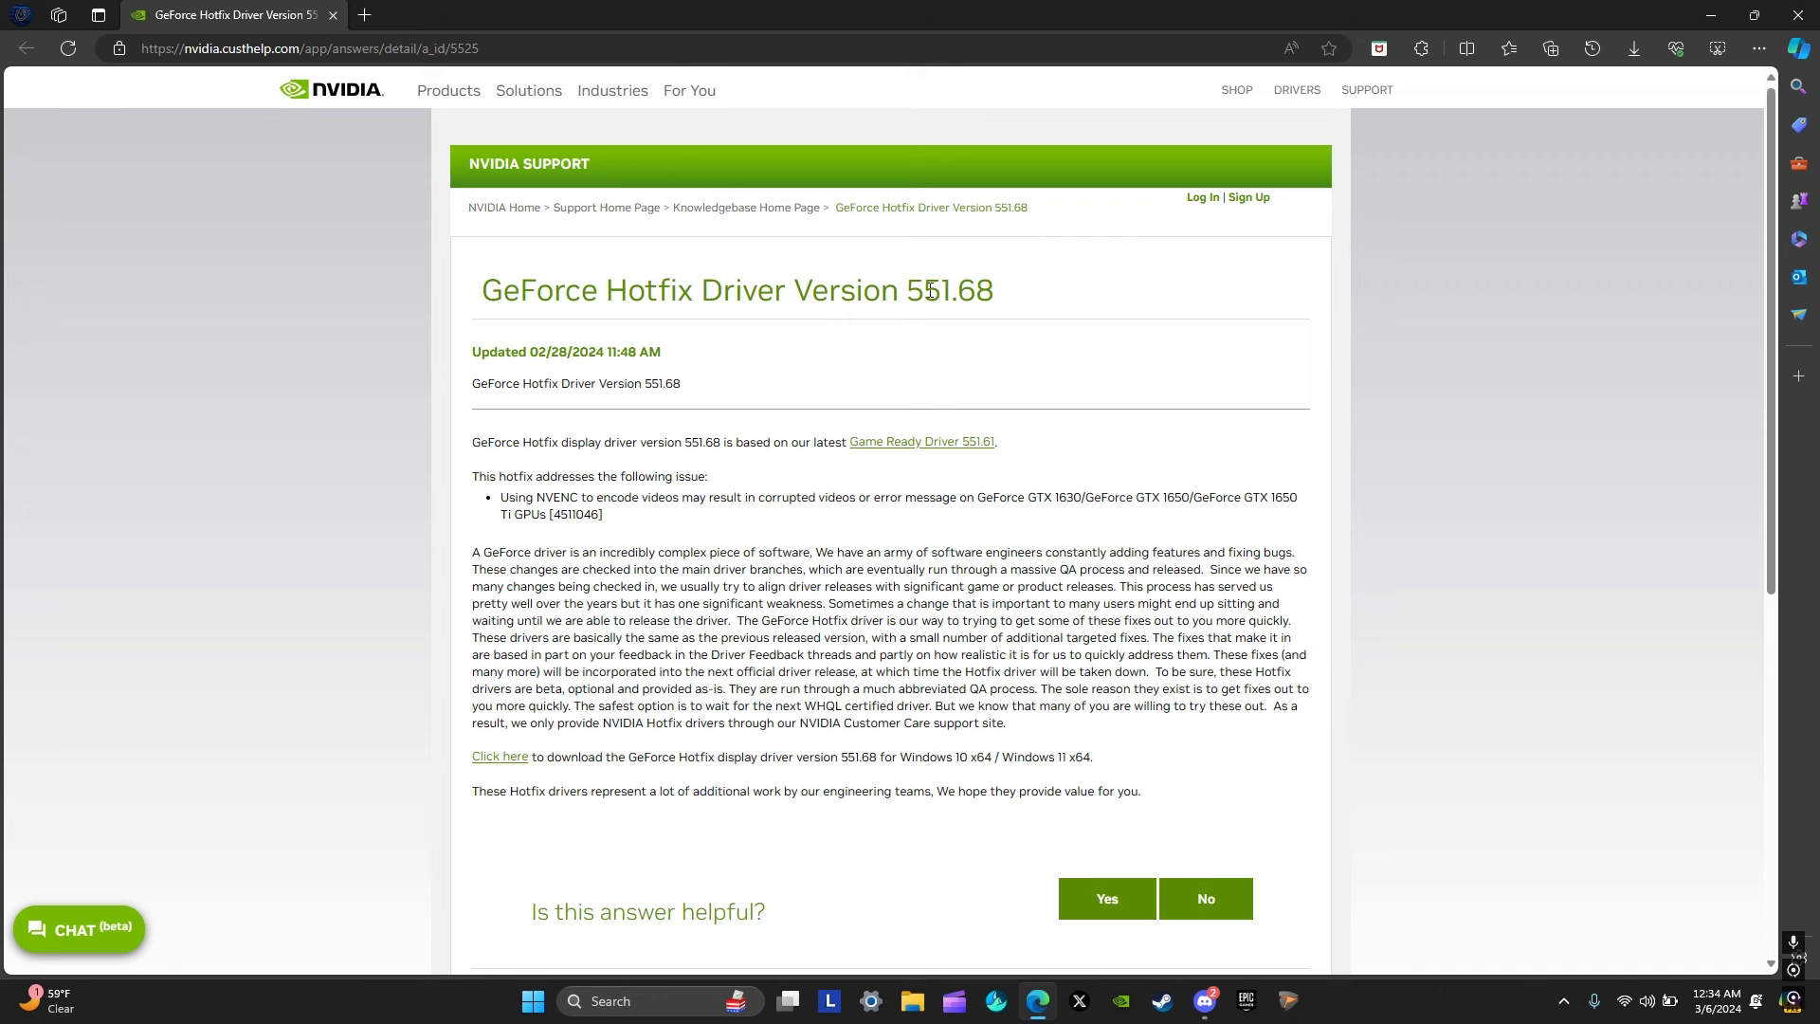
{"action": "mouse_move", "coordinate": [920, 440]}
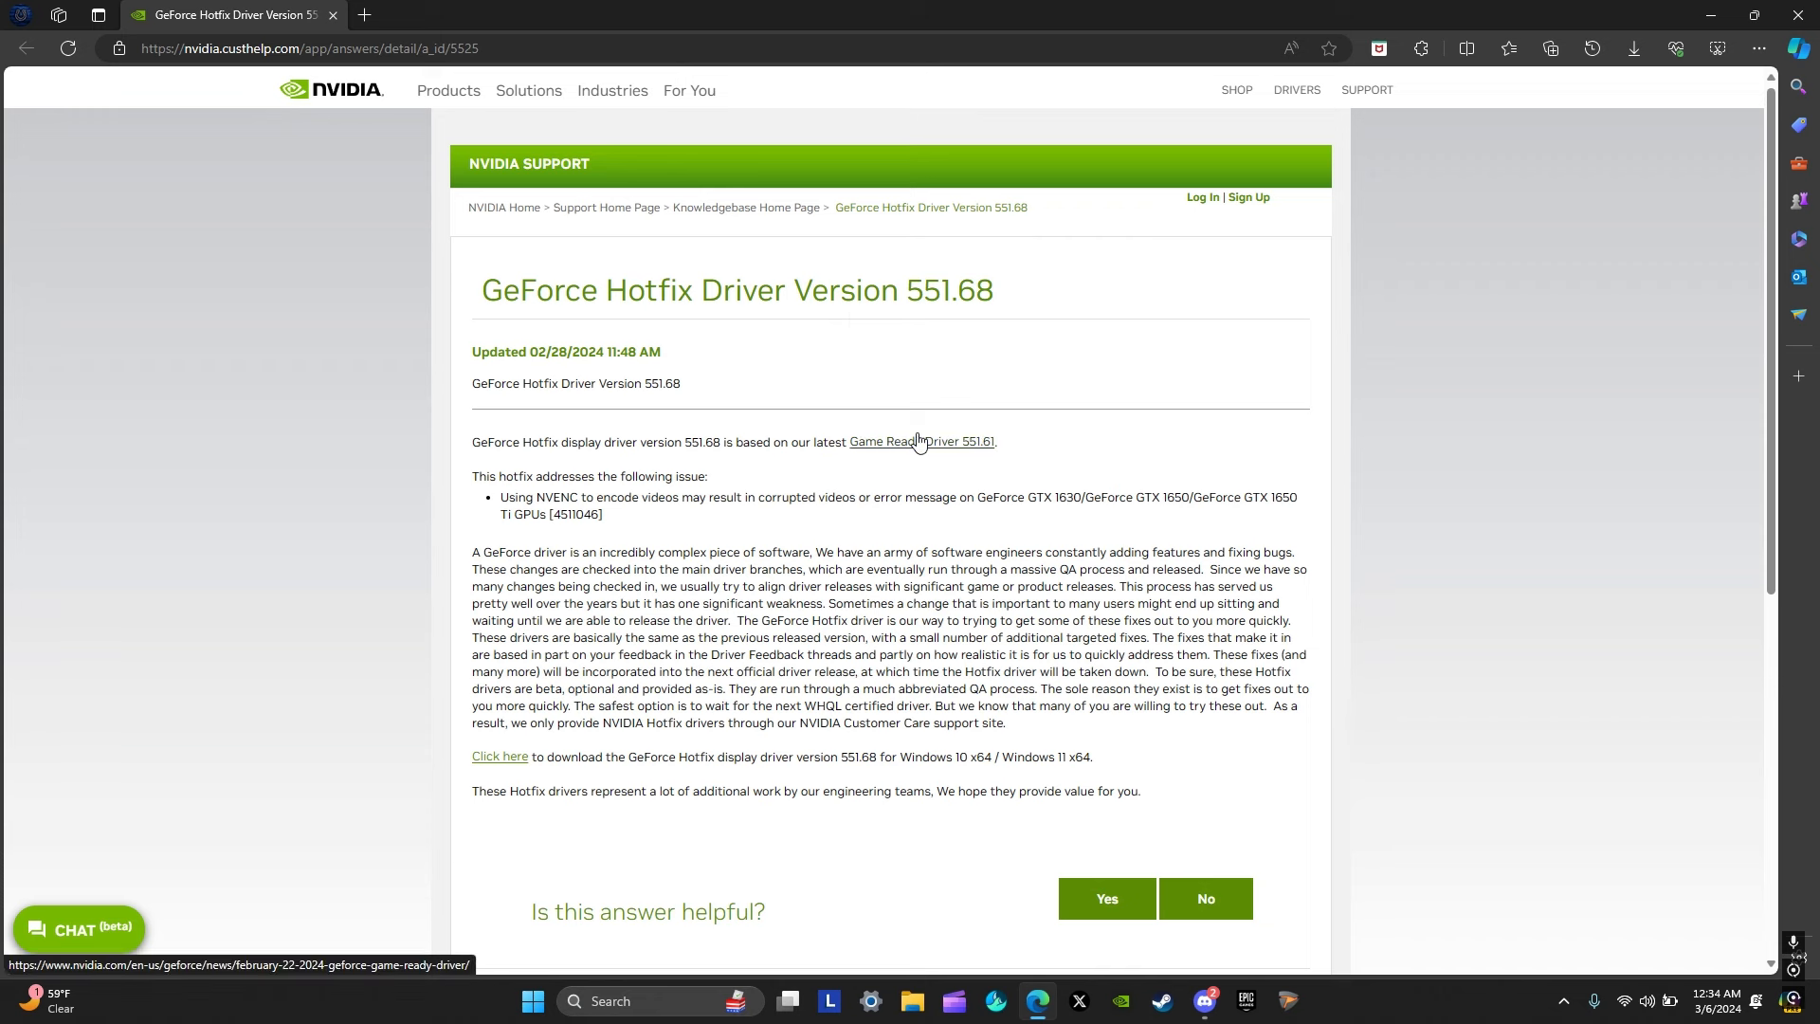
{"action": "mouse_move", "coordinate": [839, 563]}
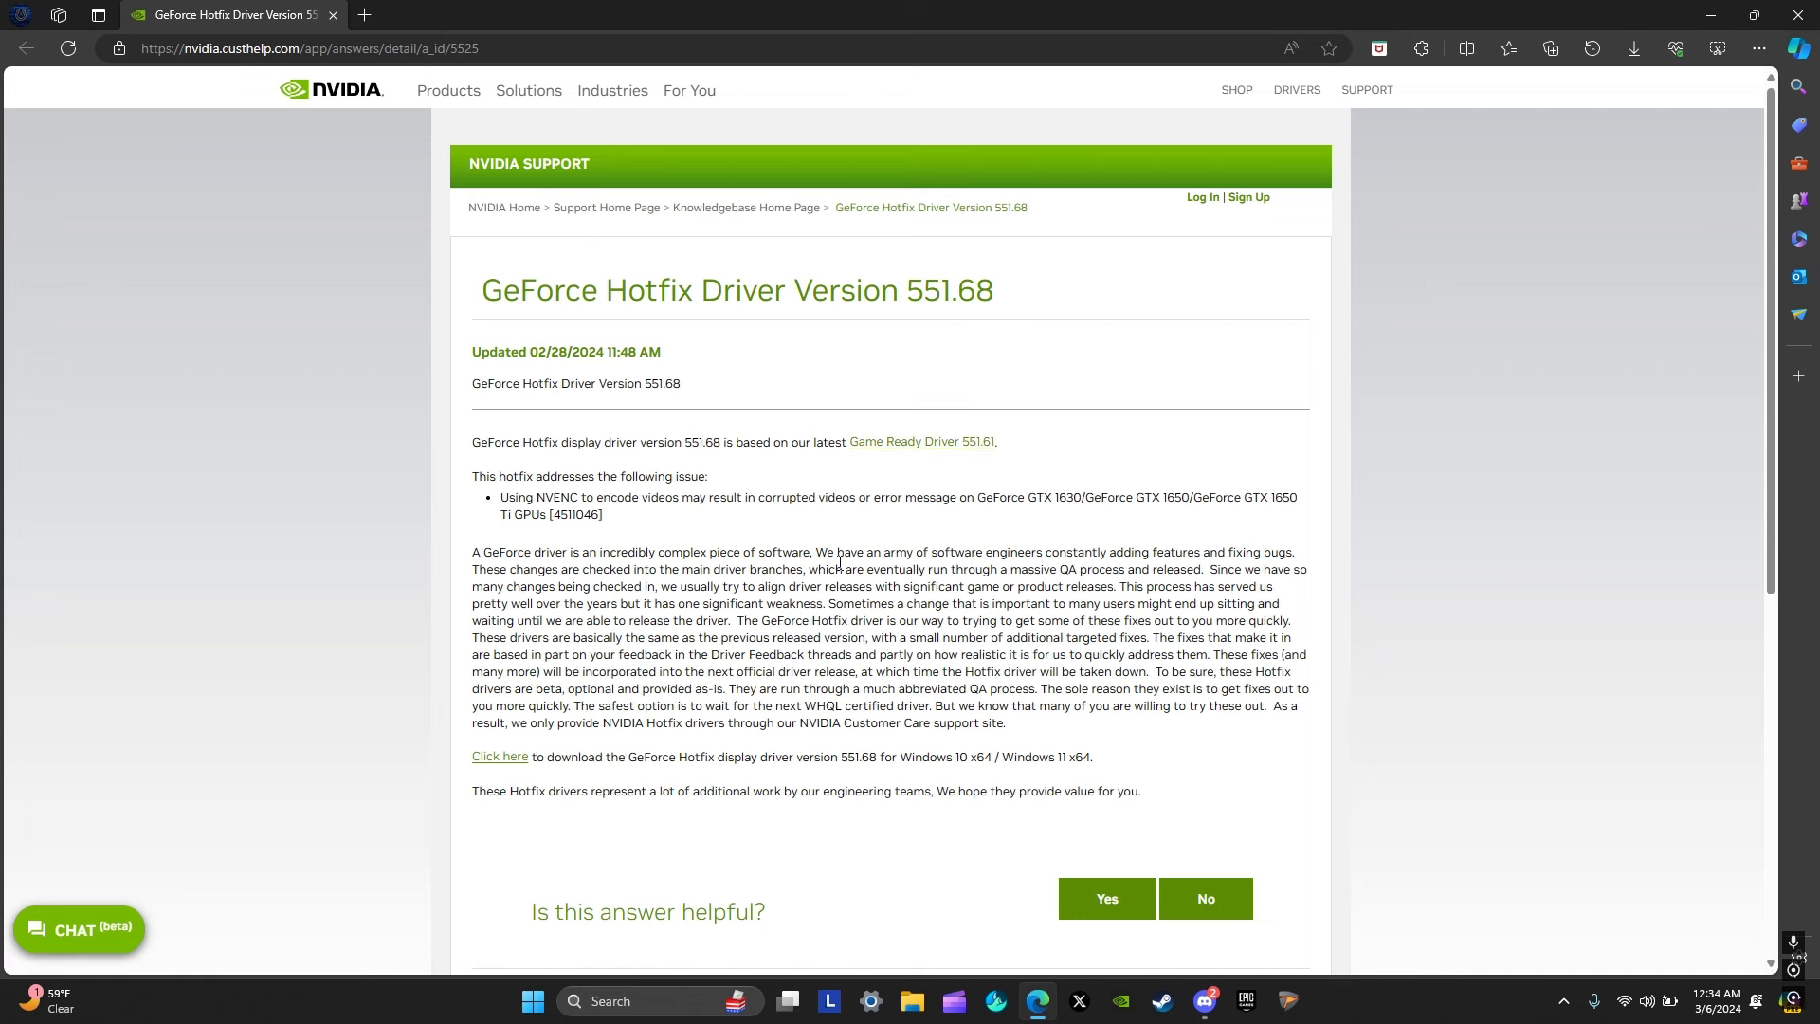
{"action": "mouse_move", "coordinate": [916, 366]}
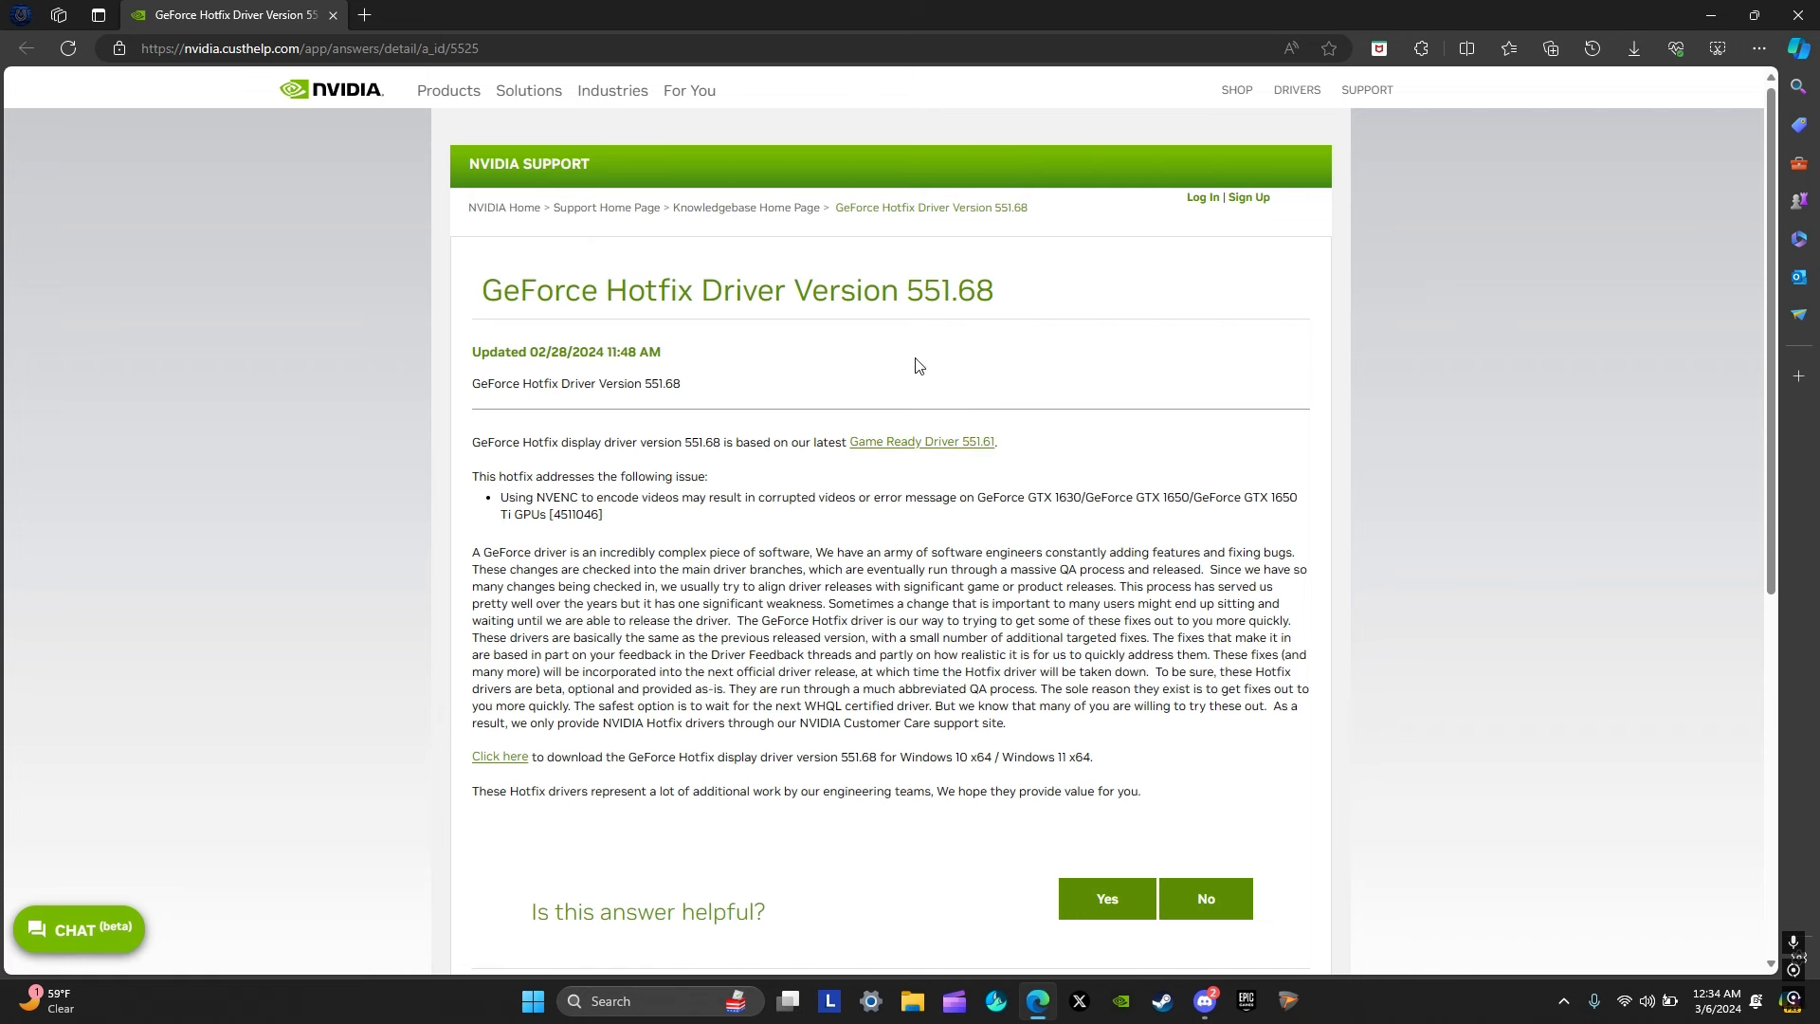
{"action": "mouse_move", "coordinate": [885, 453]}
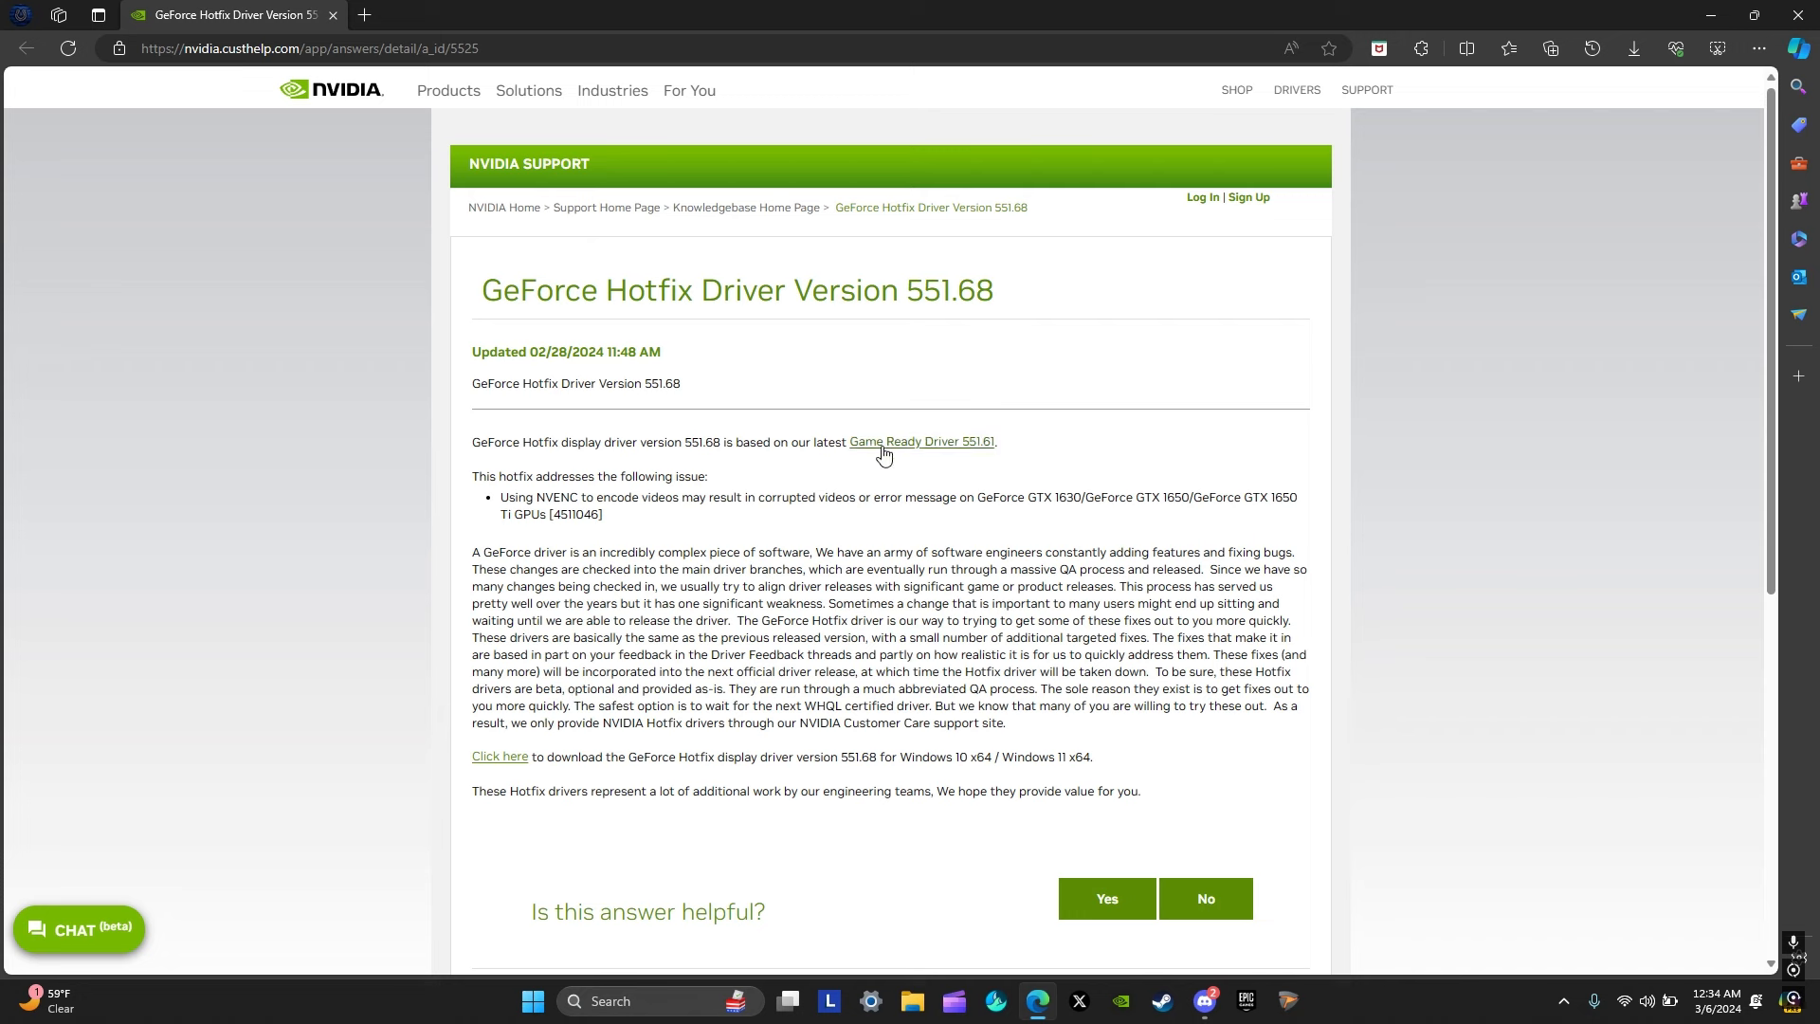
{"action": "mouse_move", "coordinate": [955, 443]}
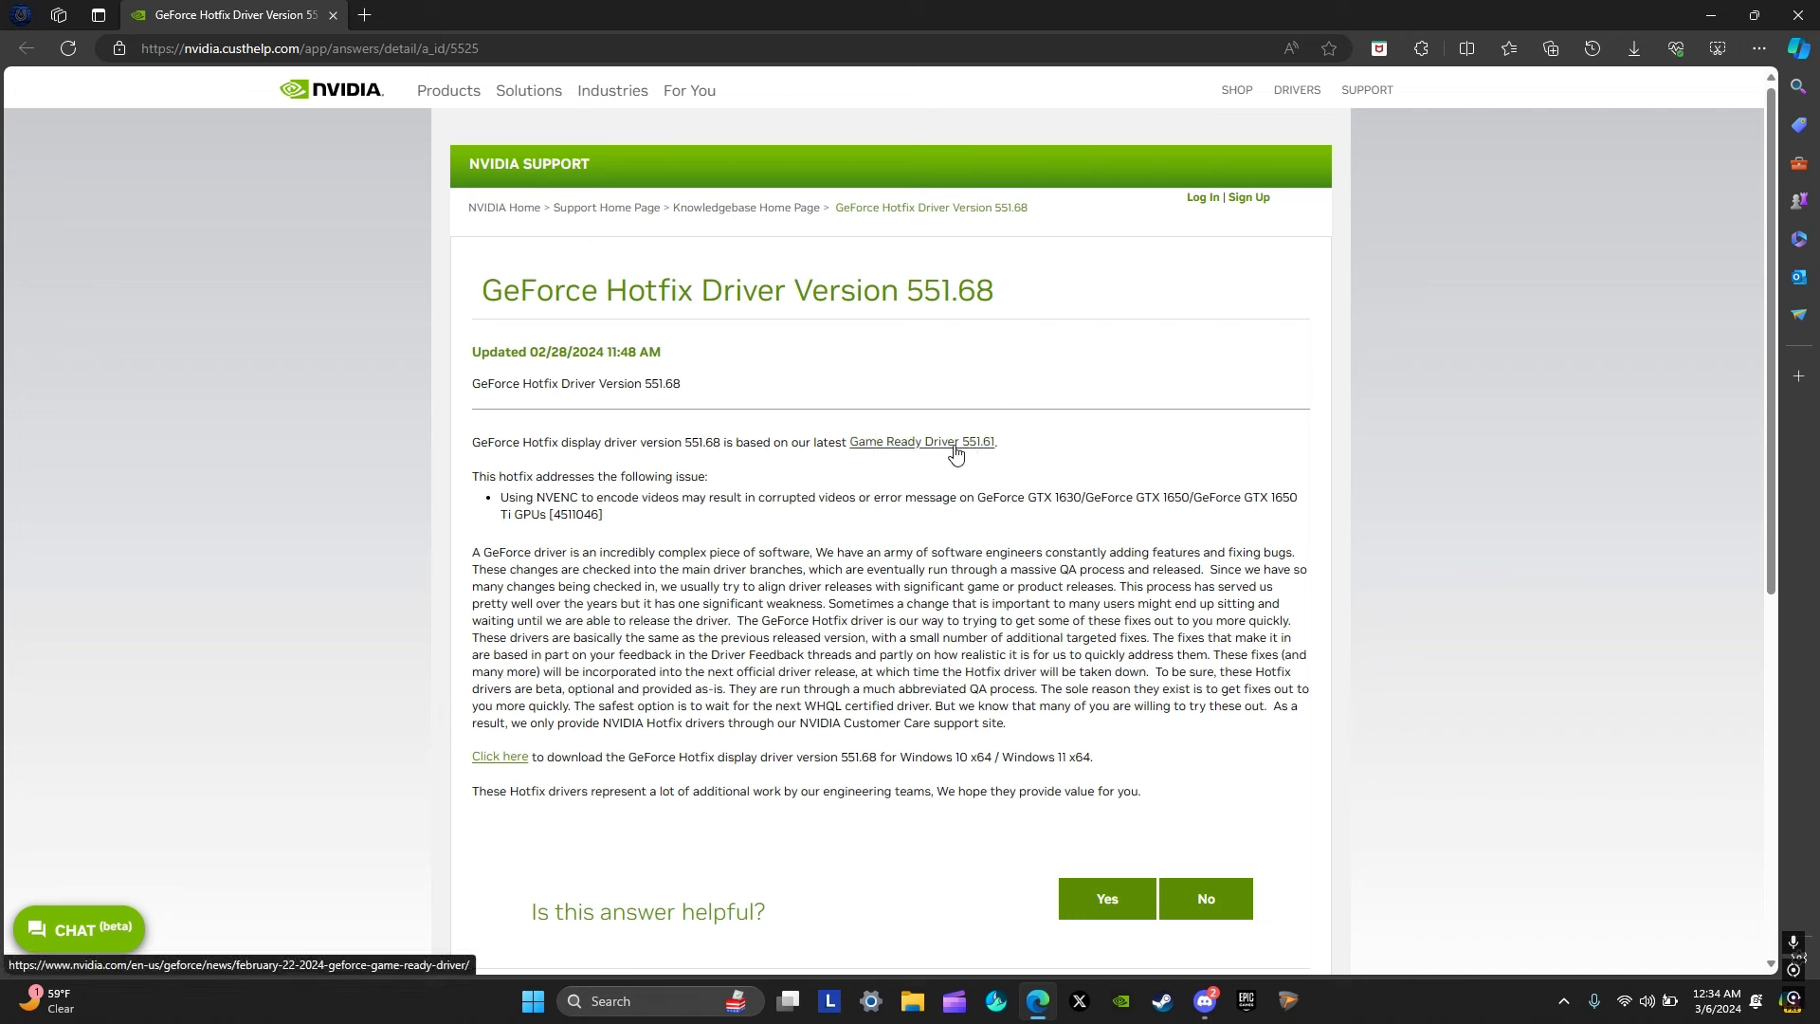
{"action": "mouse_move", "coordinate": [500, 756]}
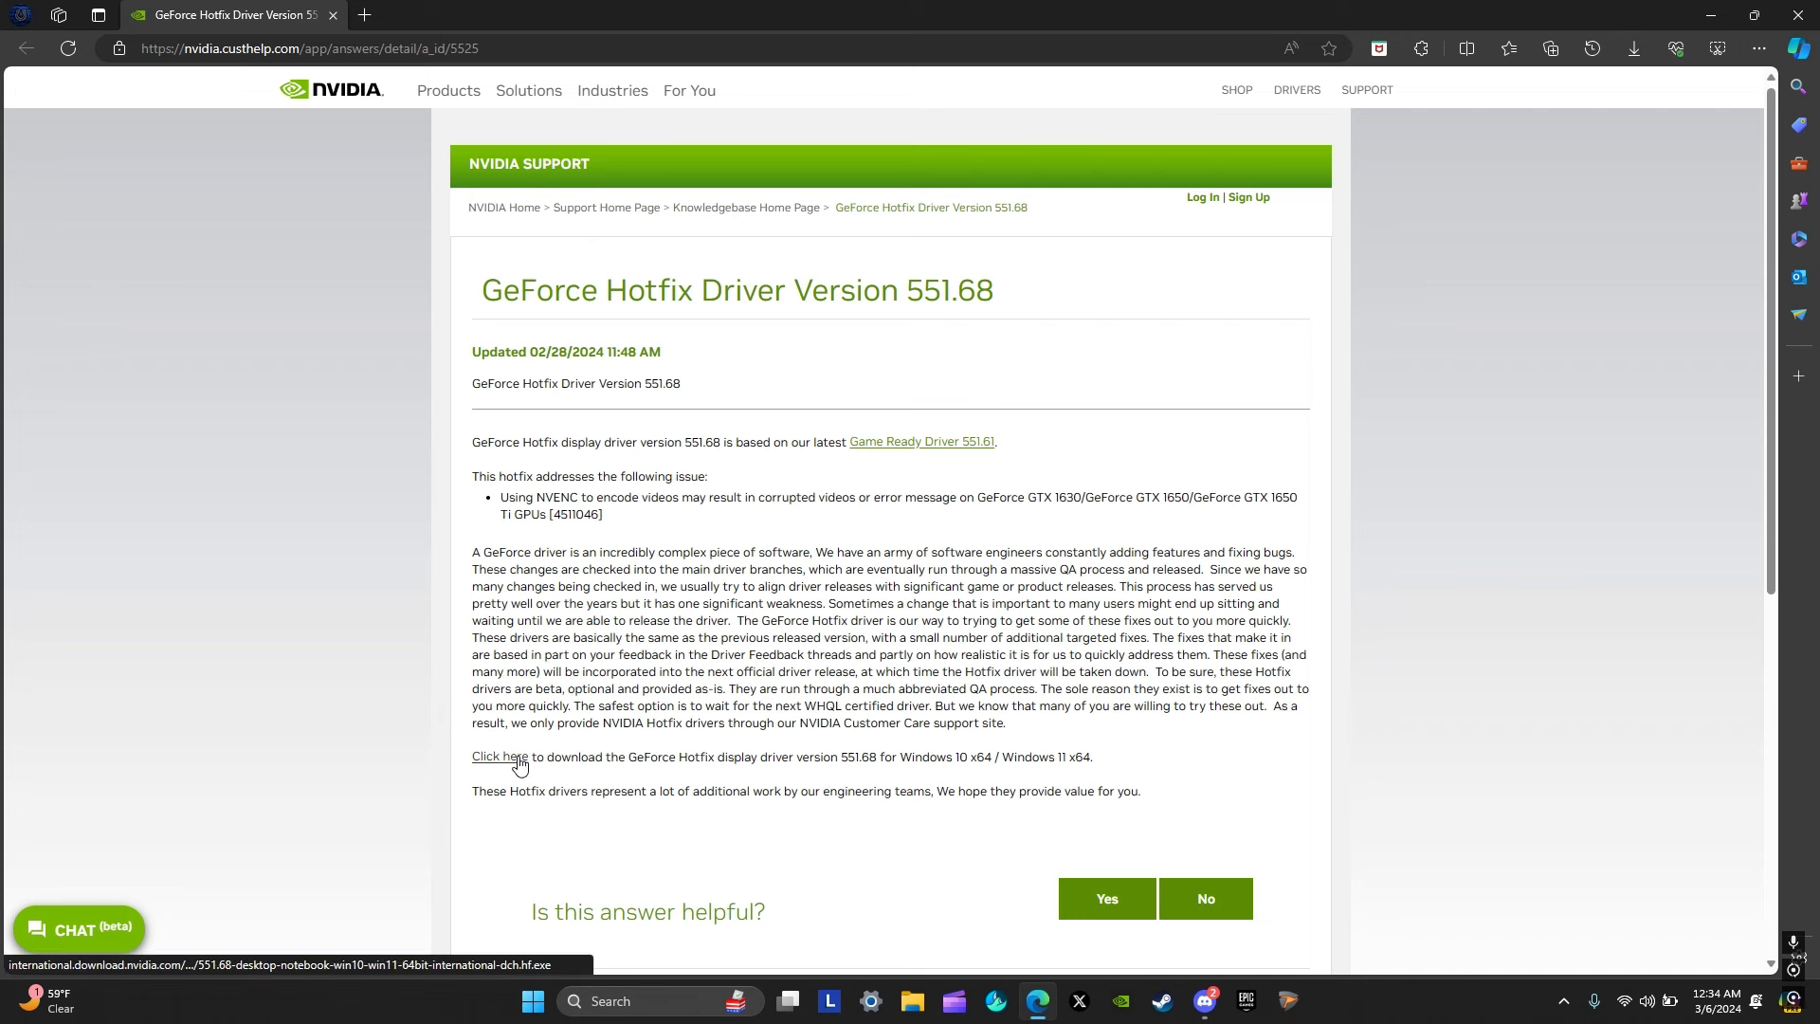
Step: Start the 551.68 hotfix download and reopen Edge's downloads list showing the 551.68 installers
{"action": "left_click", "coordinate": [499, 755]}
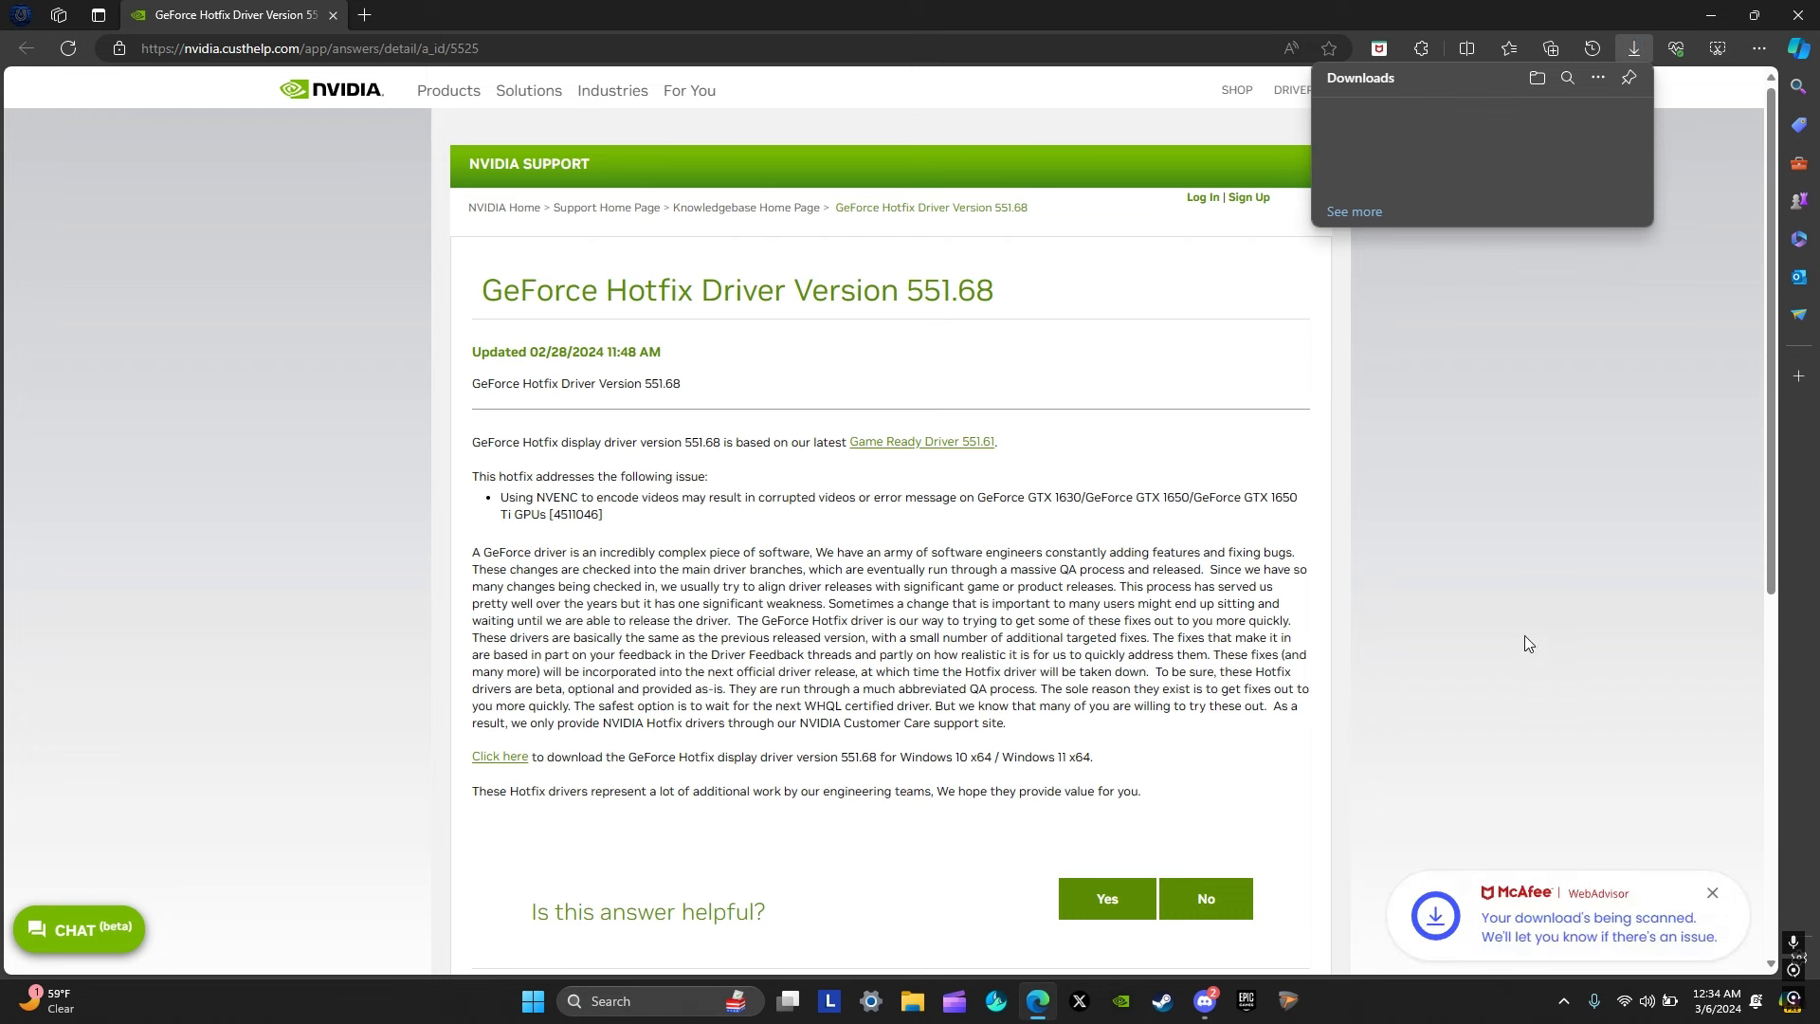
{"action": "left_click", "coordinate": [1632, 47]}
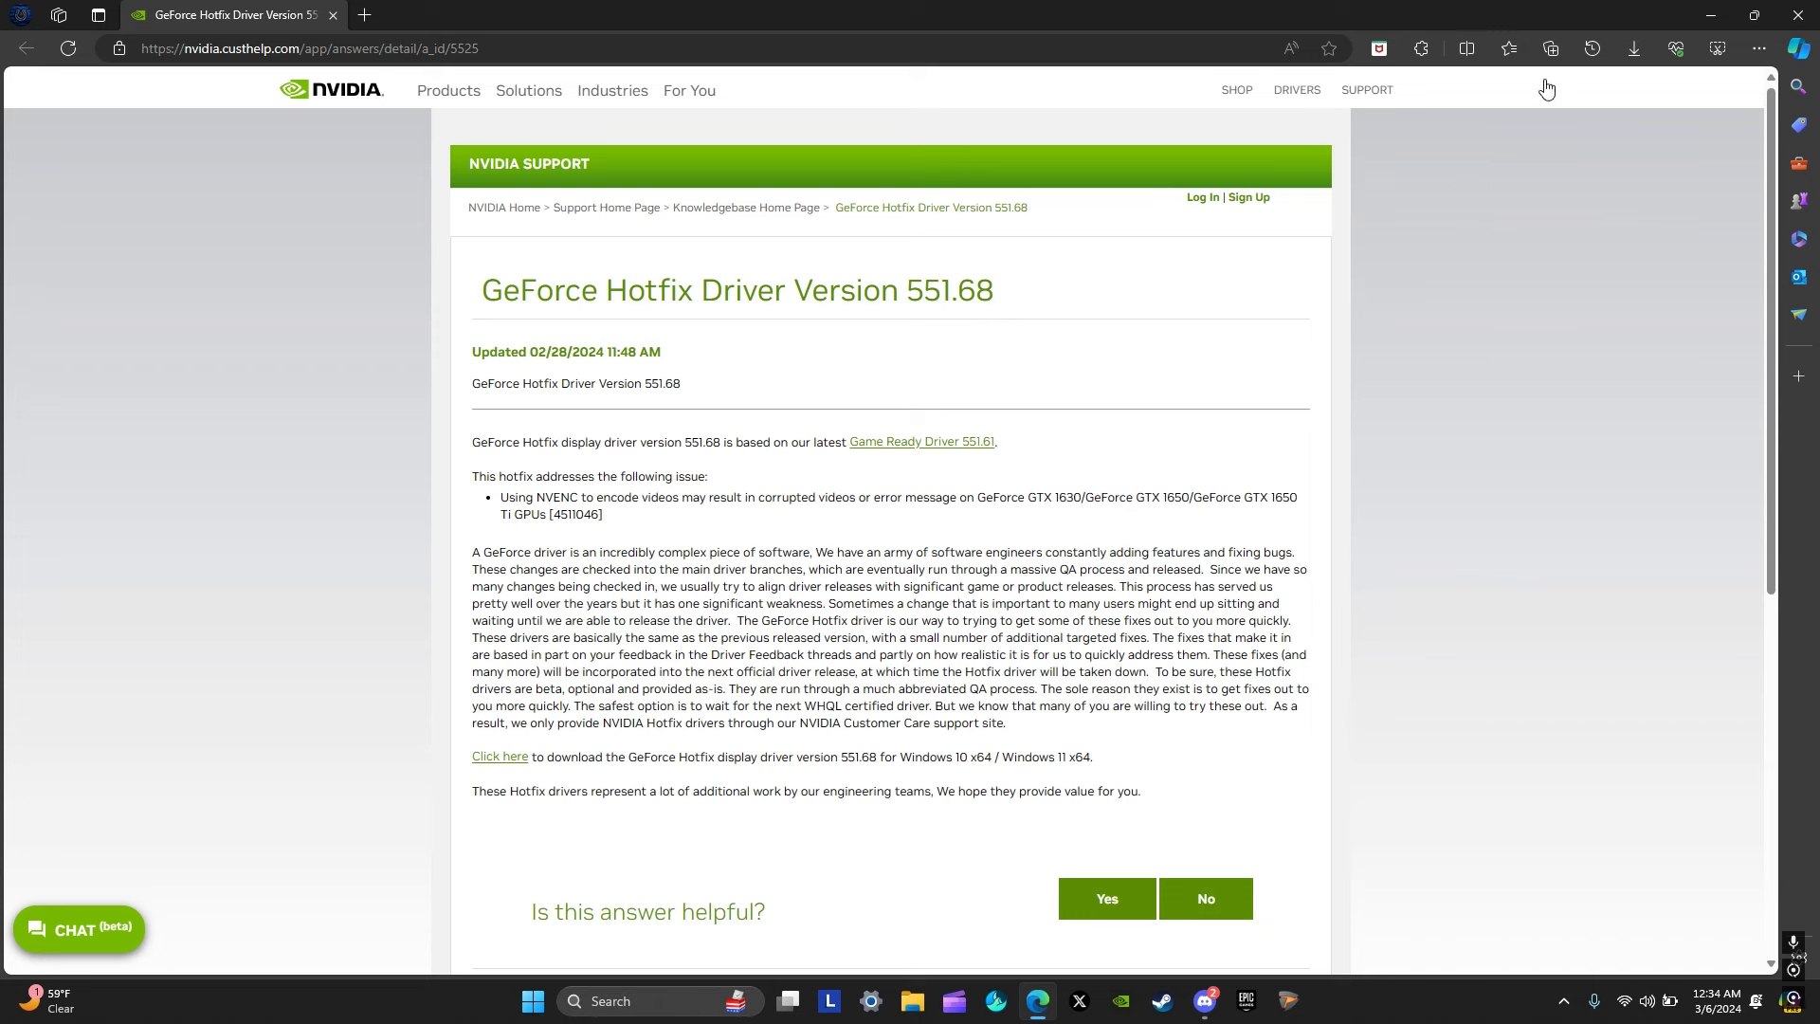
{"action": "left_click", "coordinate": [1632, 47]}
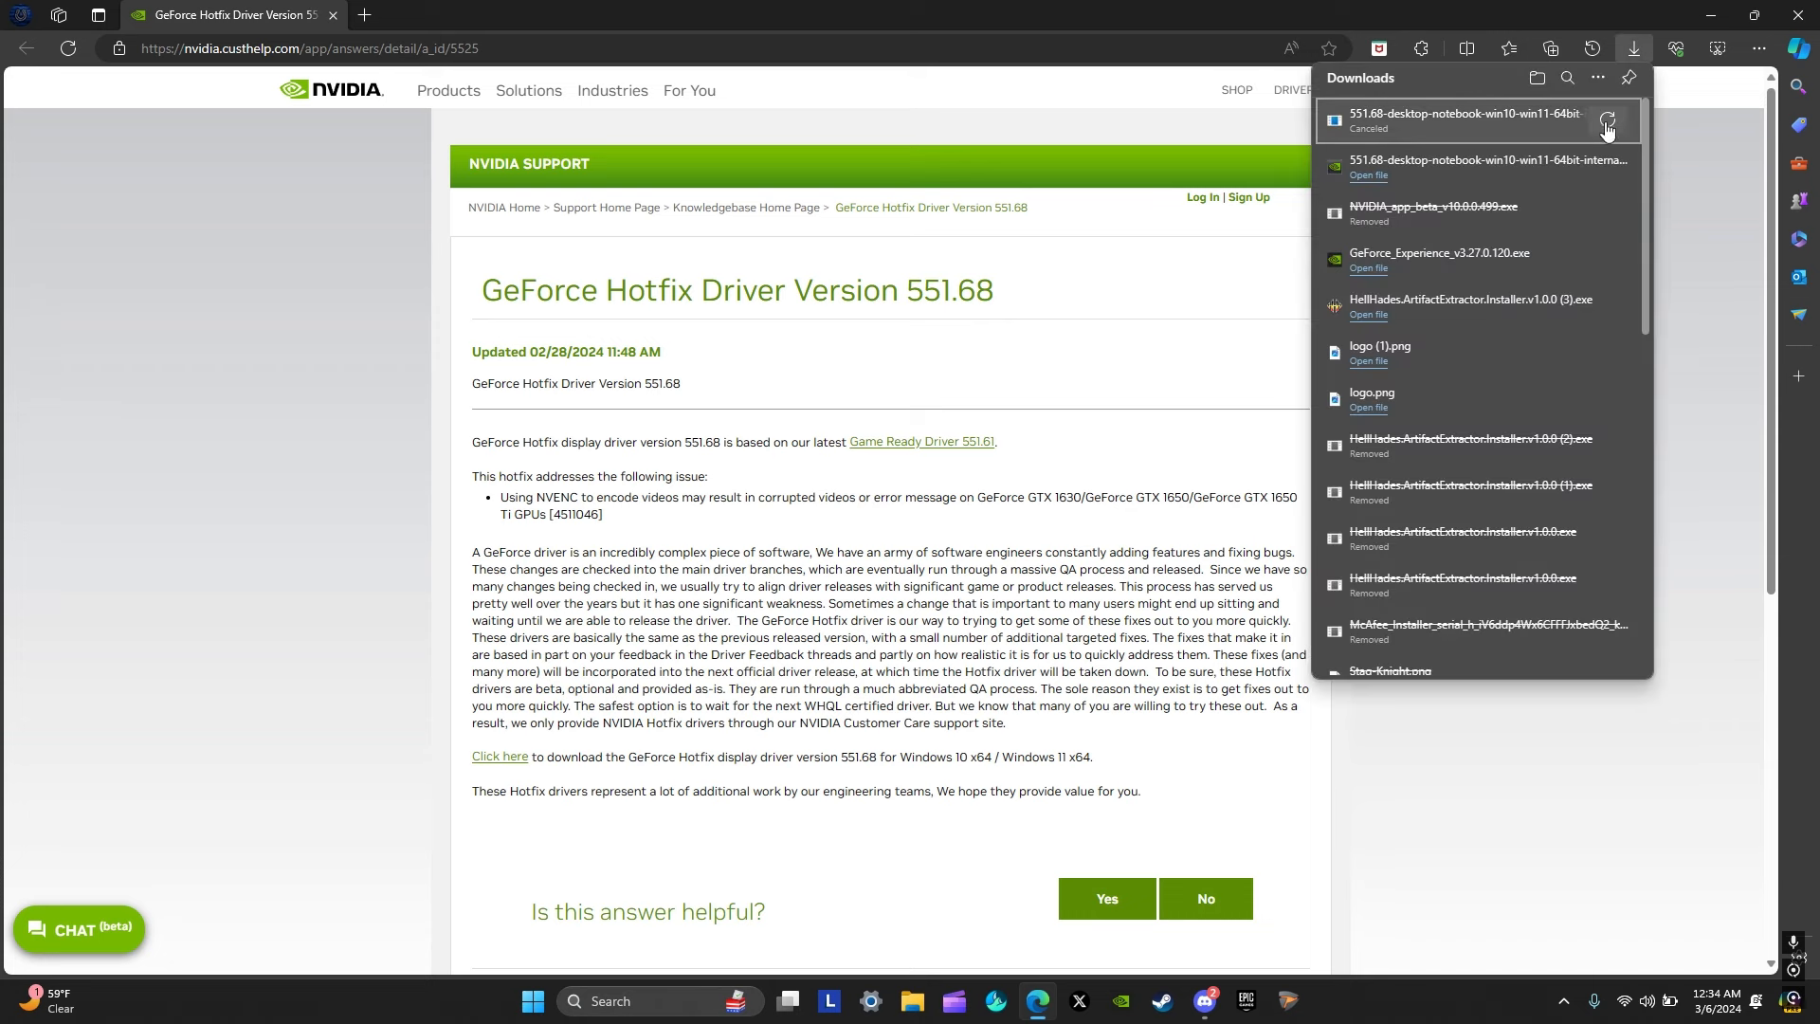
{"action": "mouse_move", "coordinate": [1481, 137]}
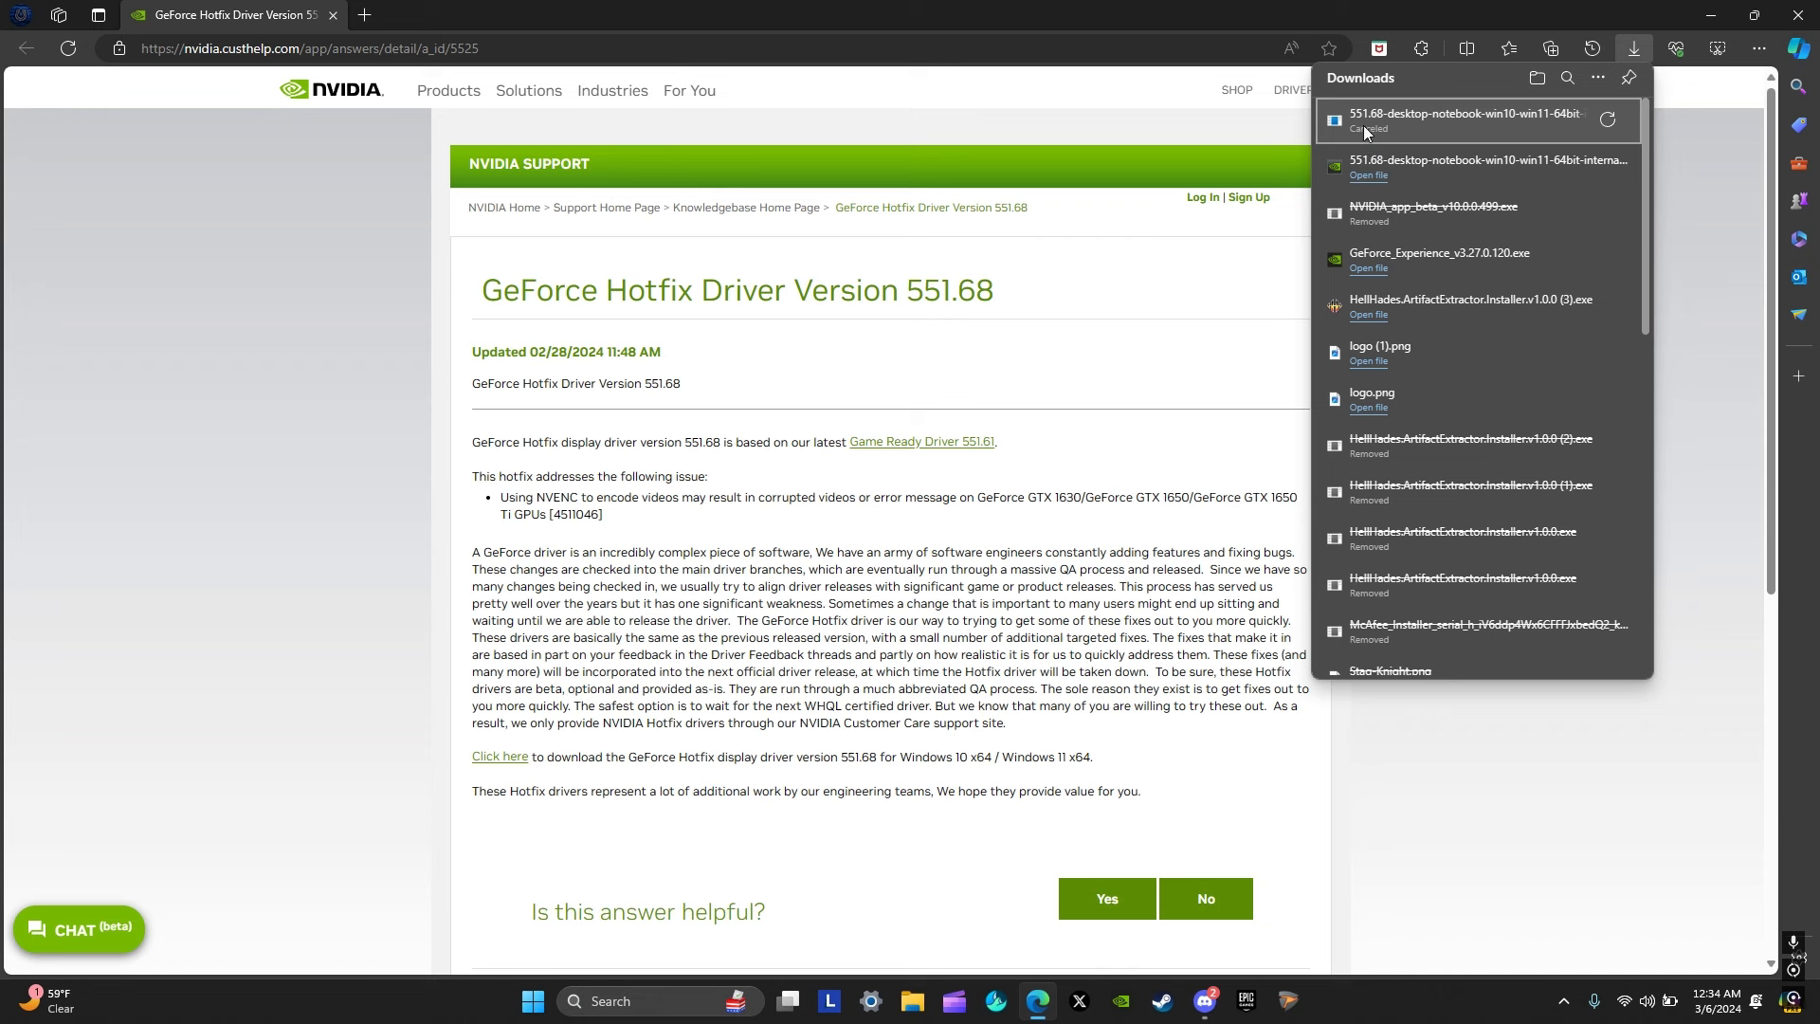
{"action": "mouse_move", "coordinate": [1370, 130]}
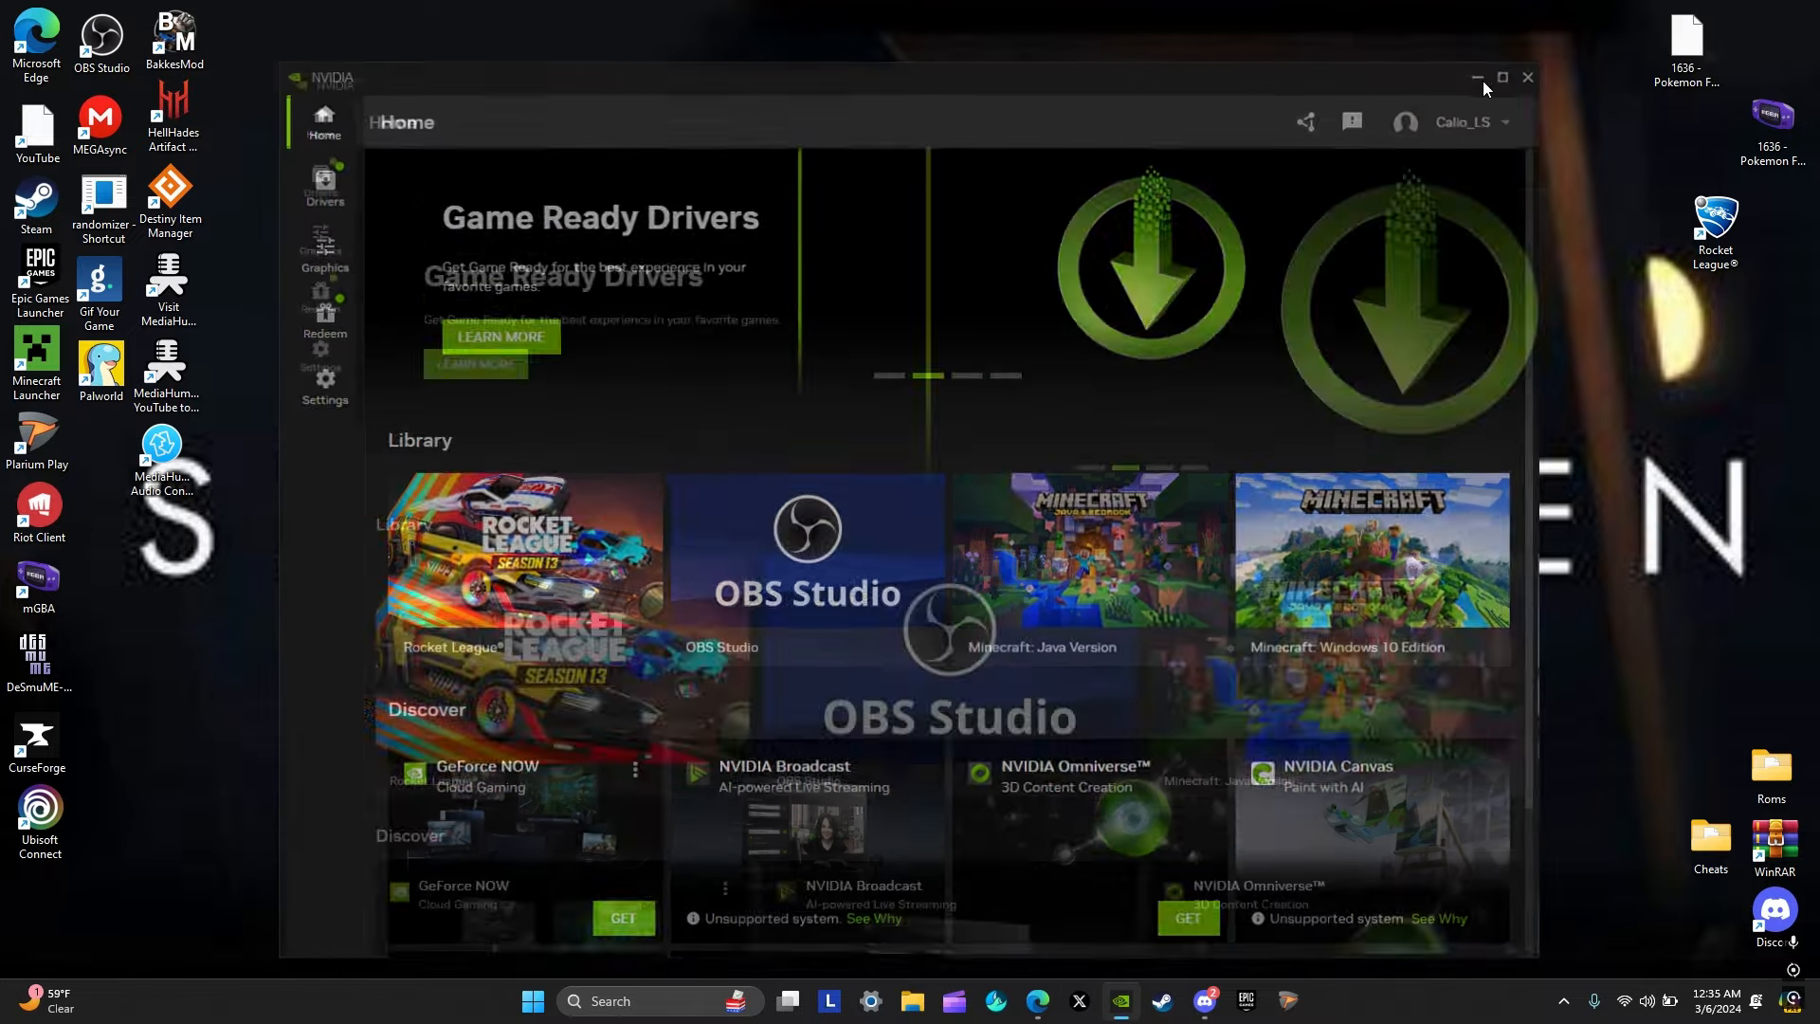
Step: Maximize NVIDIA app and show the Drivers page with the Game Ready 551.76 update notes
{"action": "left_click", "coordinate": [1501, 77]}
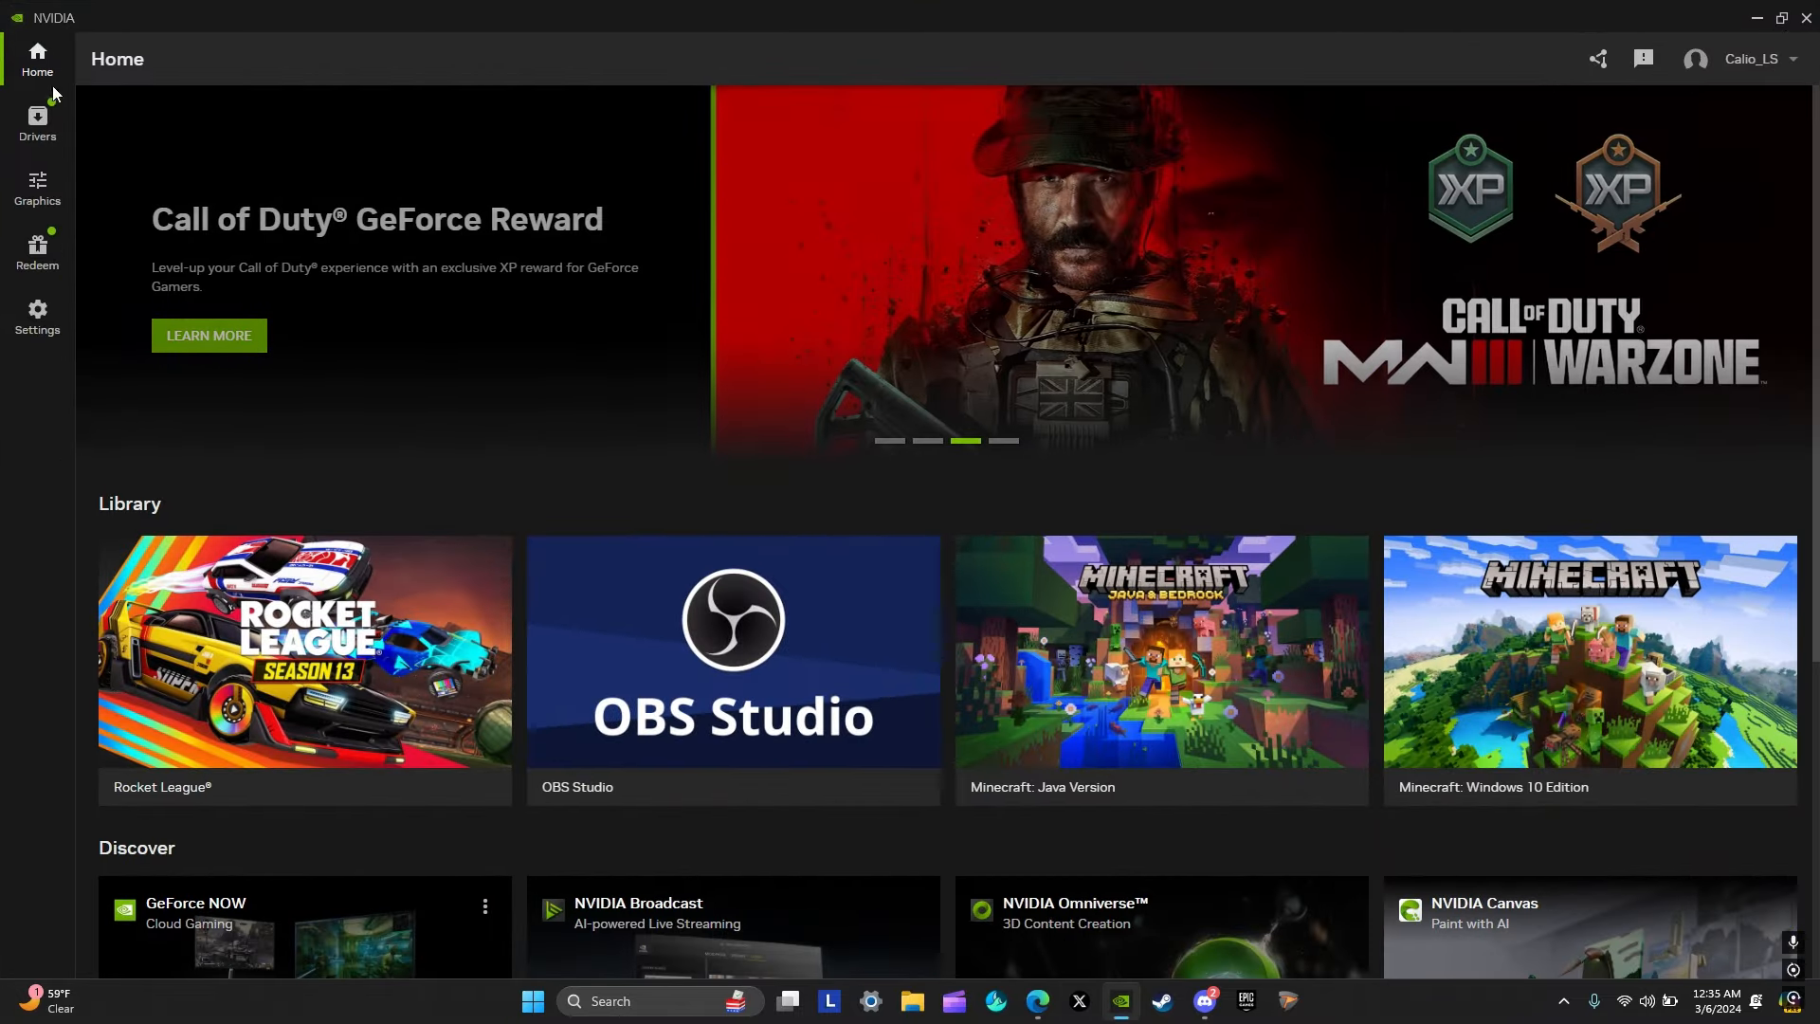
{"action": "left_click", "coordinate": [37, 120]}
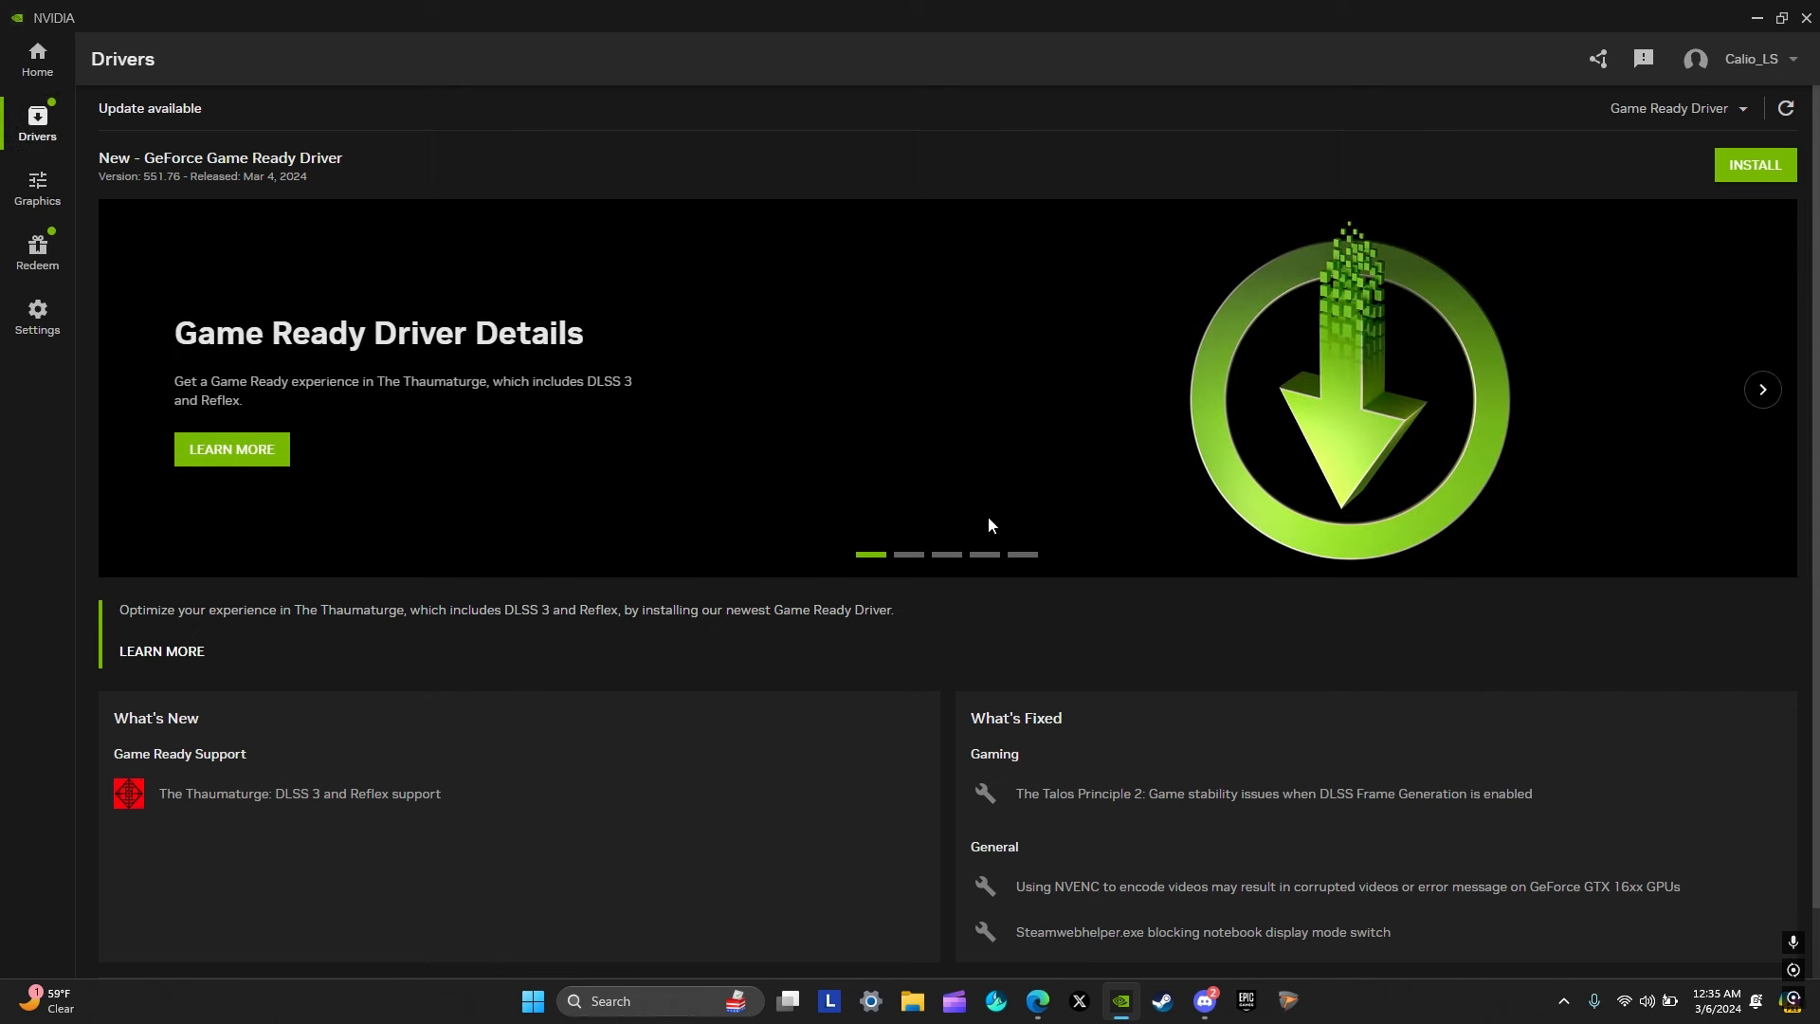
{"action": "scroll", "scroll_direction": "down", "scroll_amount": 3}
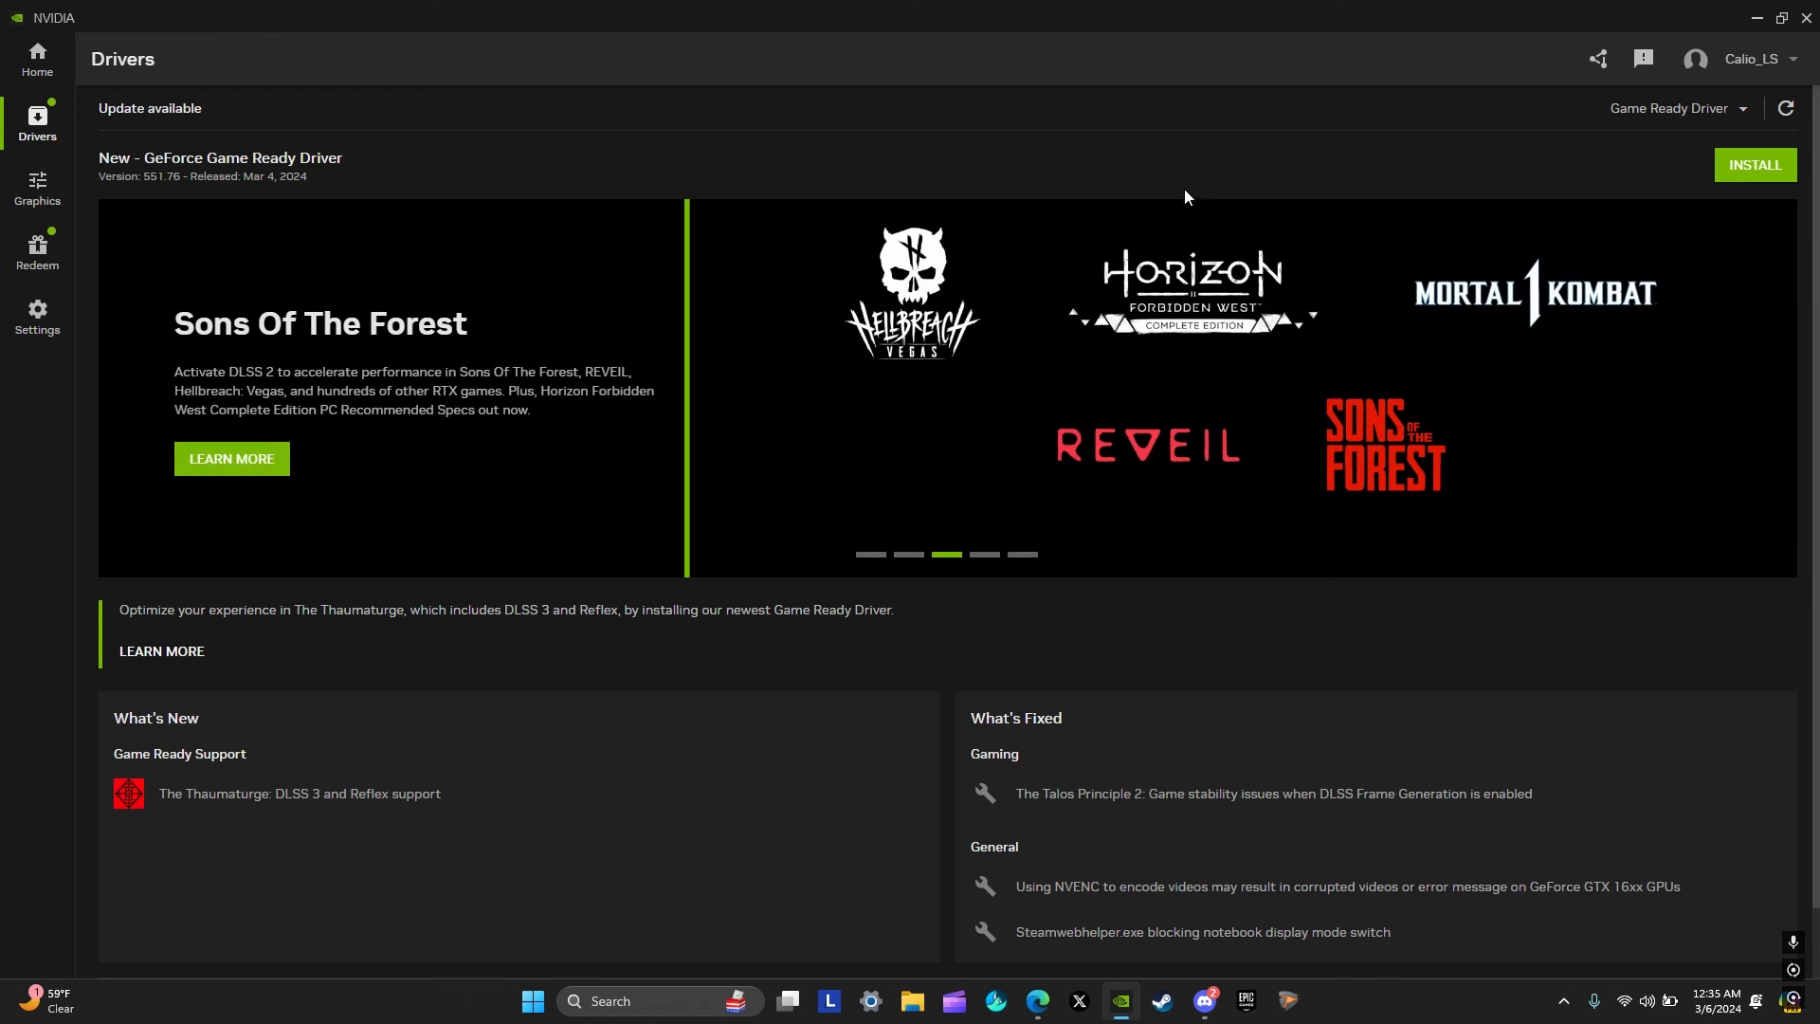
{"action": "mouse_move", "coordinate": [1598, 59]}
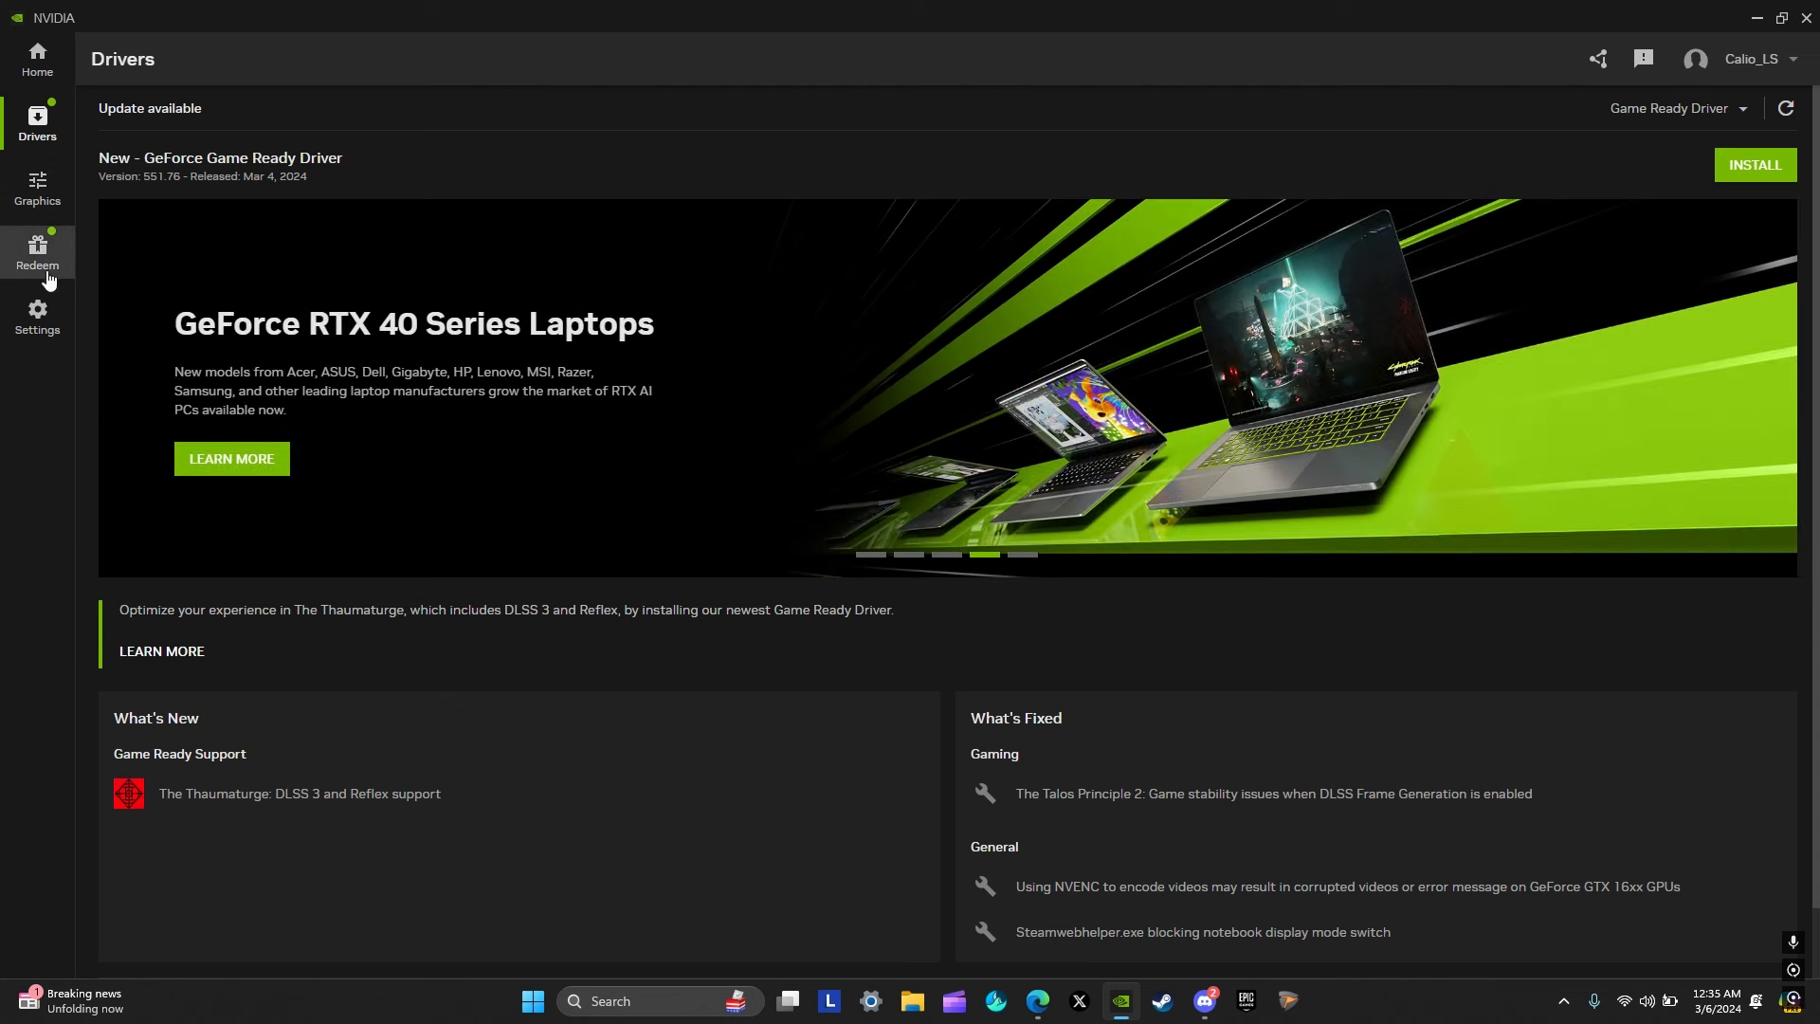
{"action": "mouse_move", "coordinate": [56, 304]}
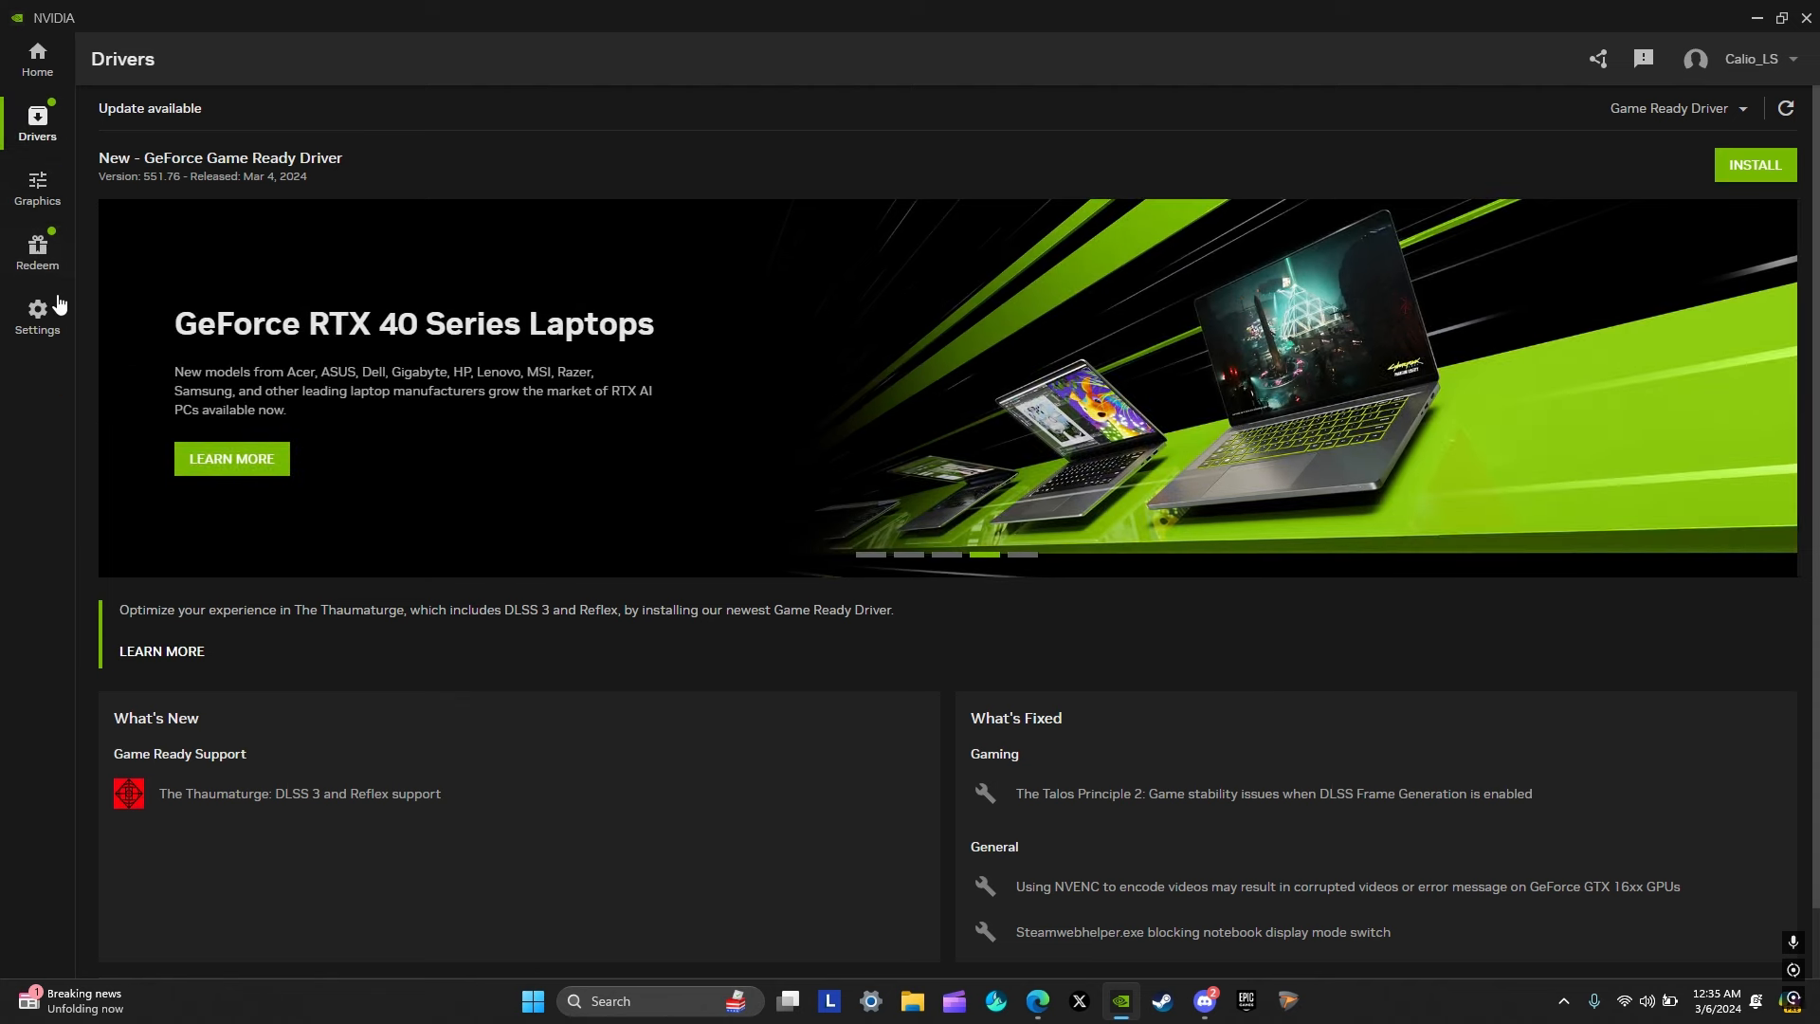
Step: Check Settings System shows driver 551.68, glance at About, then close NVIDIA app
{"action": "left_click", "coordinate": [37, 251]}
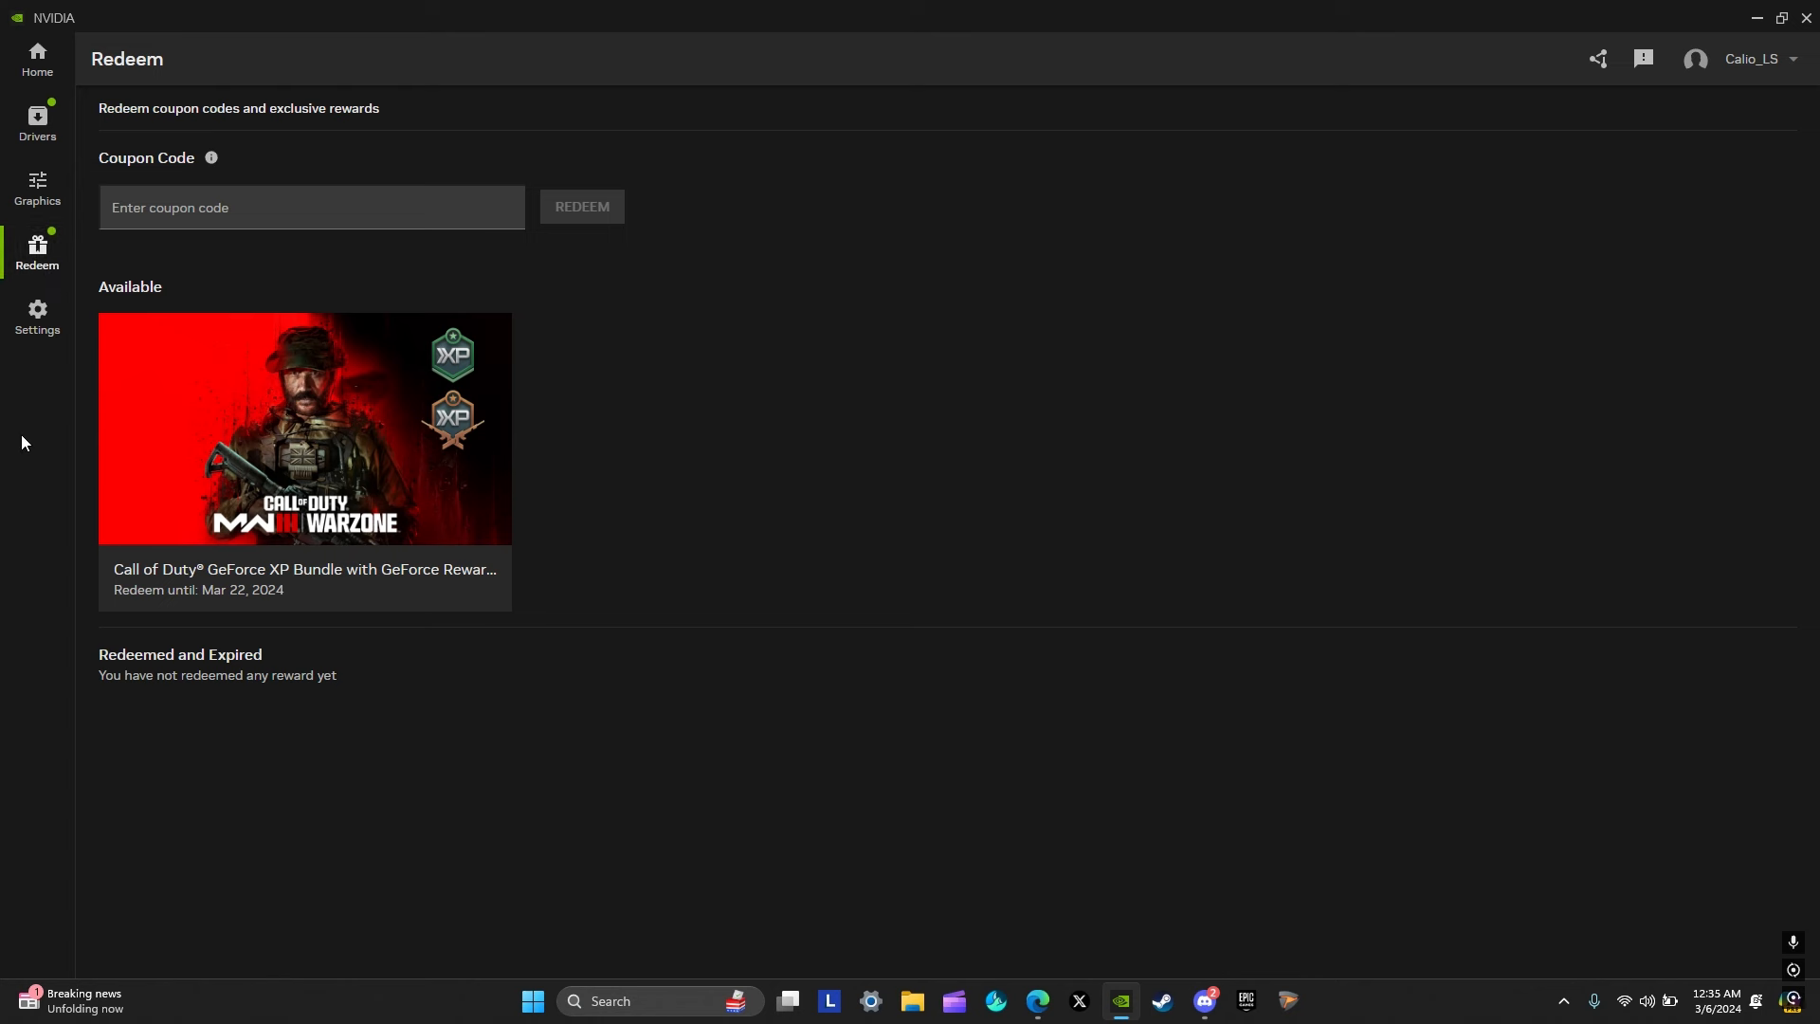
{"action": "left_click", "coordinate": [36, 319]}
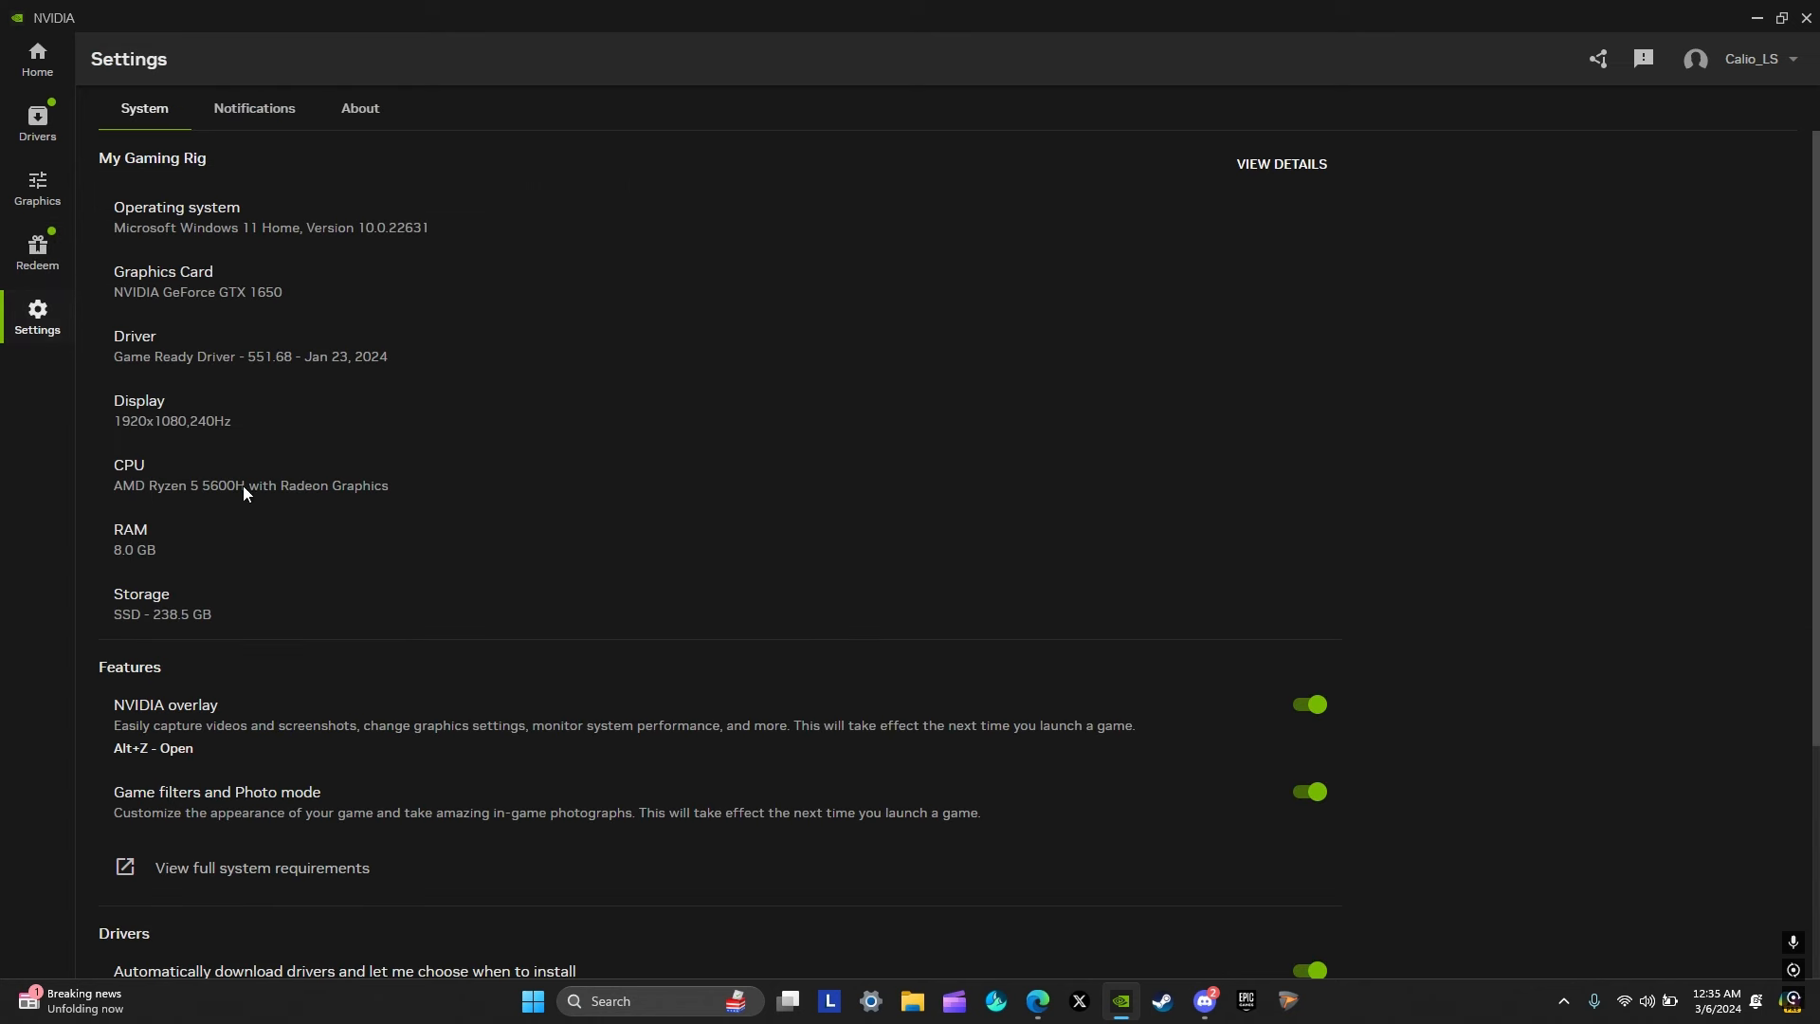
{"action": "mouse_move", "coordinate": [78, 531]}
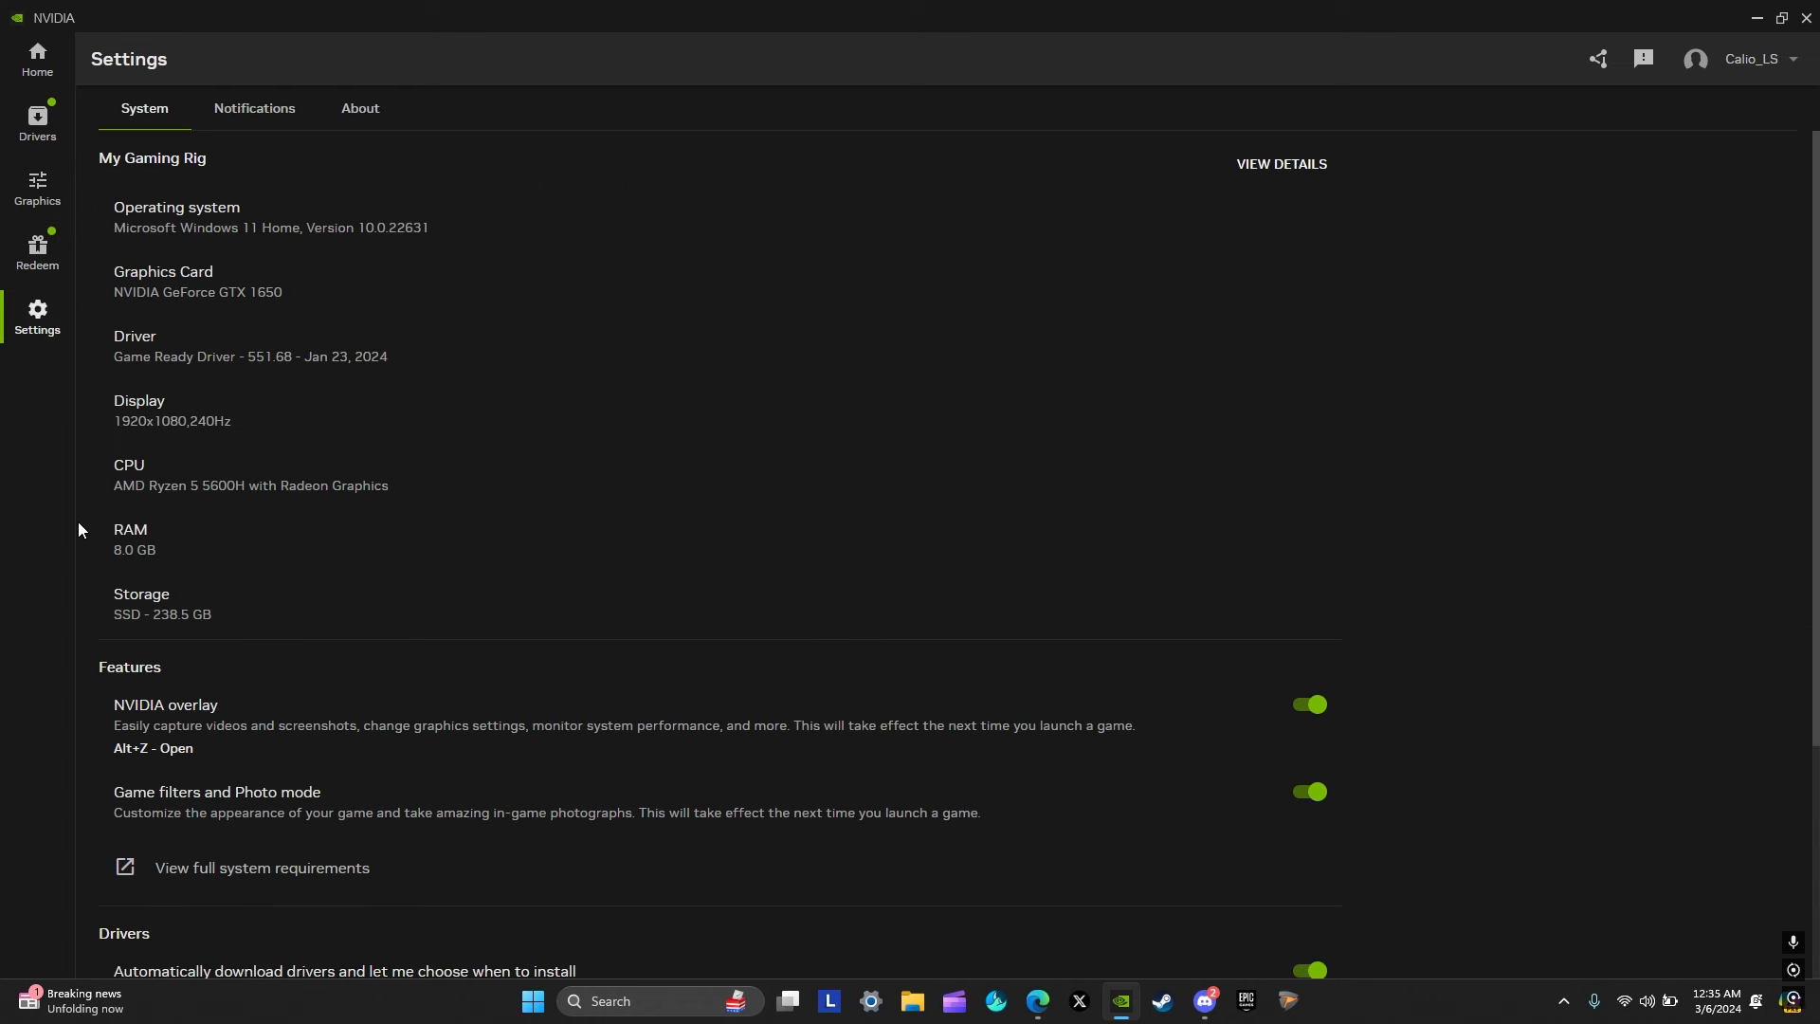
{"action": "mouse_move", "coordinate": [223, 495]}
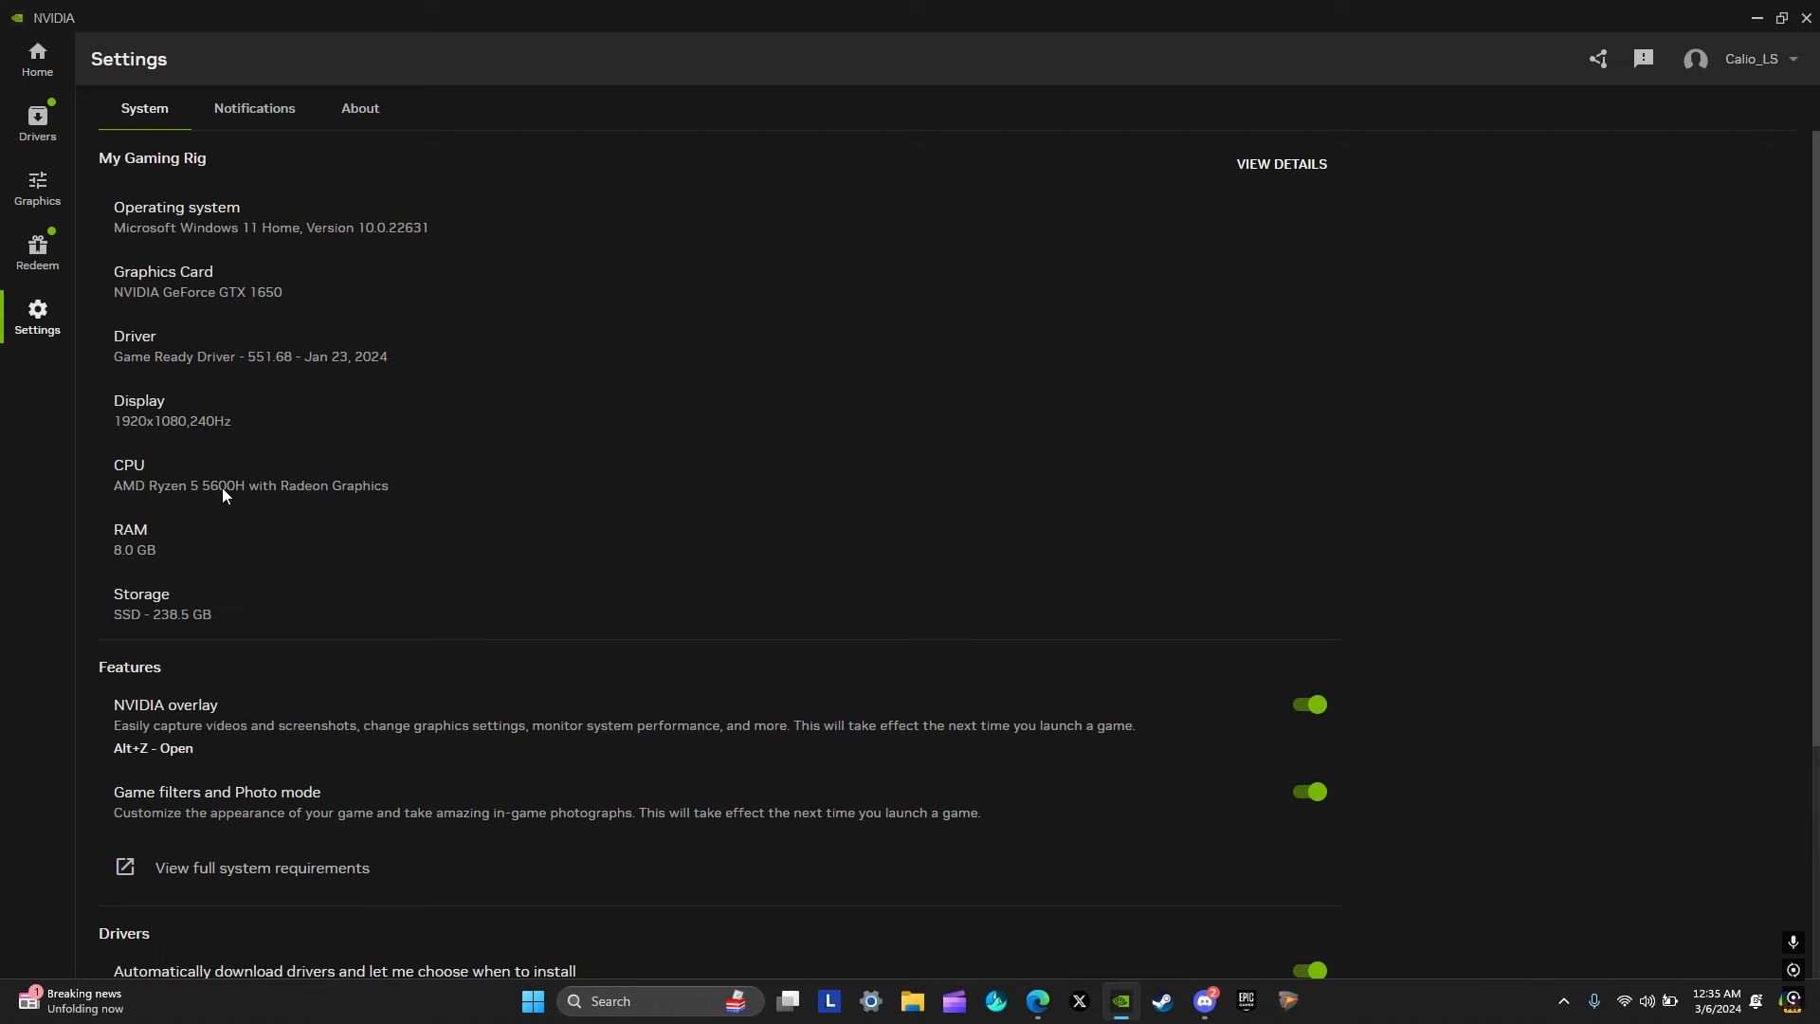
{"action": "mouse_move", "coordinate": [363, 485]}
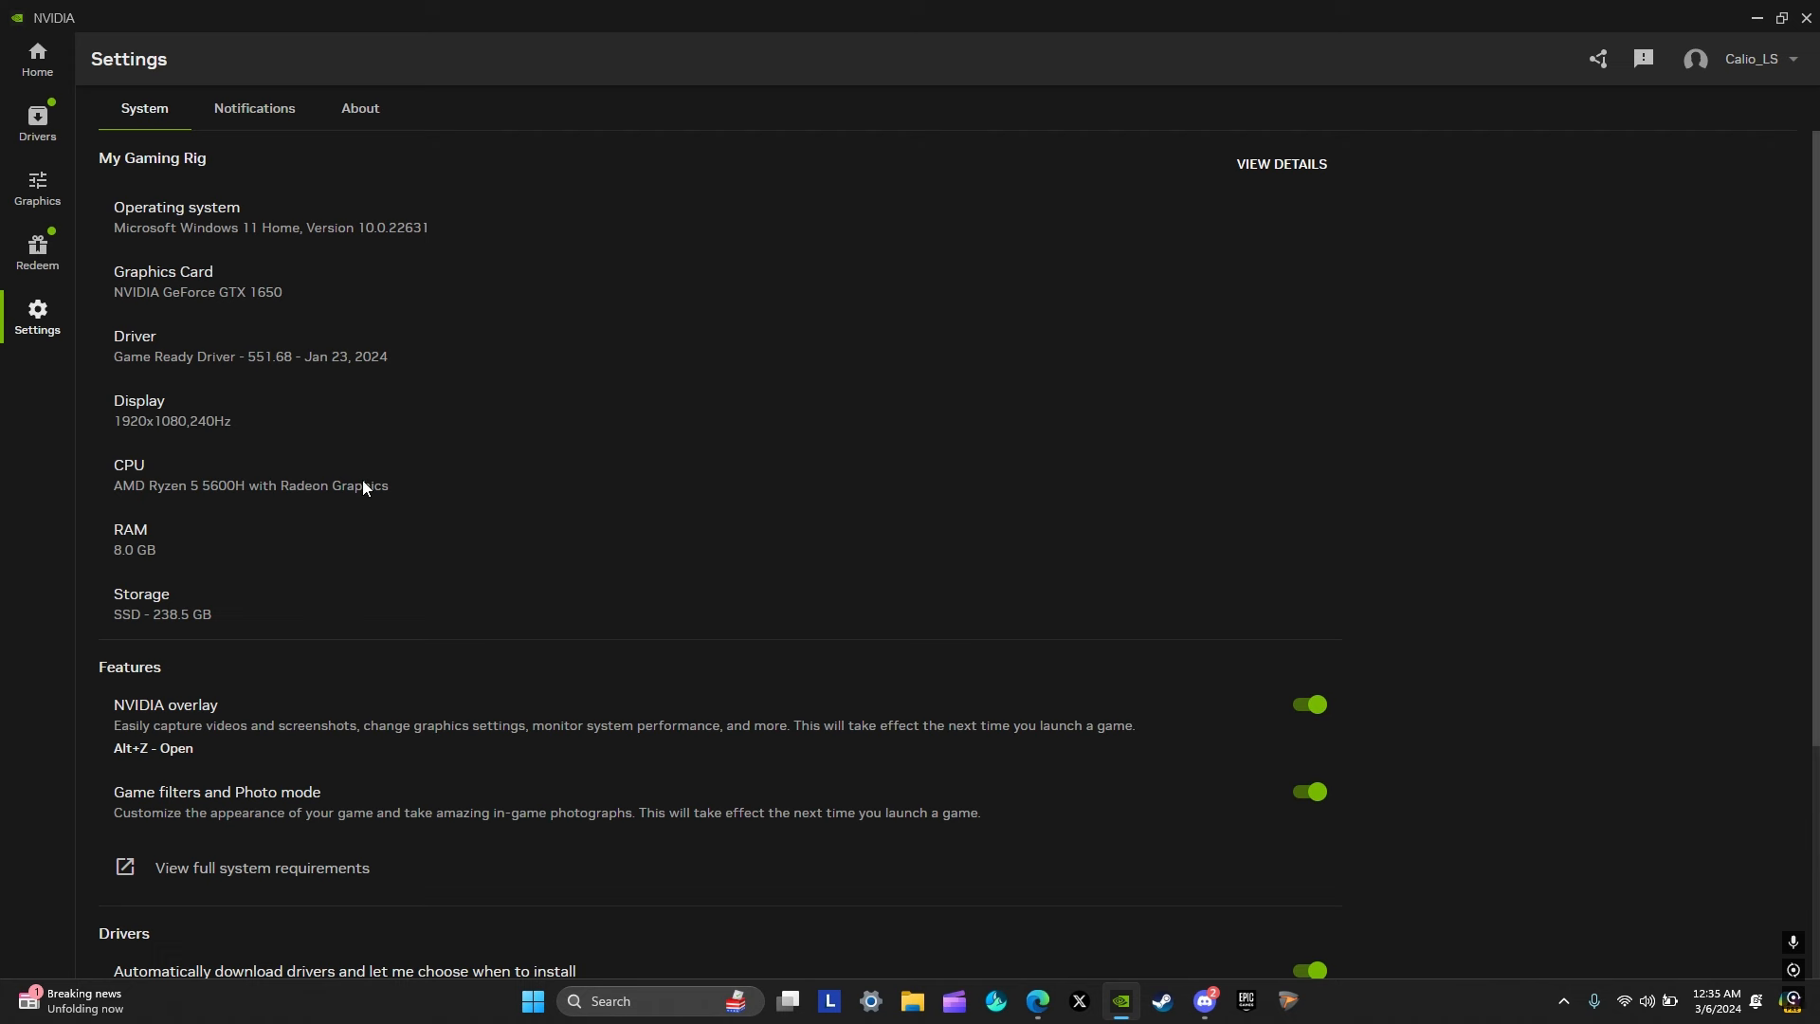
{"action": "mouse_move", "coordinate": [341, 465]}
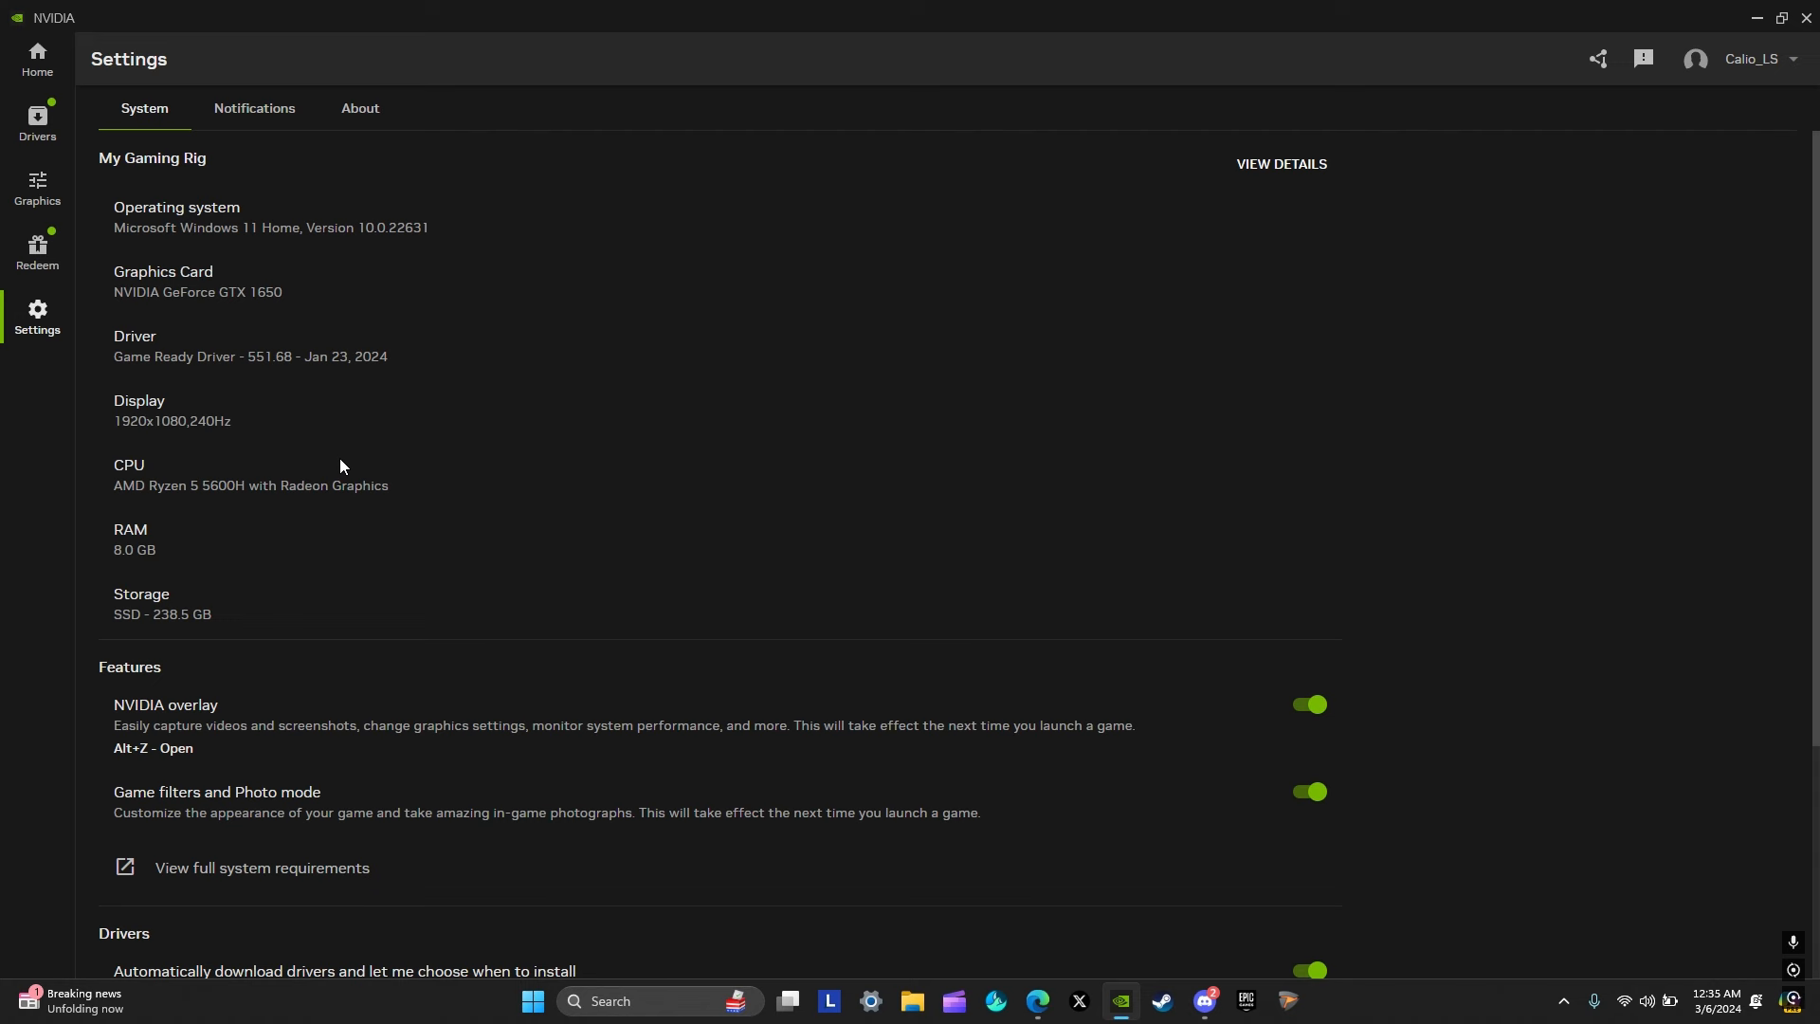
{"action": "mouse_move", "coordinate": [1046, 278]}
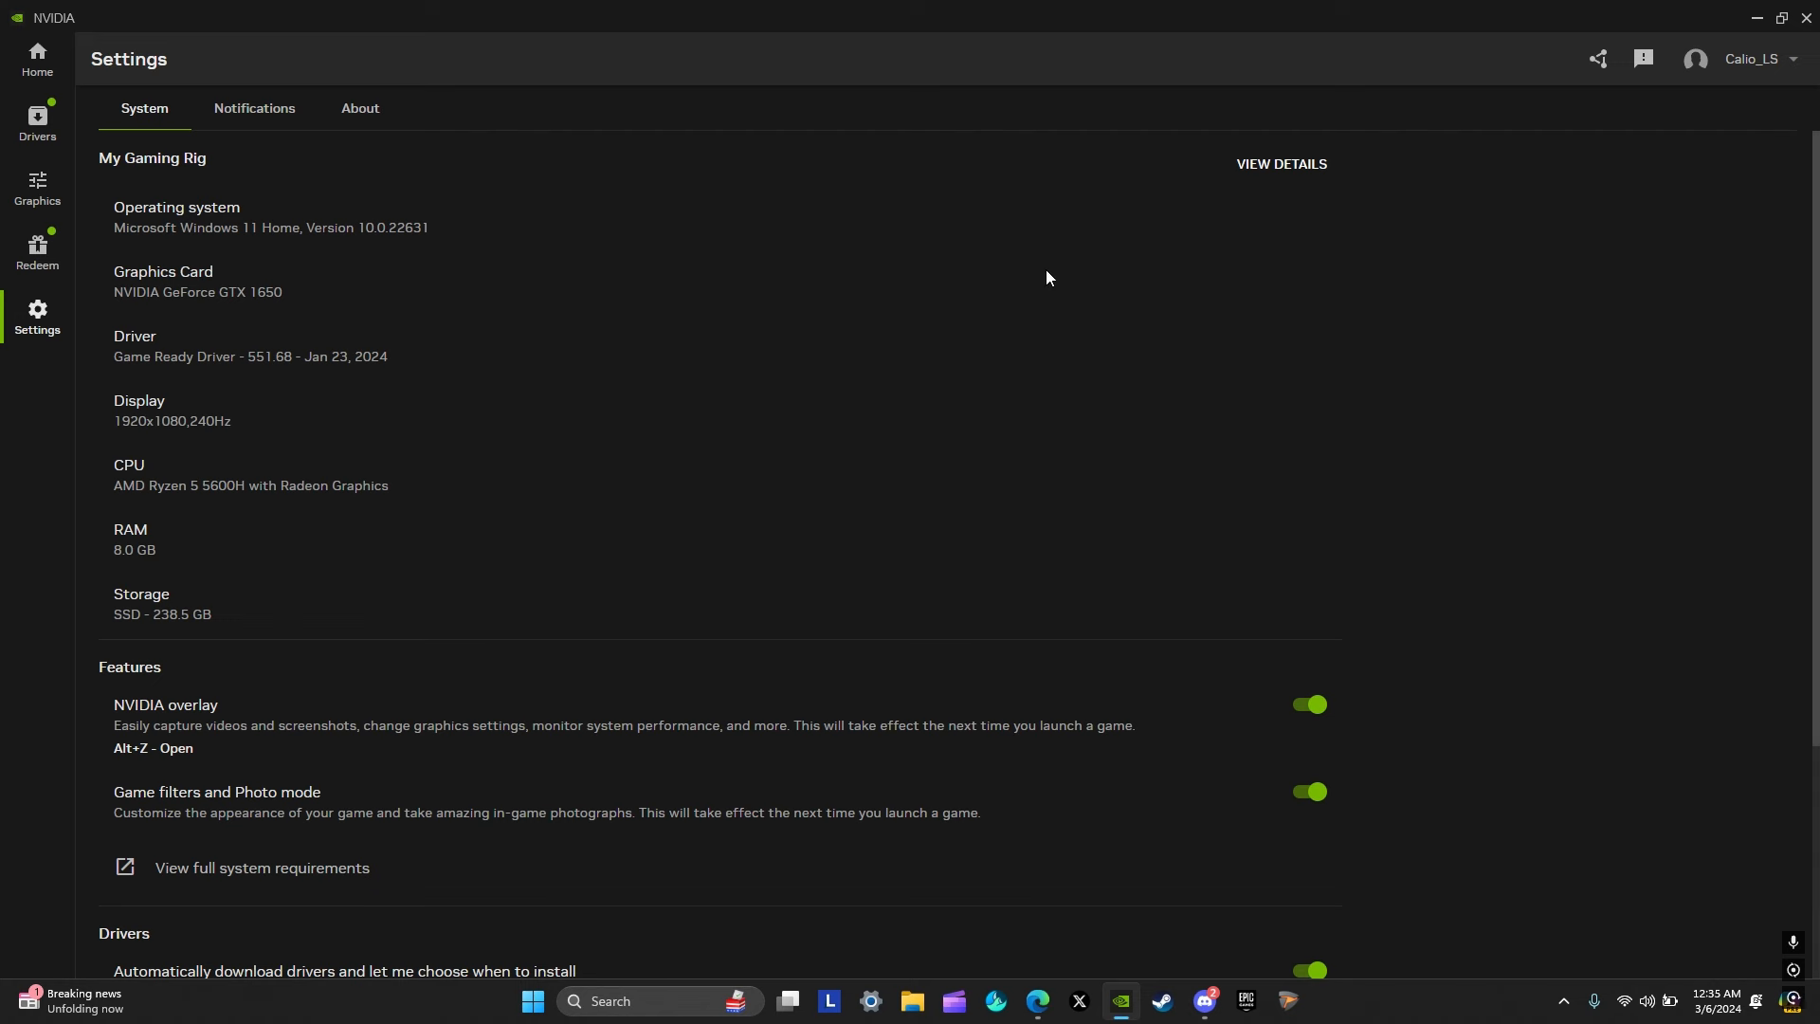
{"action": "mouse_move", "coordinate": [1643, 59]}
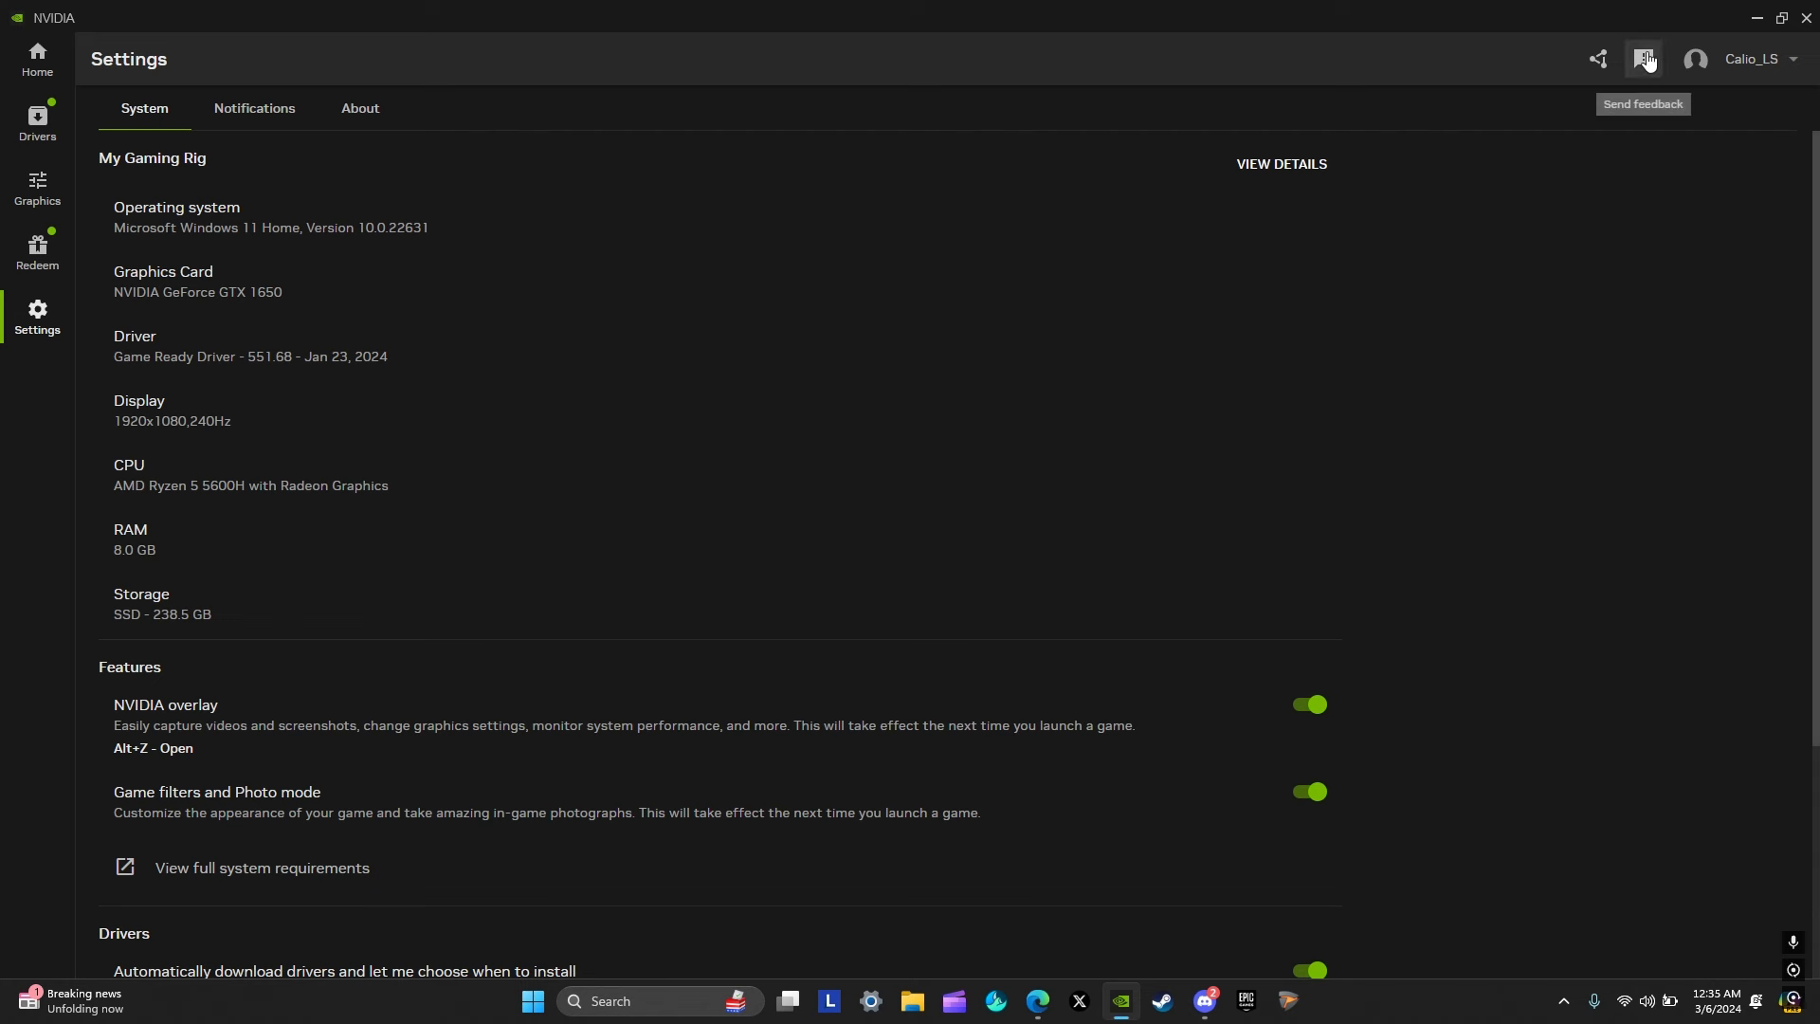
{"action": "mouse_move", "coordinate": [615, 588]}
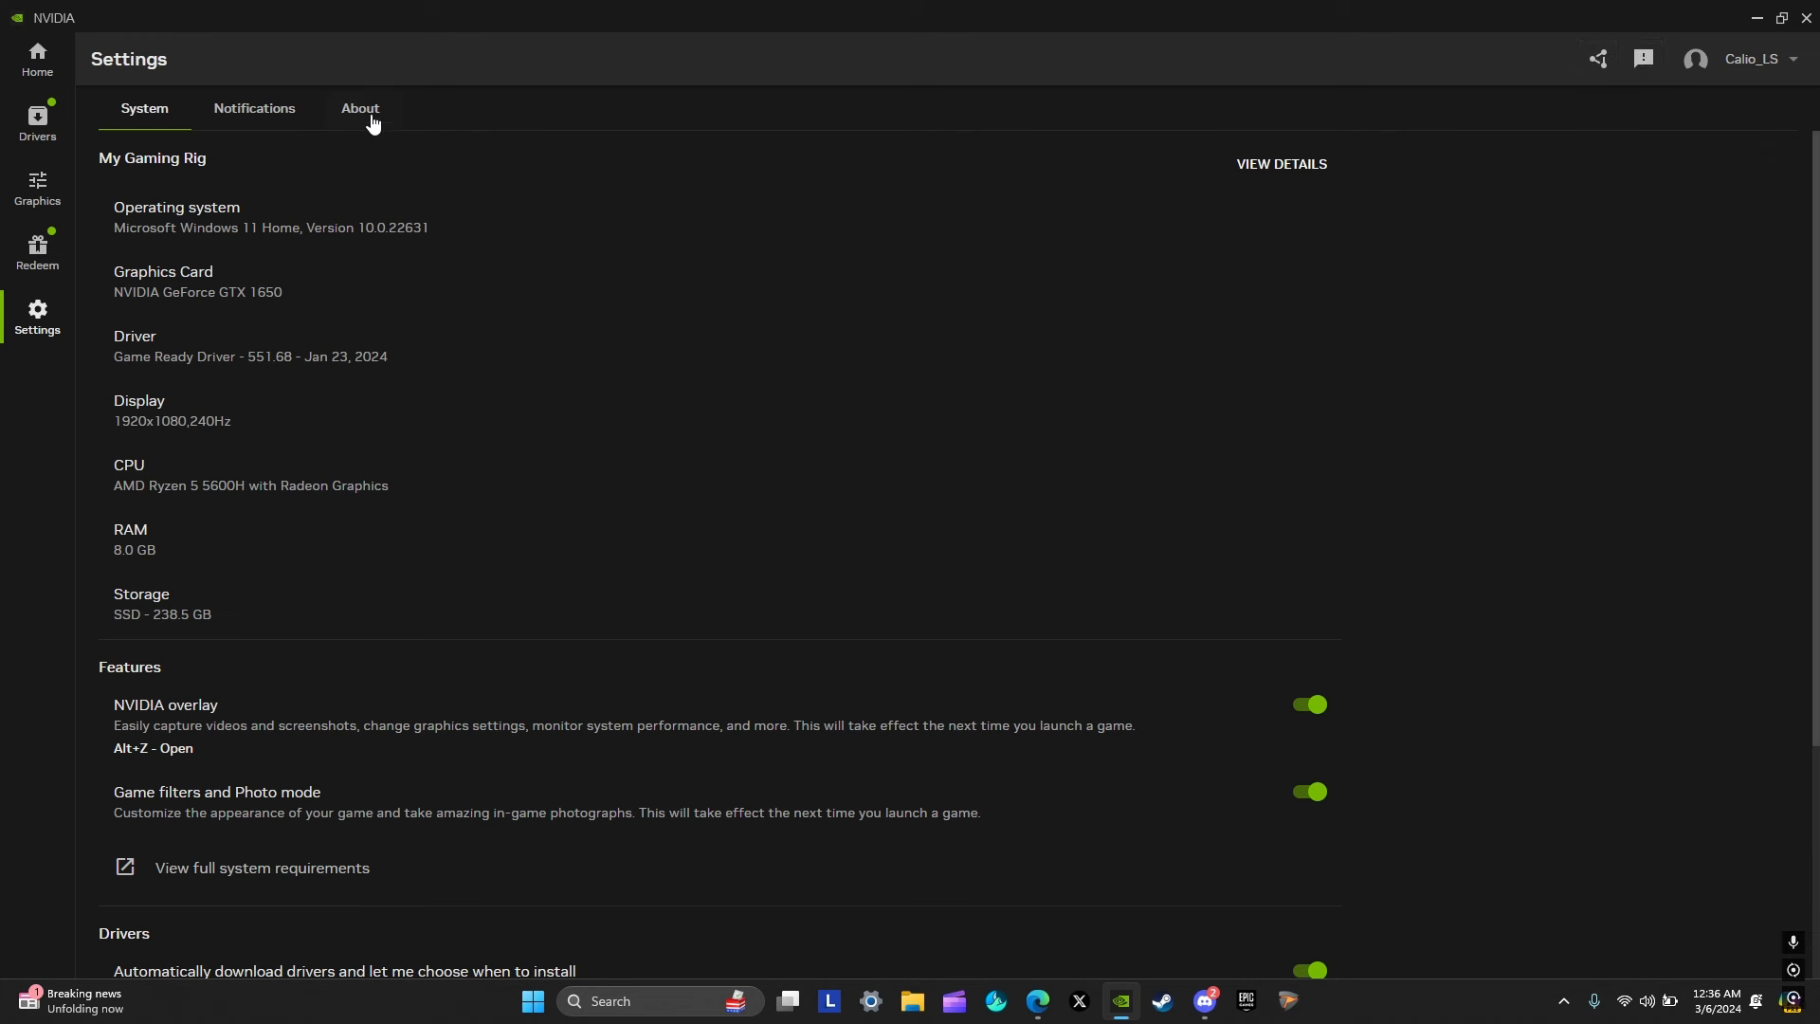
{"action": "left_click", "coordinate": [360, 108]}
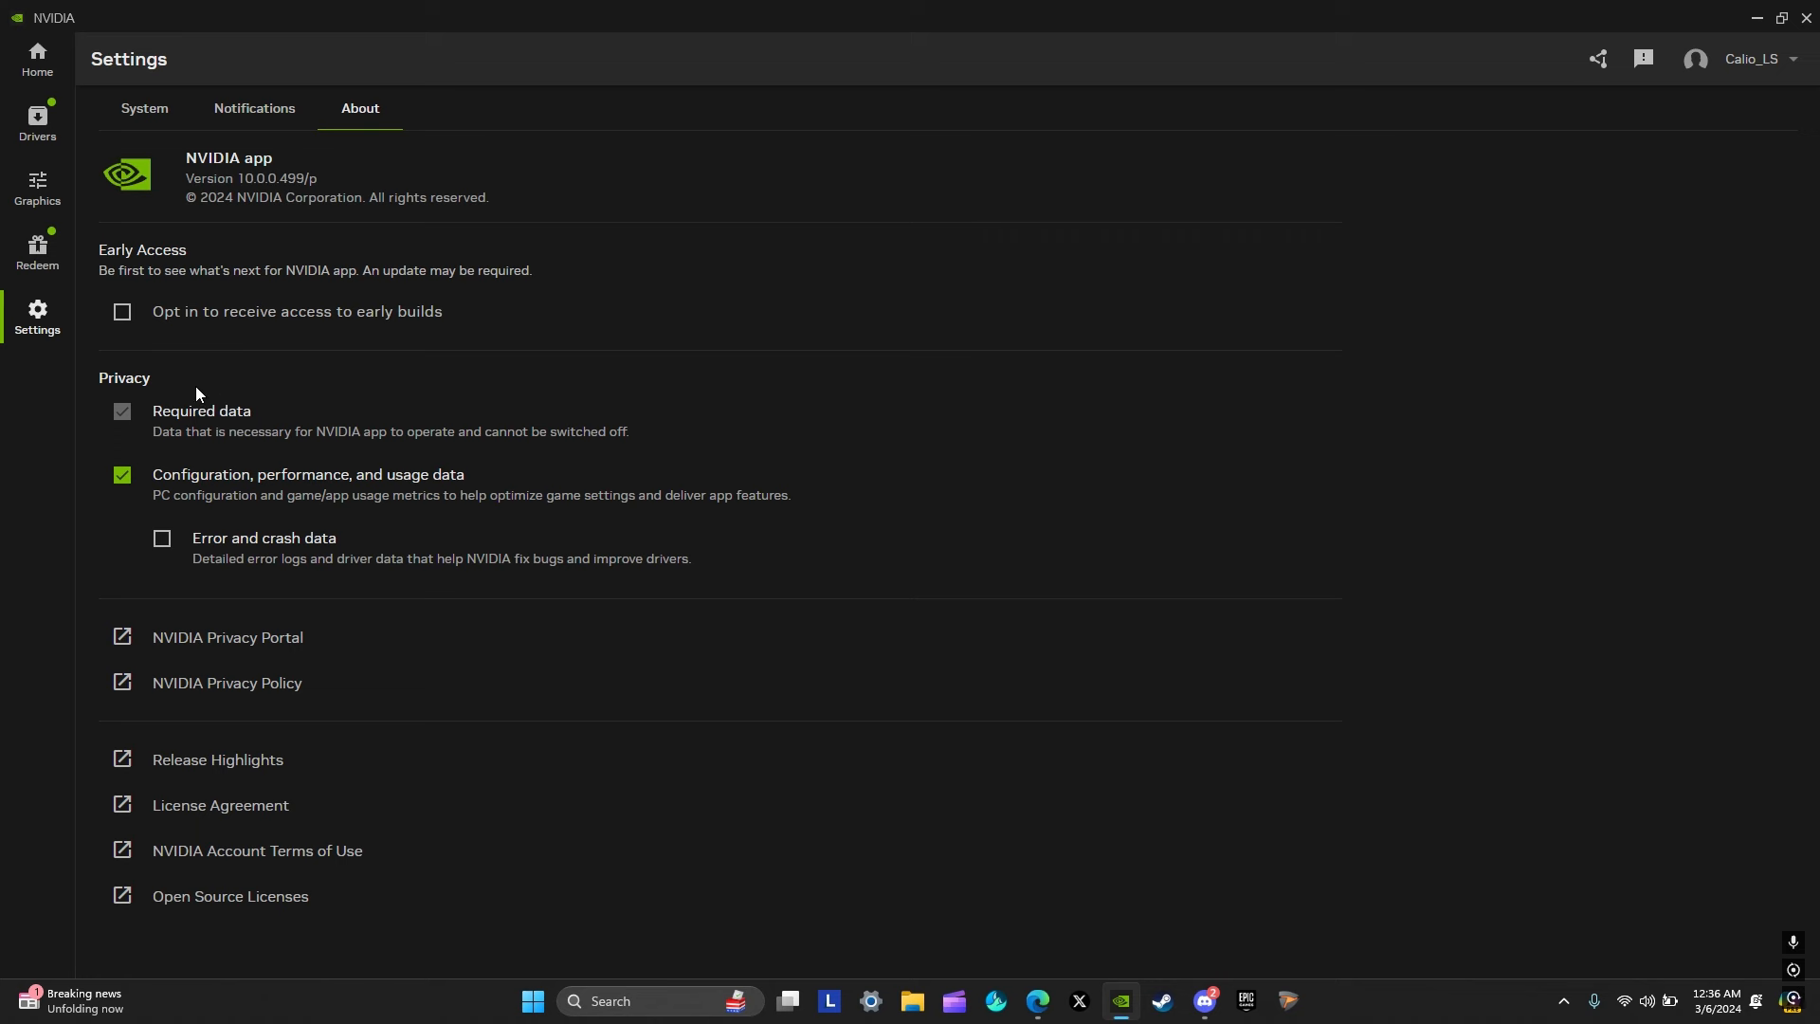
{"action": "mouse_move", "coordinate": [81, 130]}
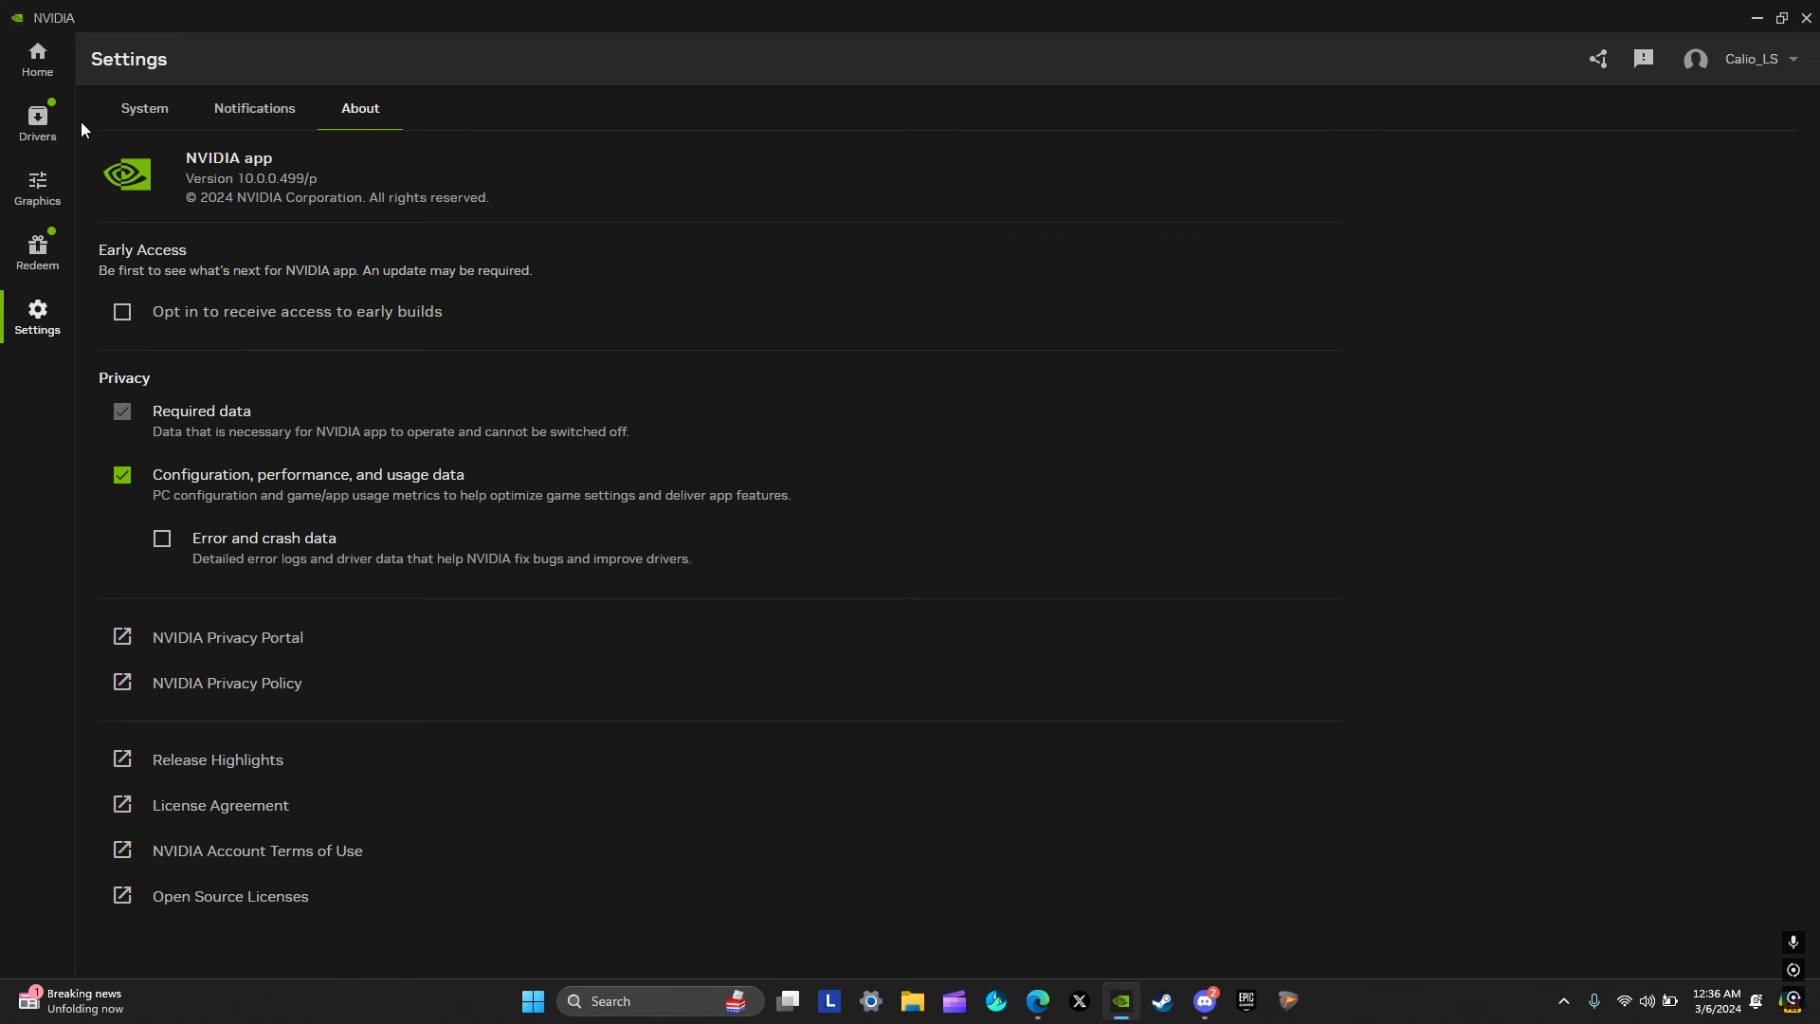
{"action": "left_click", "coordinate": [145, 108]}
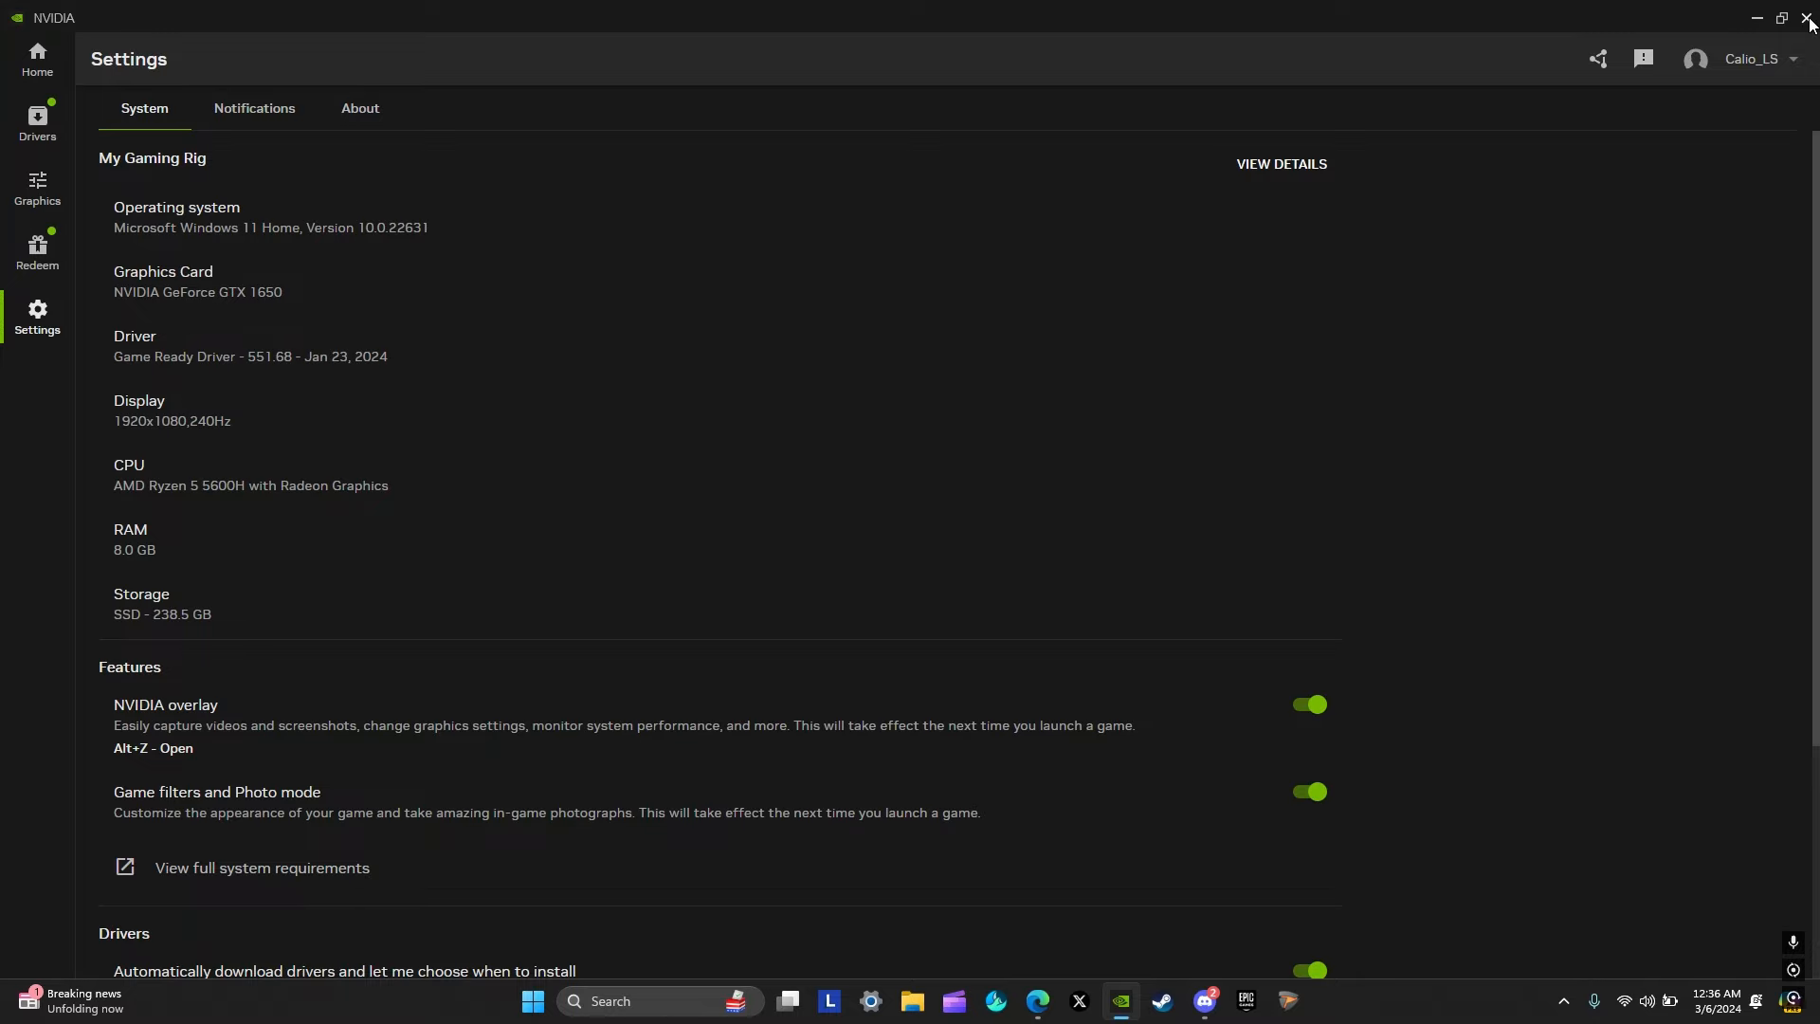
{"action": "left_click", "coordinate": [1806, 19]}
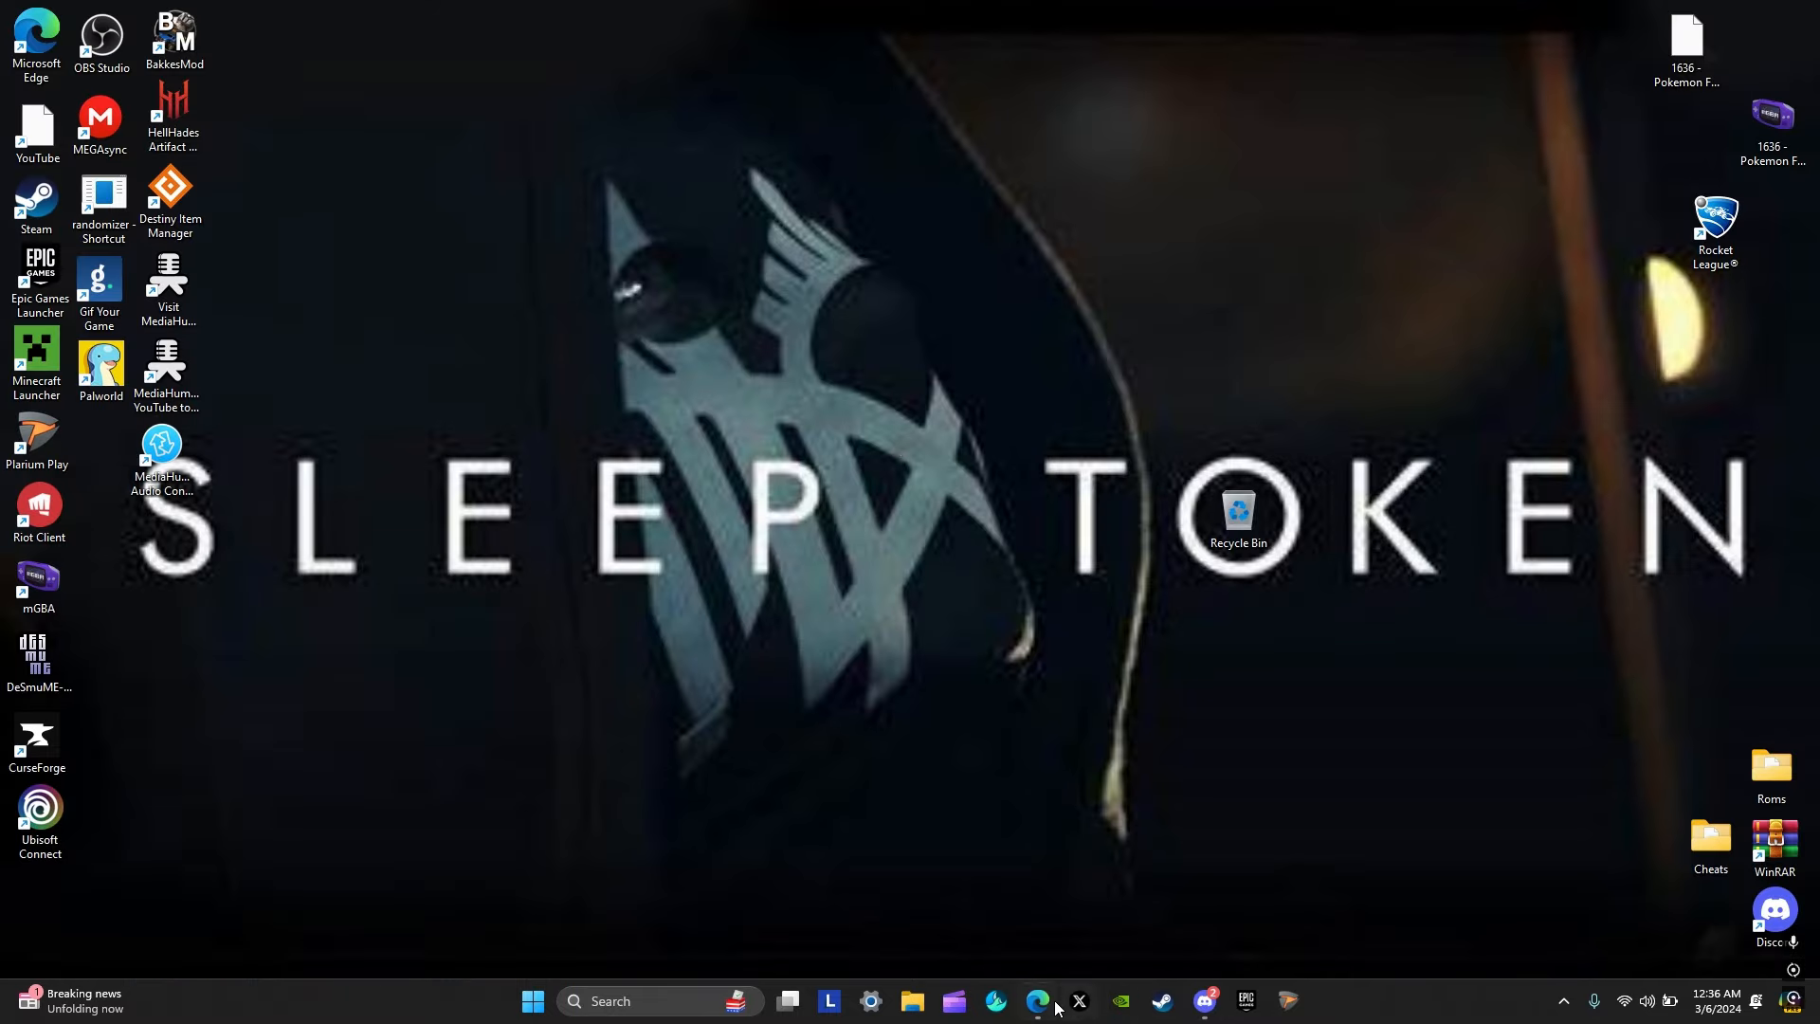
Step: Read the Hotfix Driver 551.68 support article in Edge, then summon the overlay with Alt+Z
{"action": "left_click", "coordinate": [1036, 1001]}
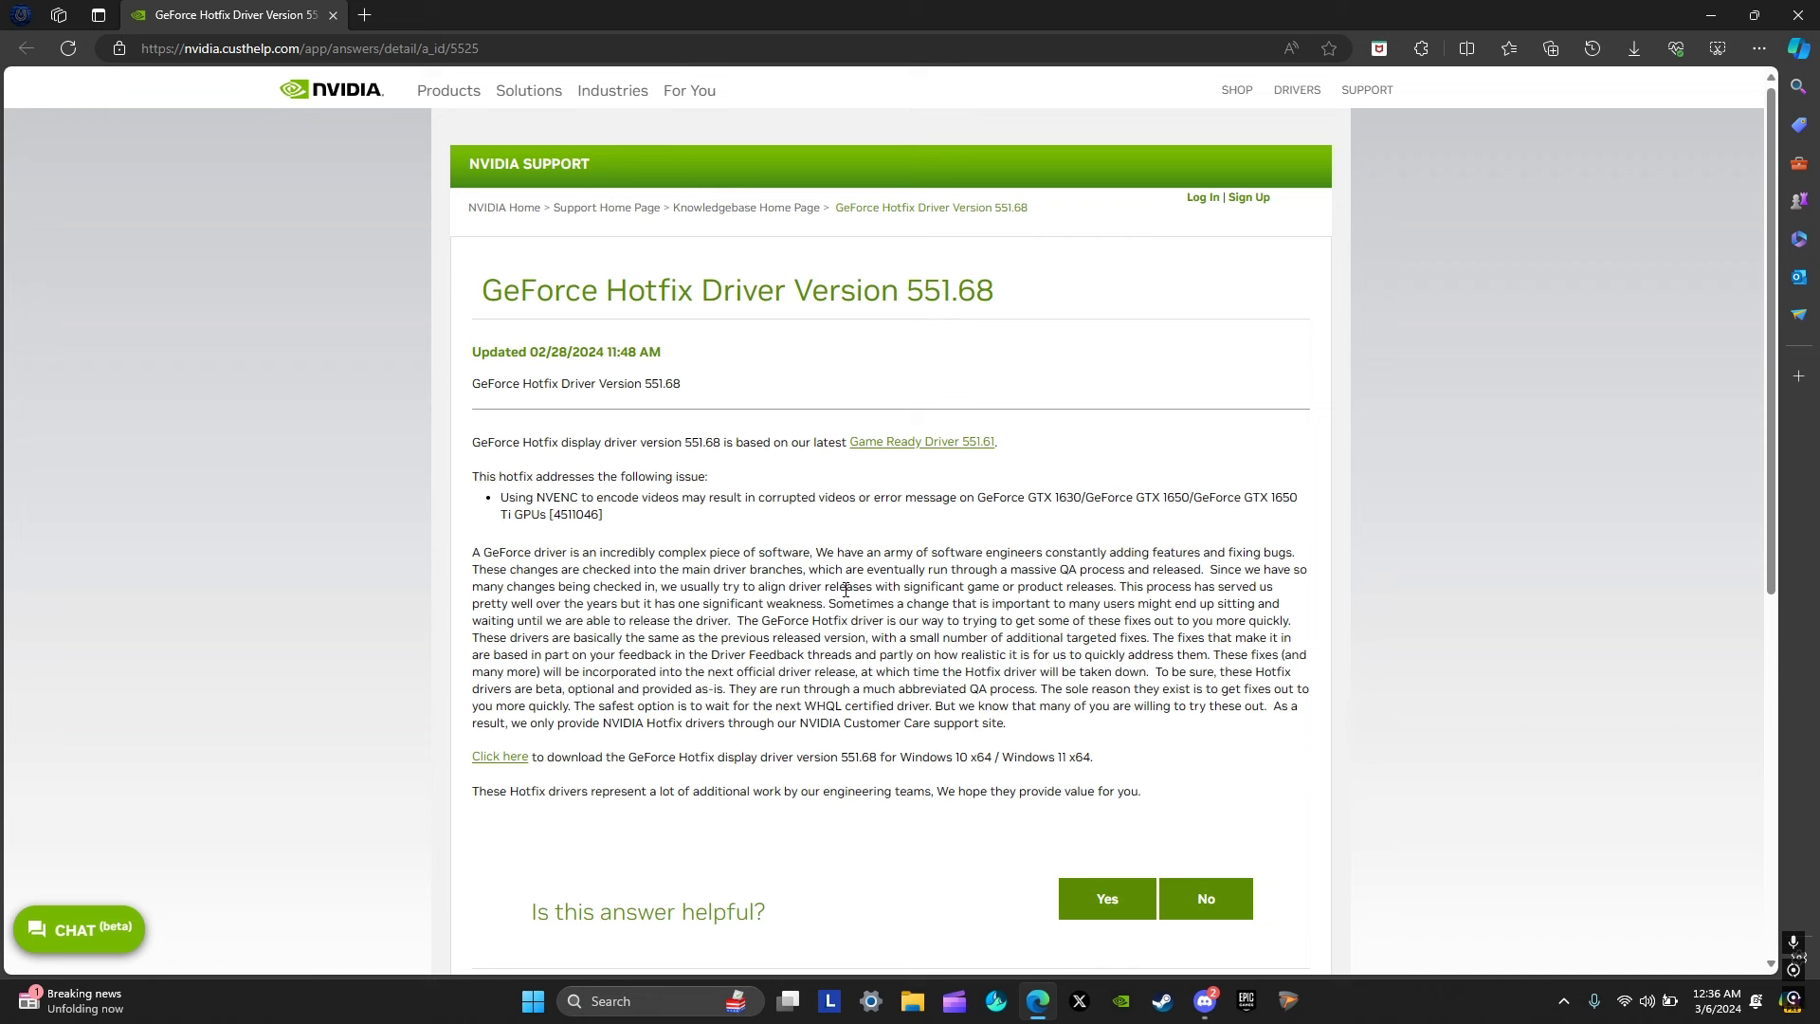
{"action": "mouse_move", "coordinate": [884, 478]}
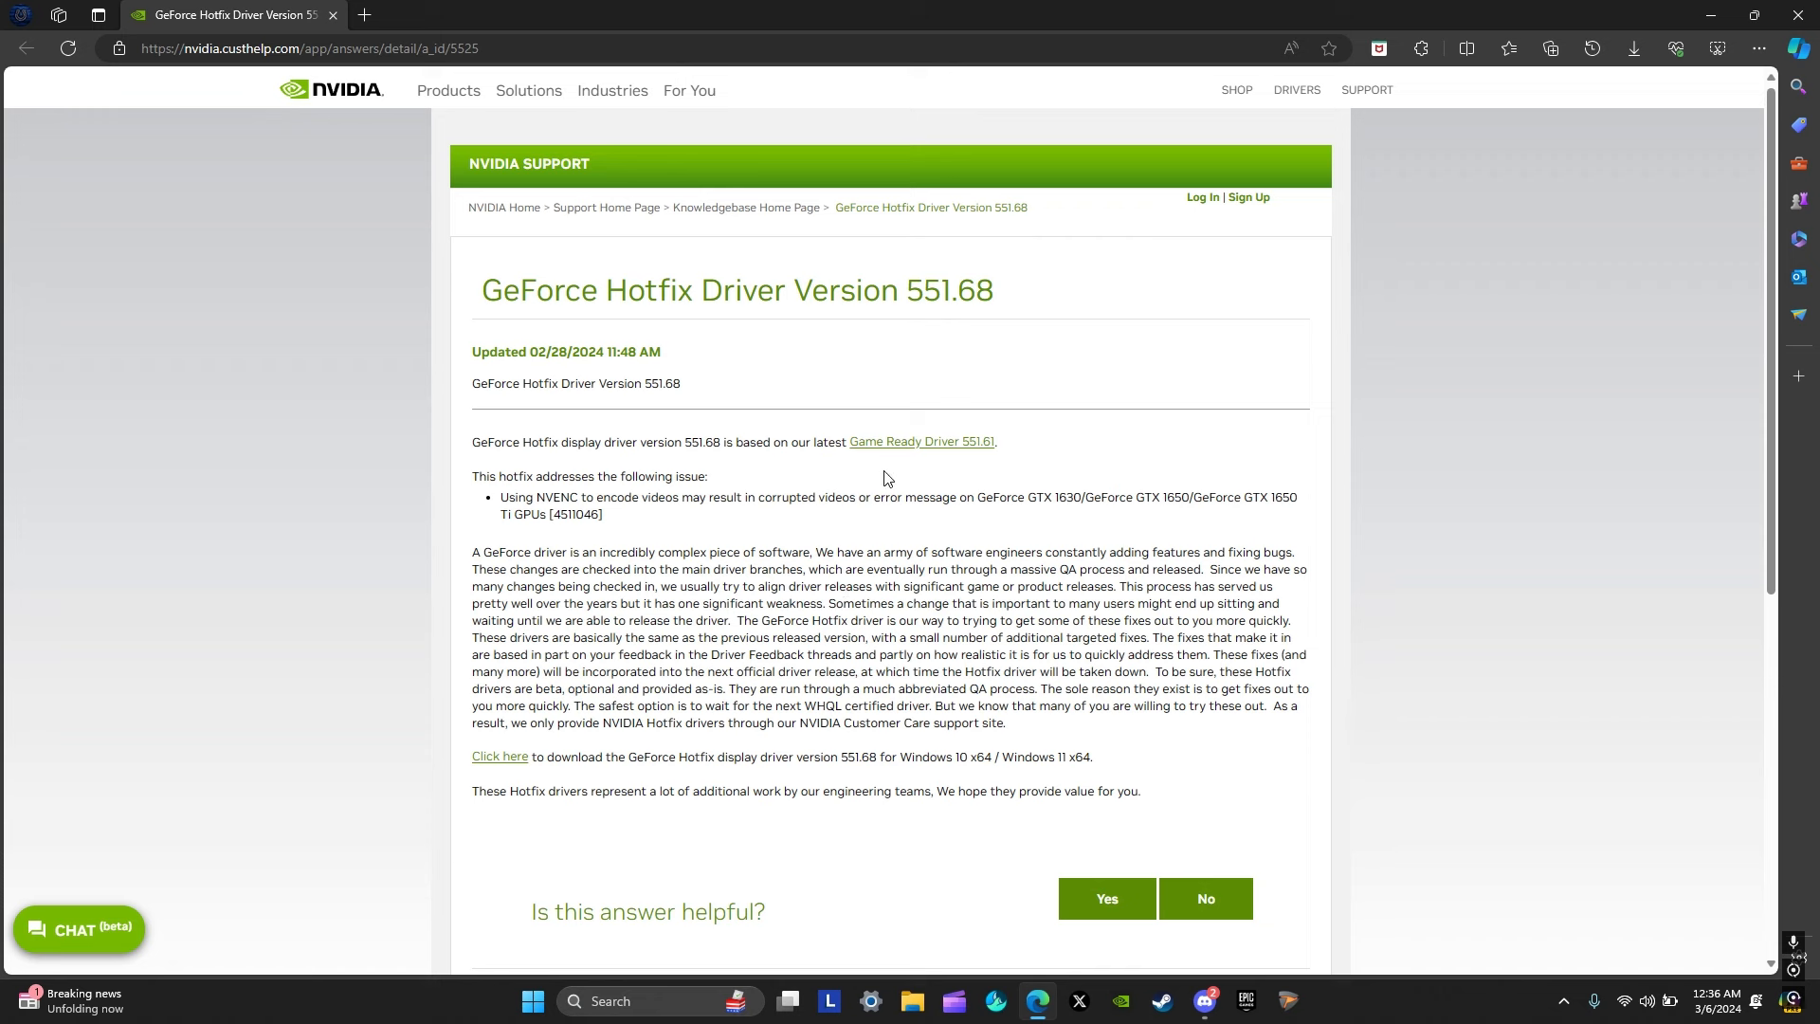
{"action": "mouse_move", "coordinate": [568, 149]}
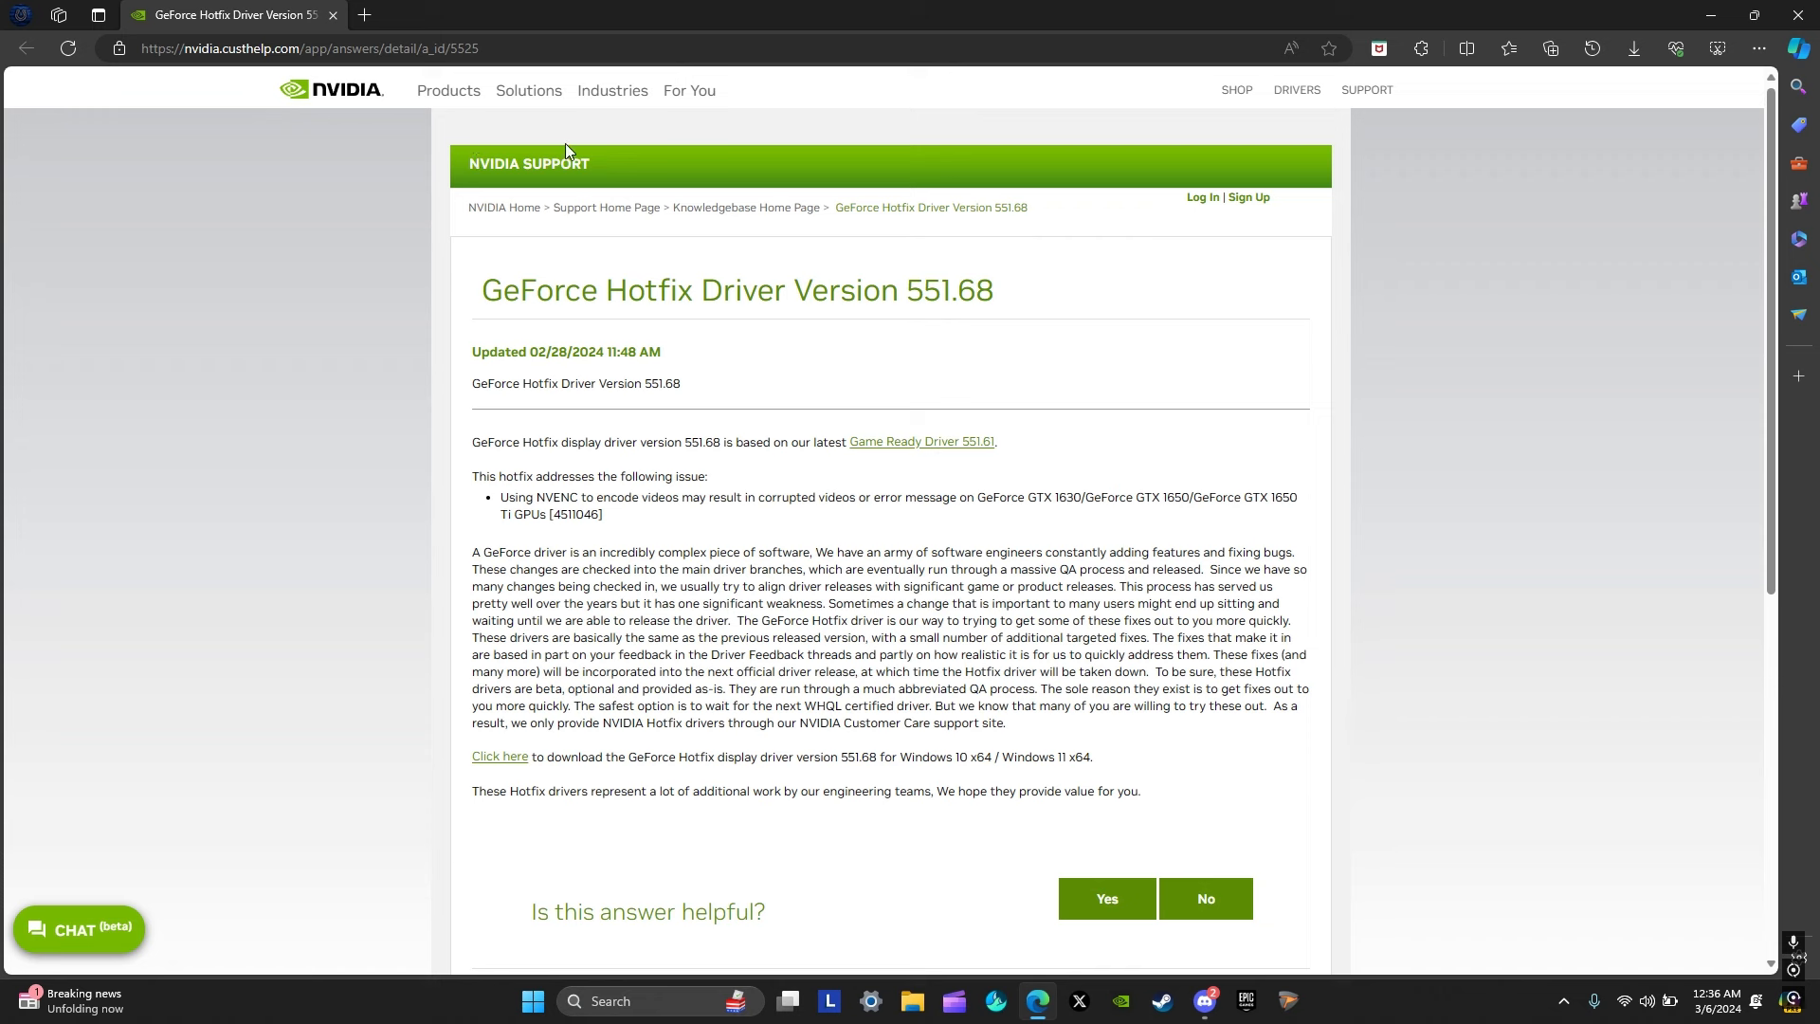
{"action": "mouse_move", "coordinate": [921, 441]}
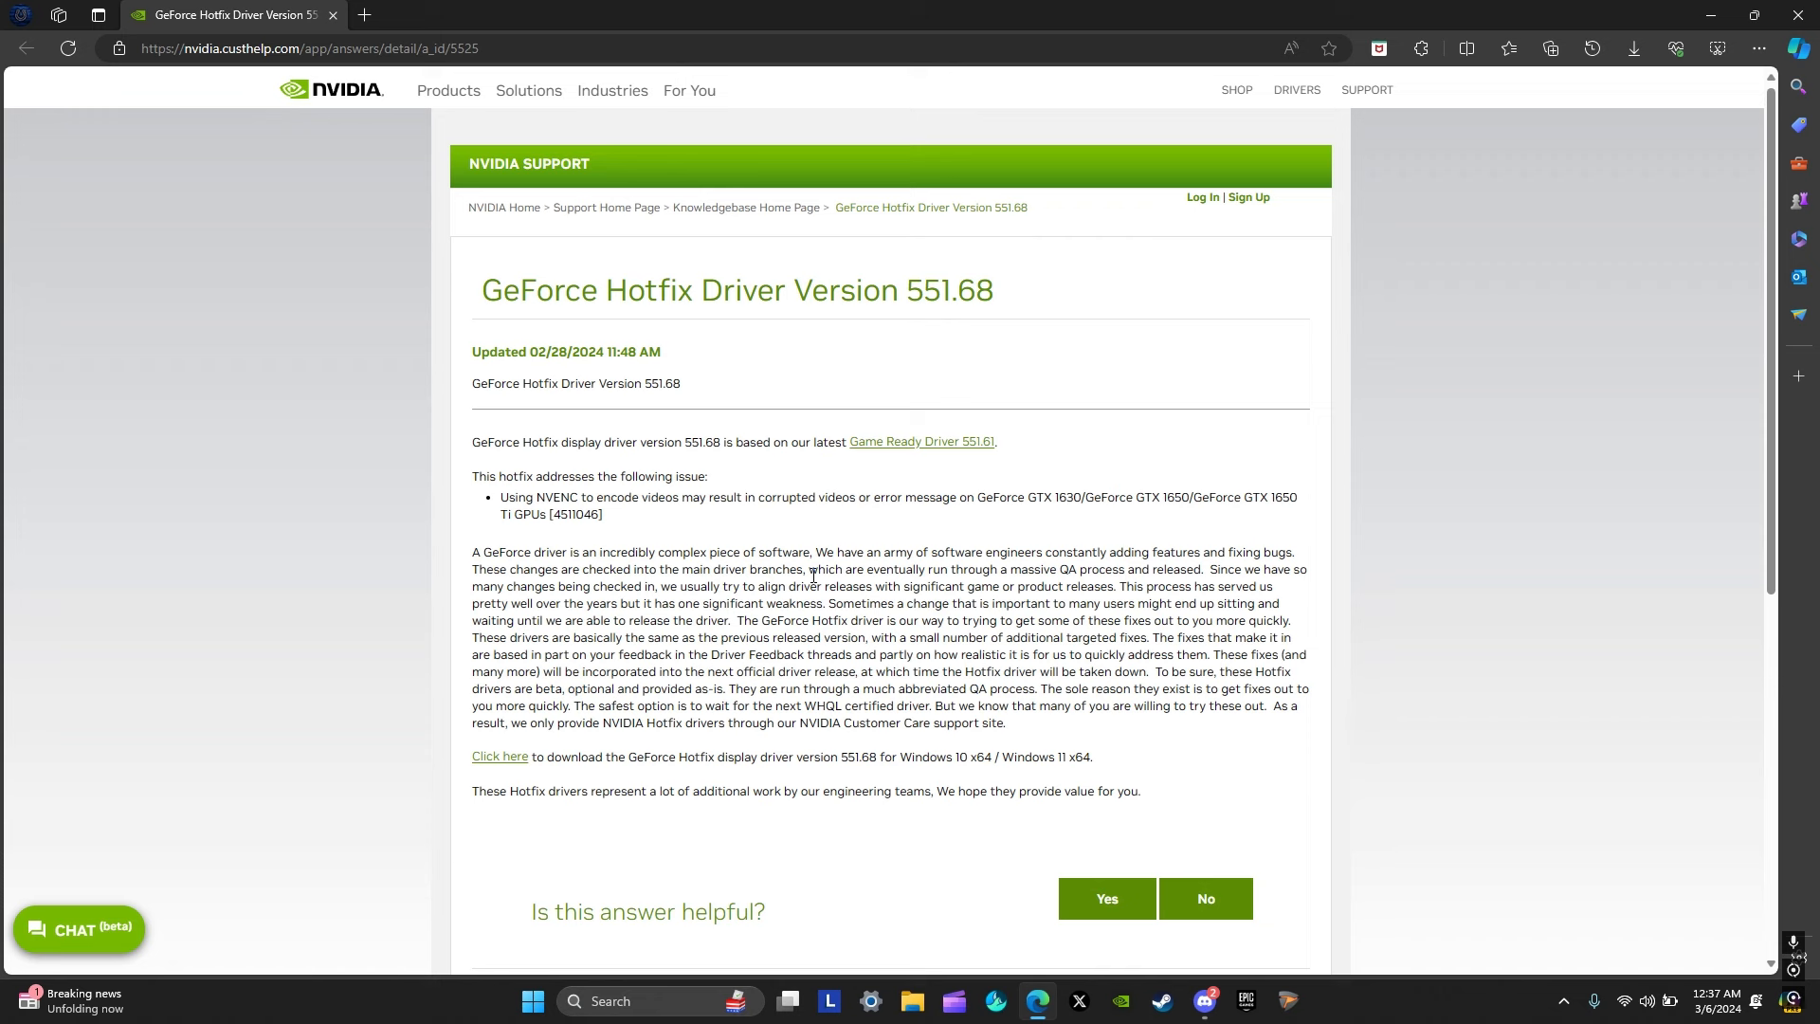
{"action": "mouse_move", "coordinate": [882, 522]}
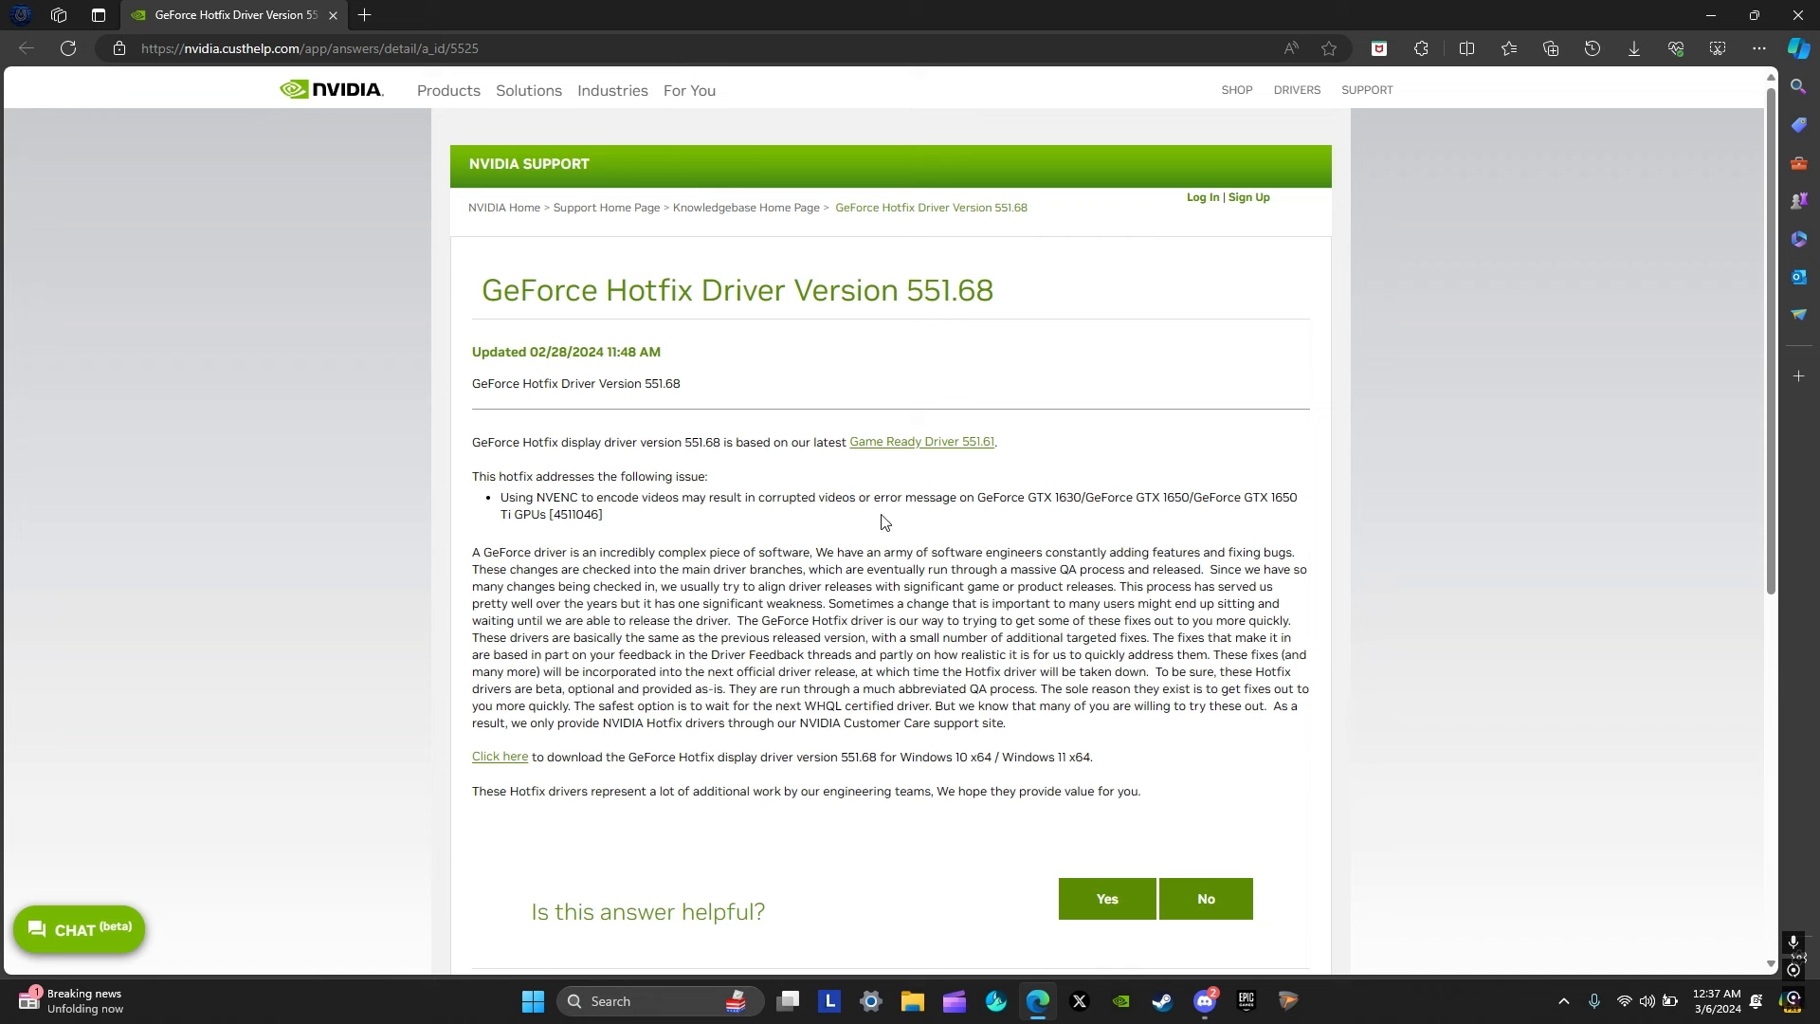
{"action": "mouse_move", "coordinate": [827, 436]}
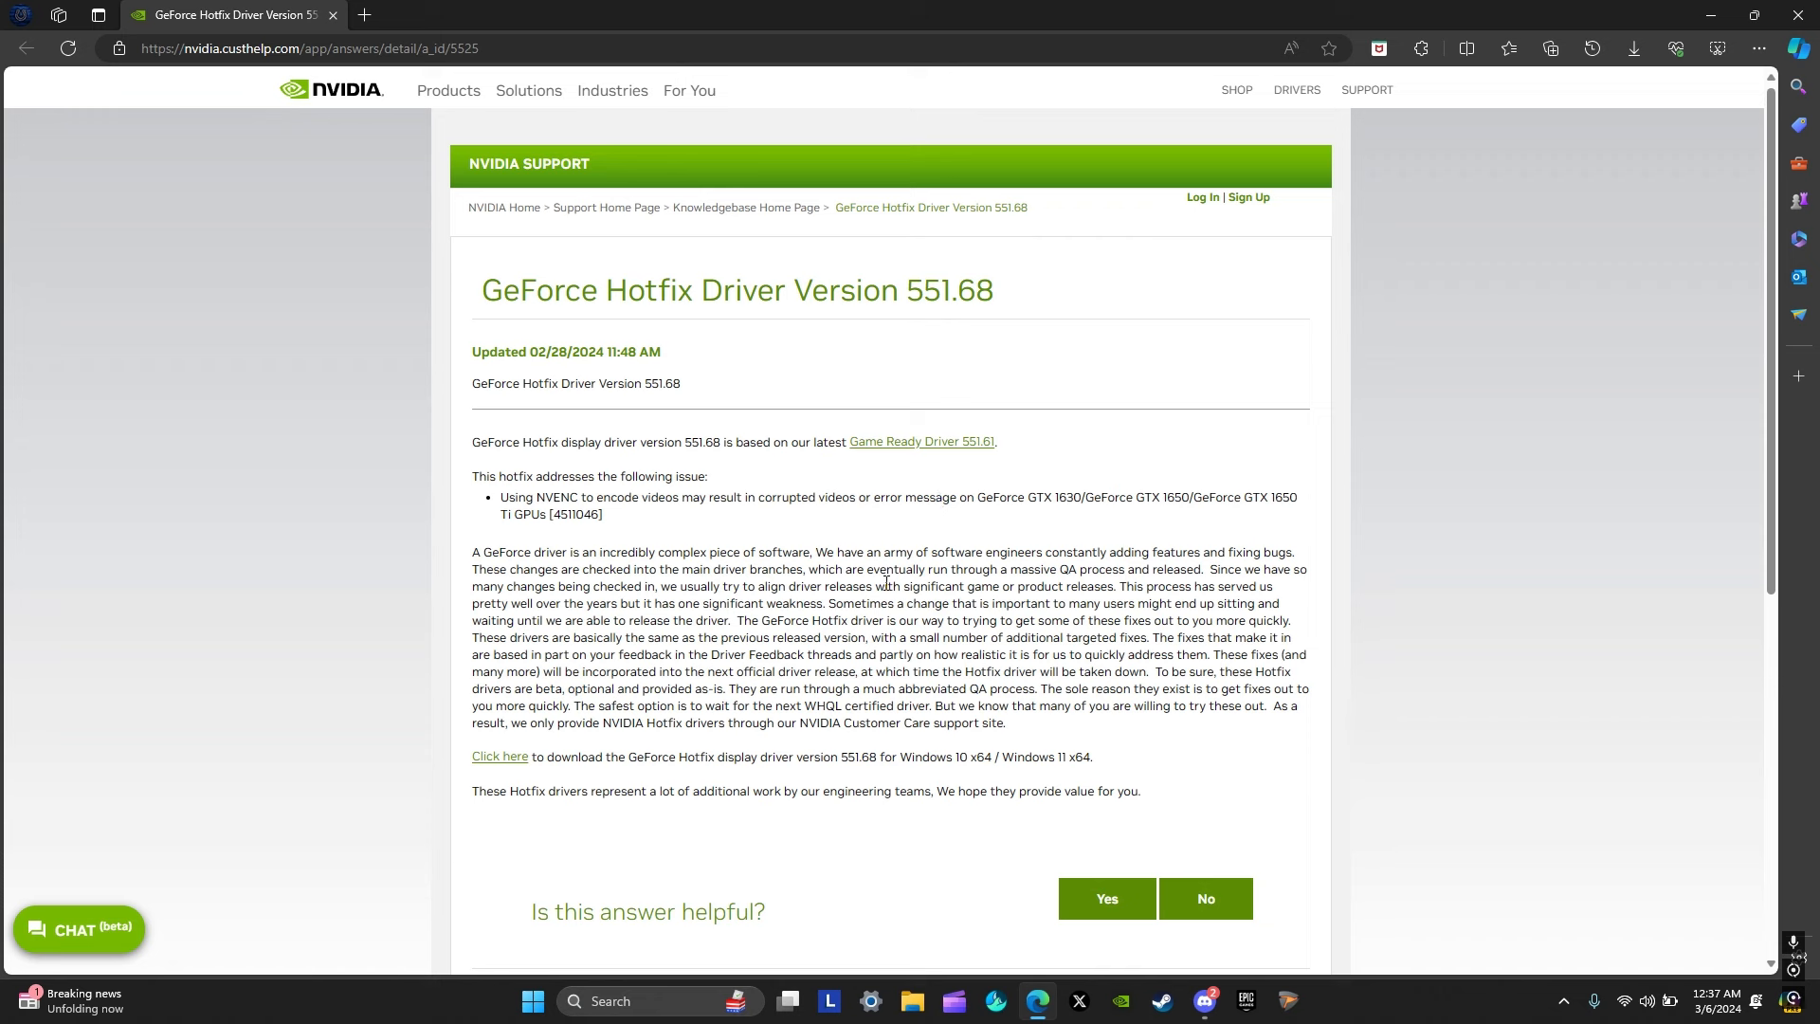
{"action": "mouse_move", "coordinate": [967, 314]}
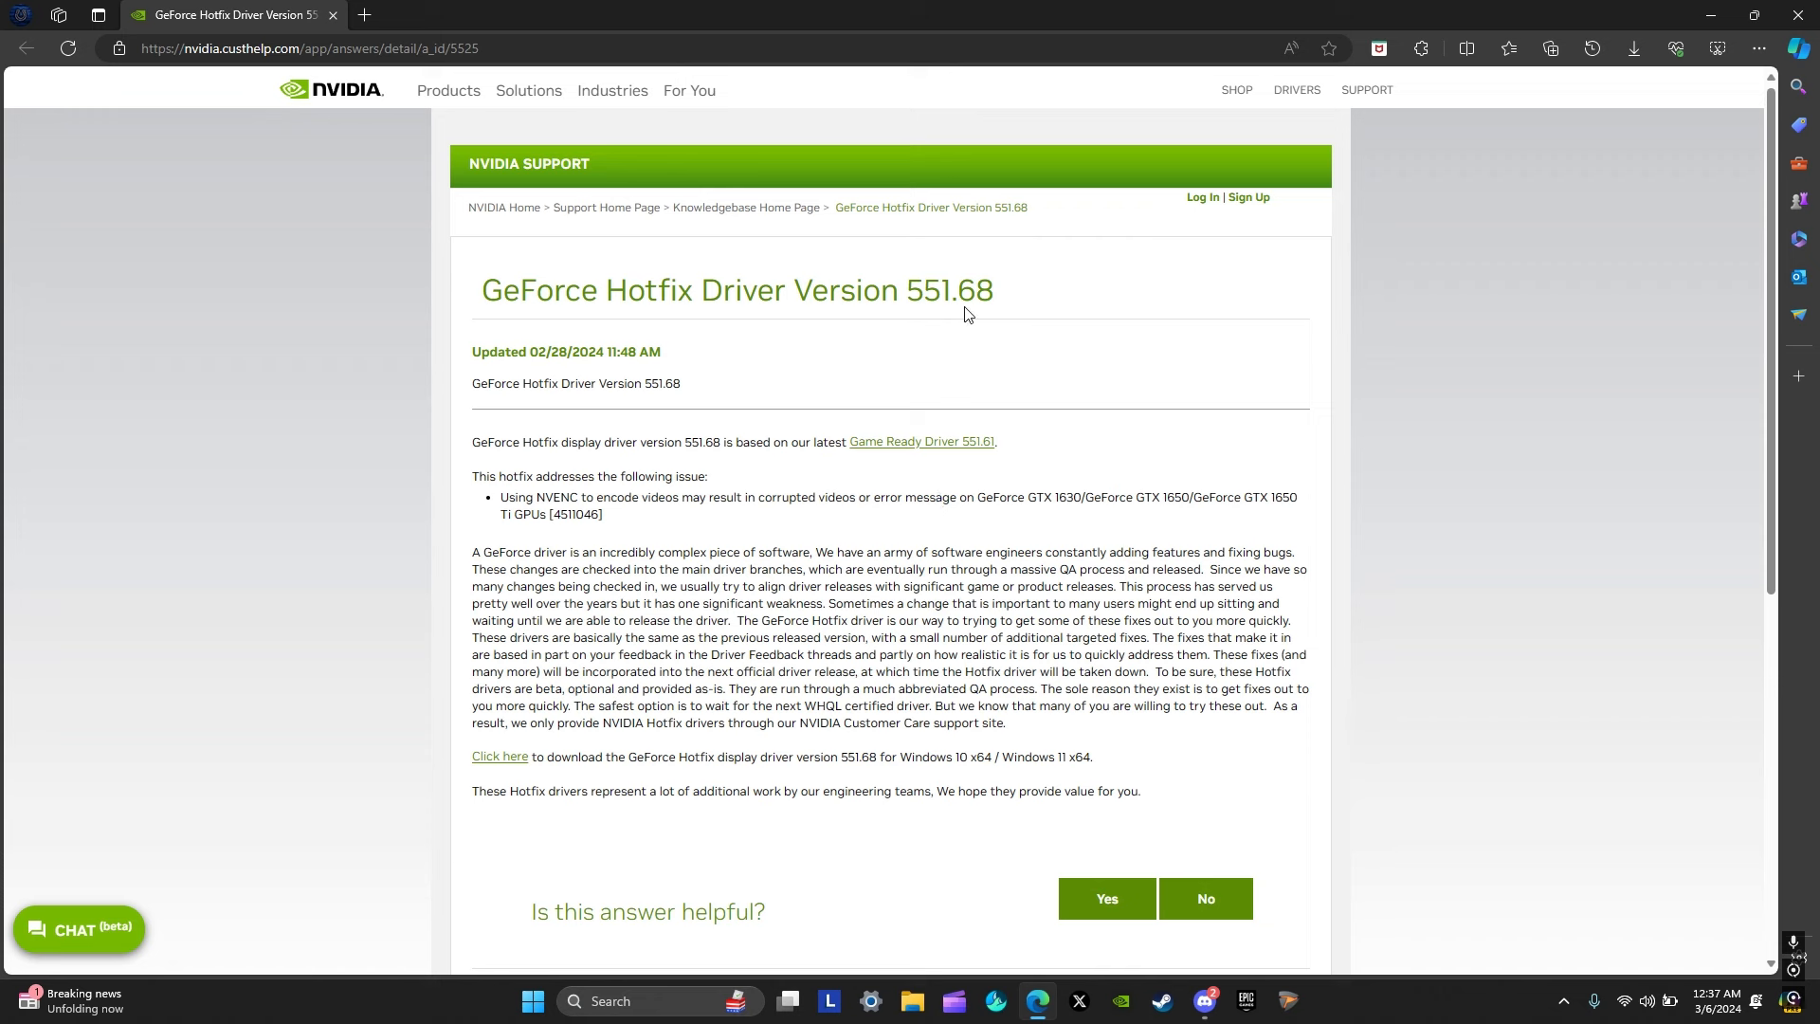
{"action": "mouse_move", "coordinate": [860, 549]}
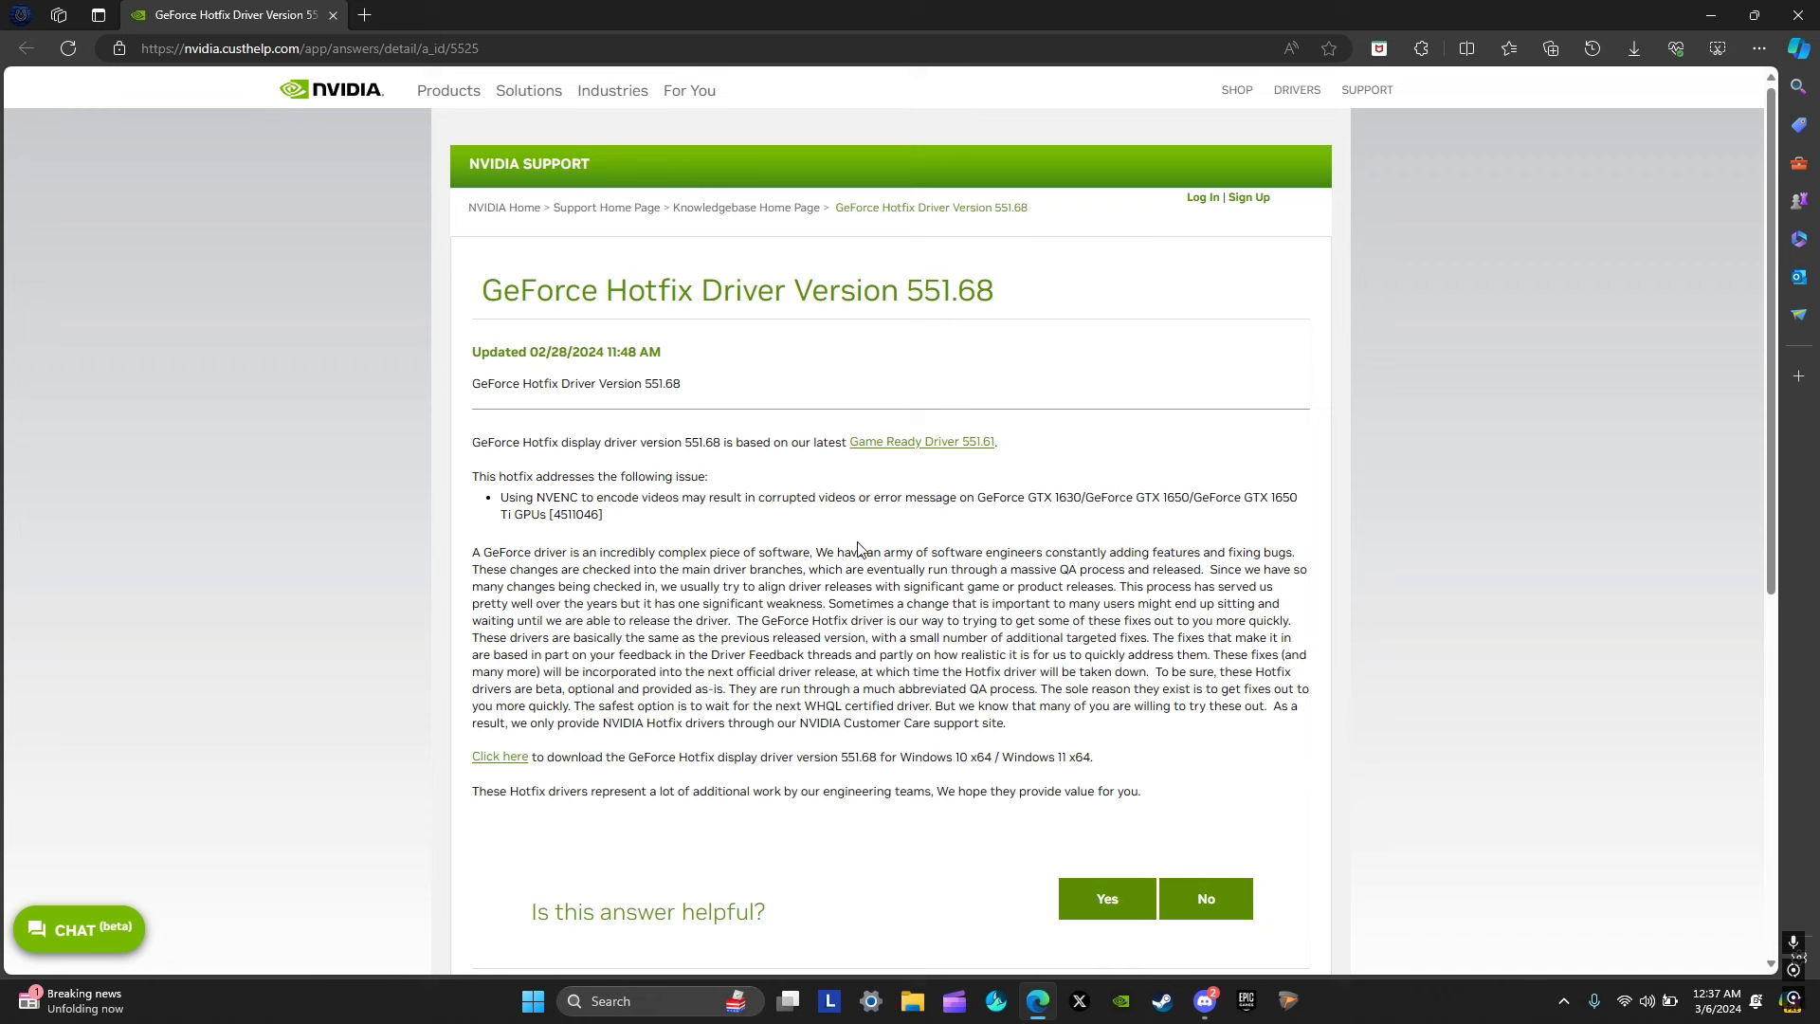
{"action": "mouse_move", "coordinate": [971, 500]}
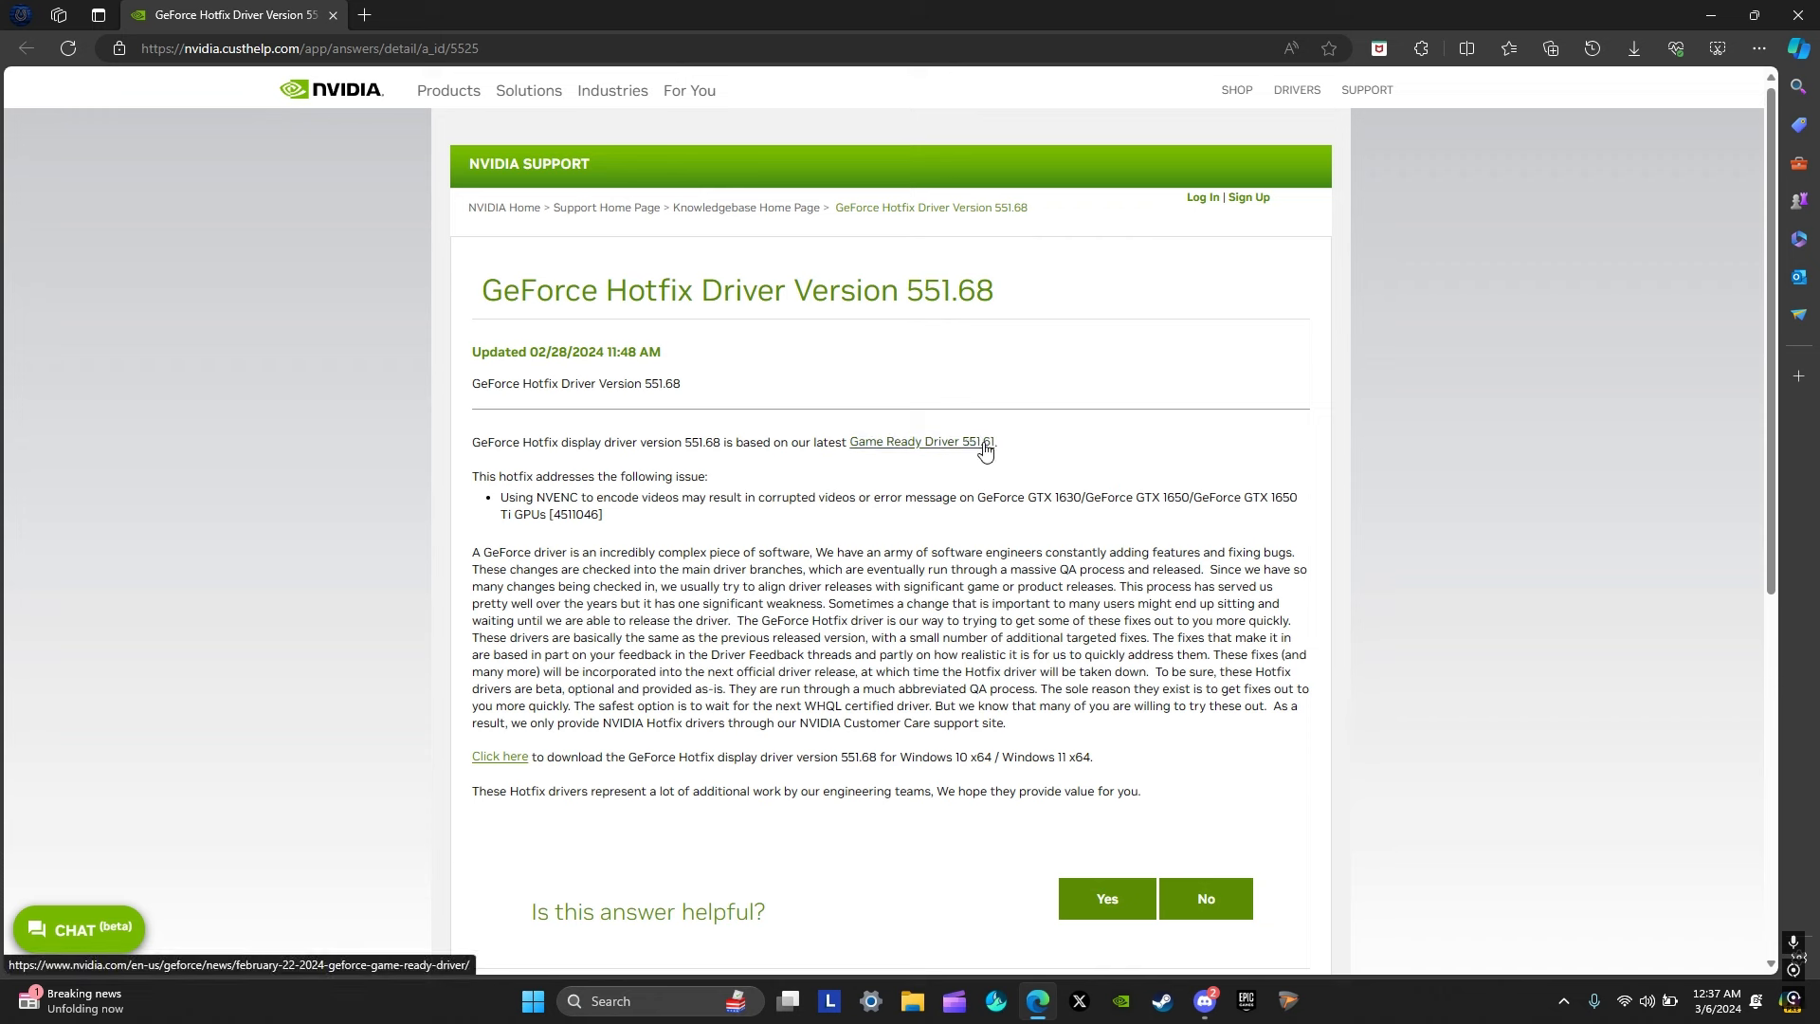
{"action": "mouse_move", "coordinate": [983, 492]}
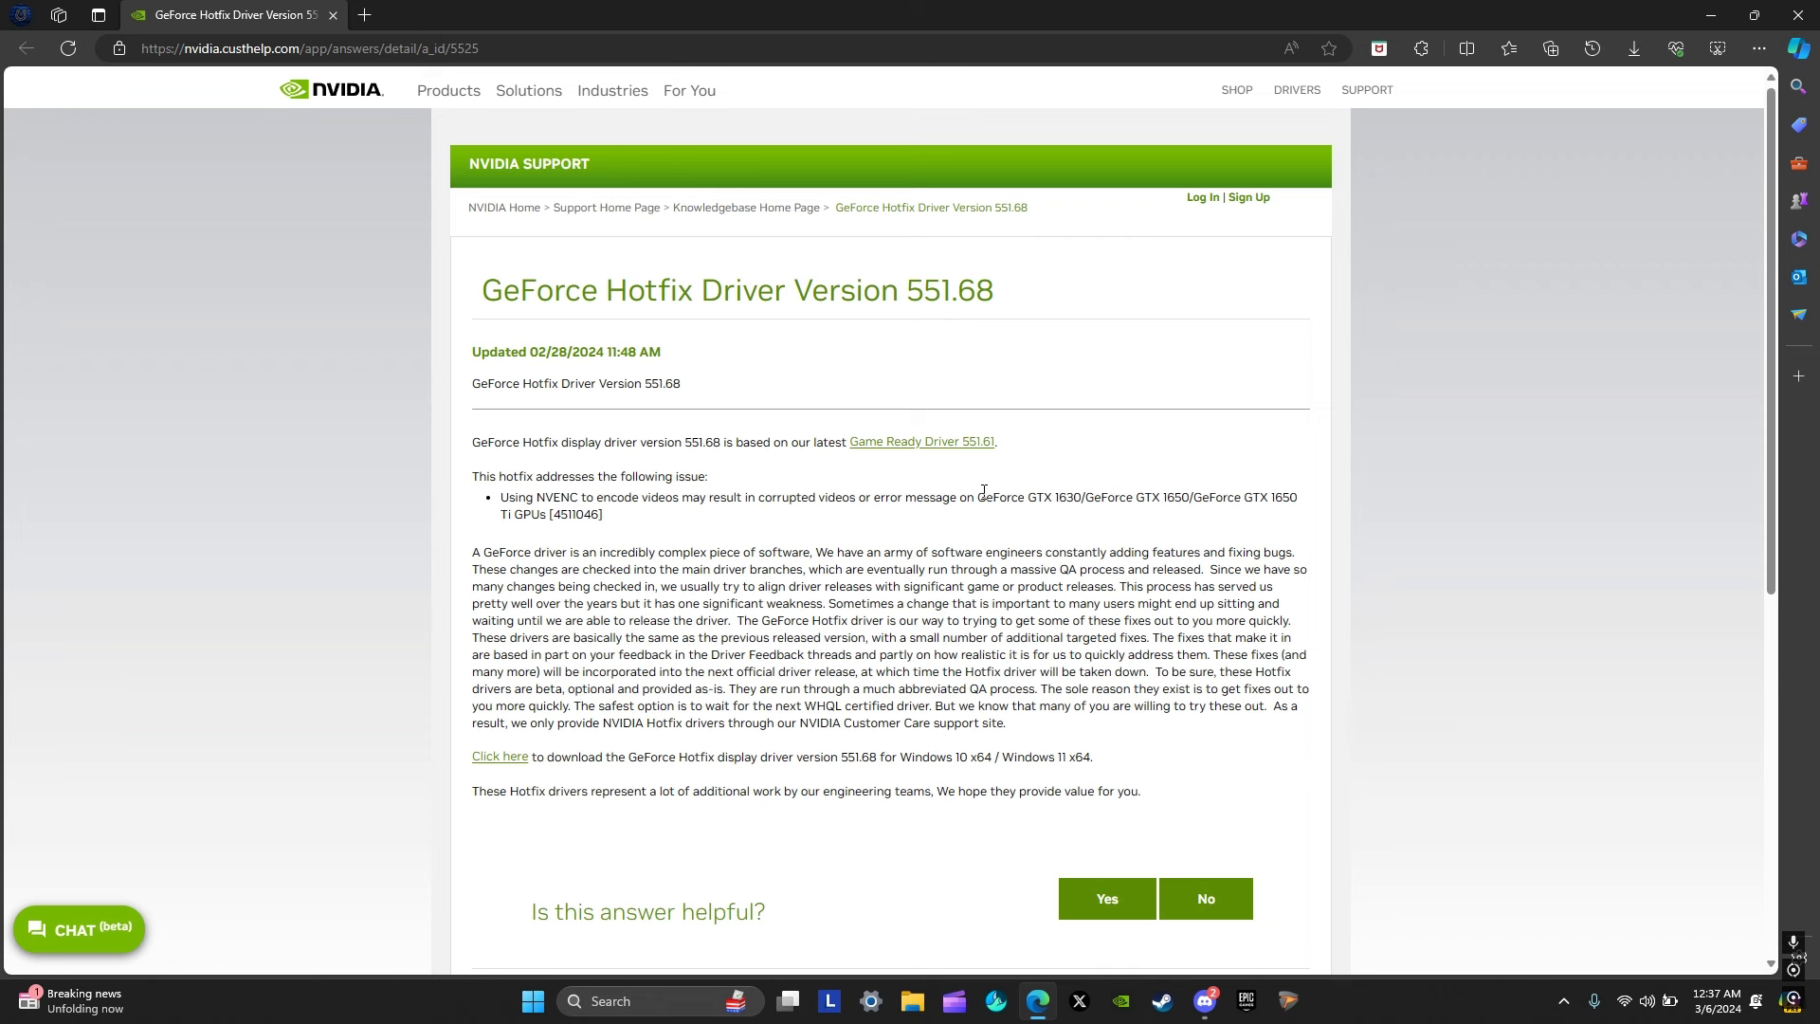
{"action": "mouse_move", "coordinate": [1048, 476]}
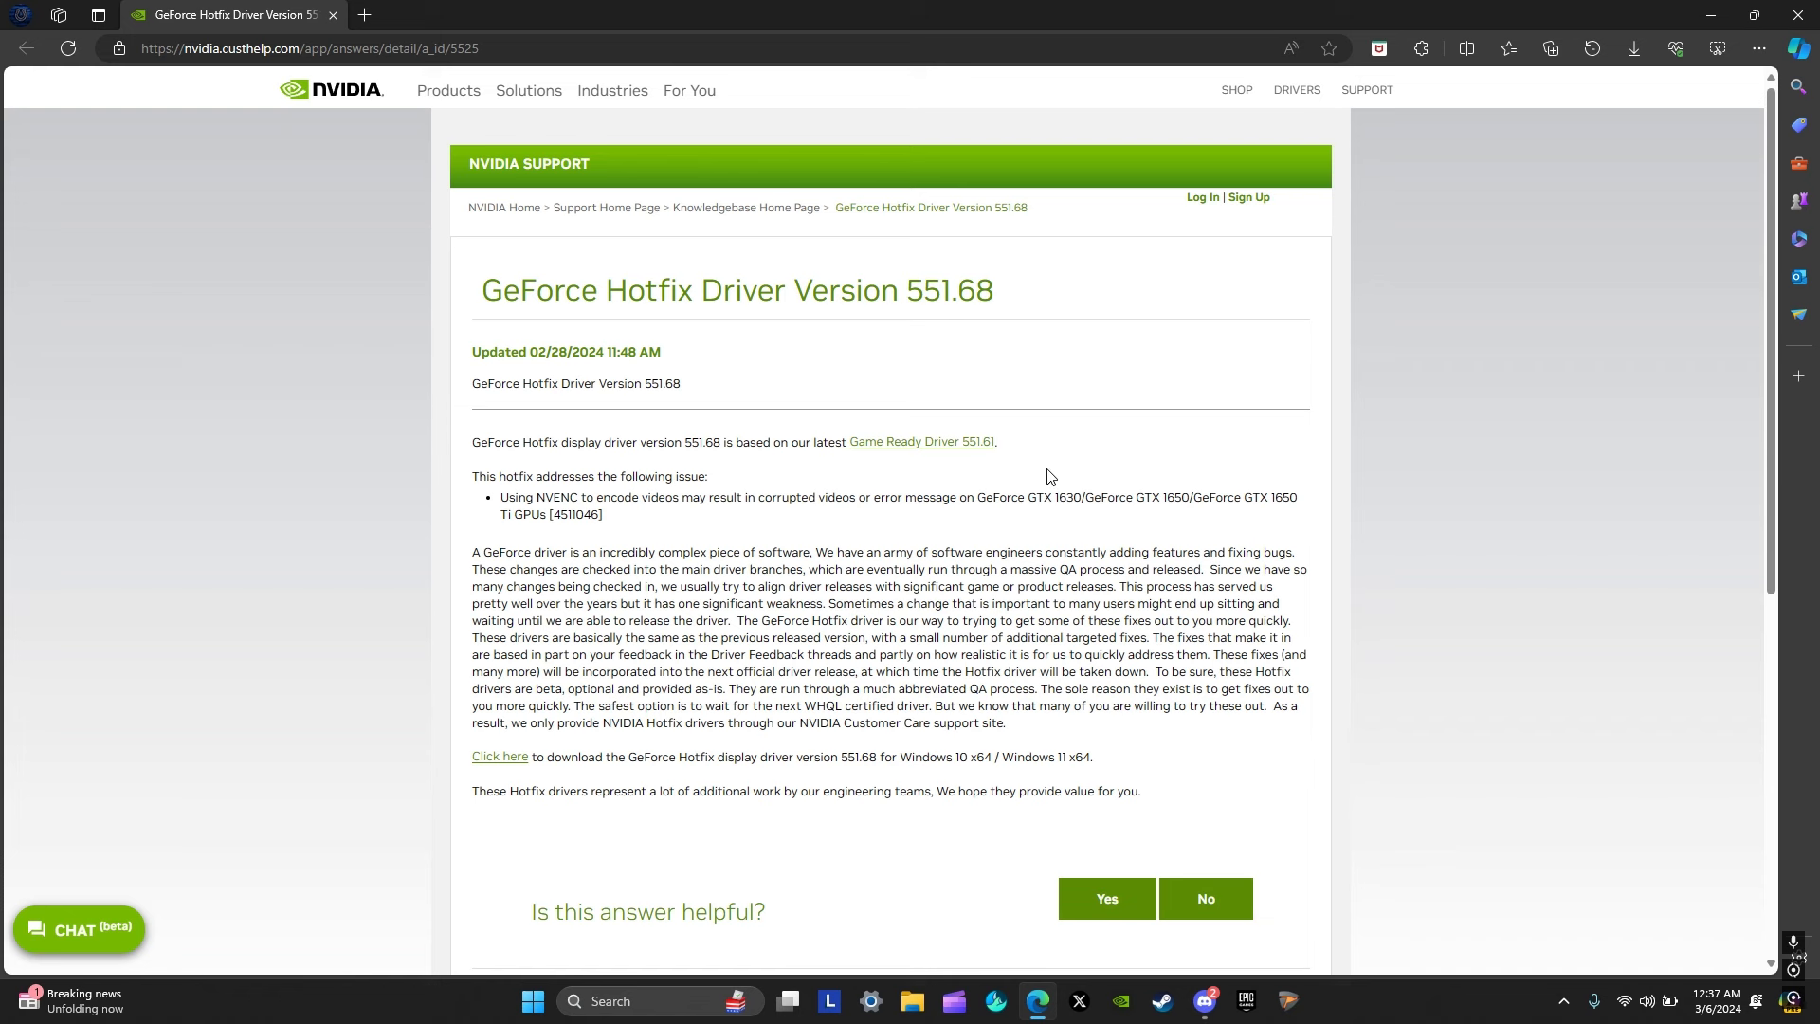
{"action": "mouse_move", "coordinate": [1002, 563]}
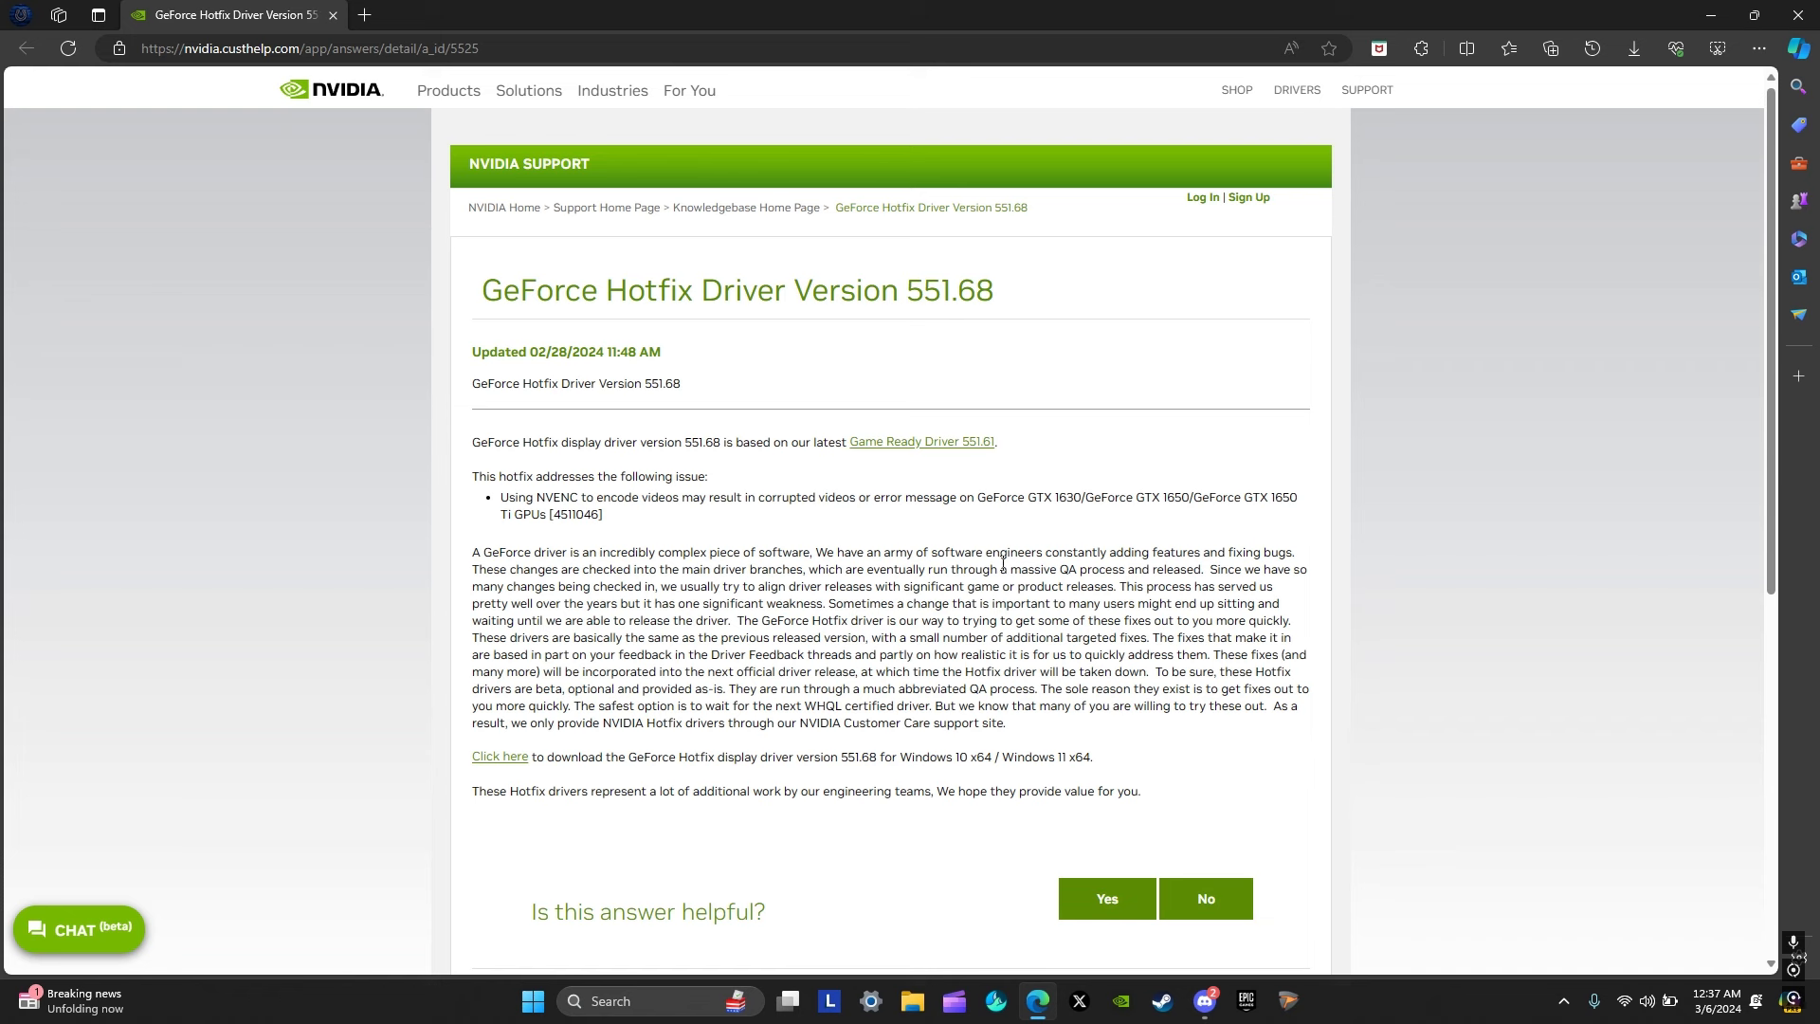
{"action": "key", "text": "Alt+z"}
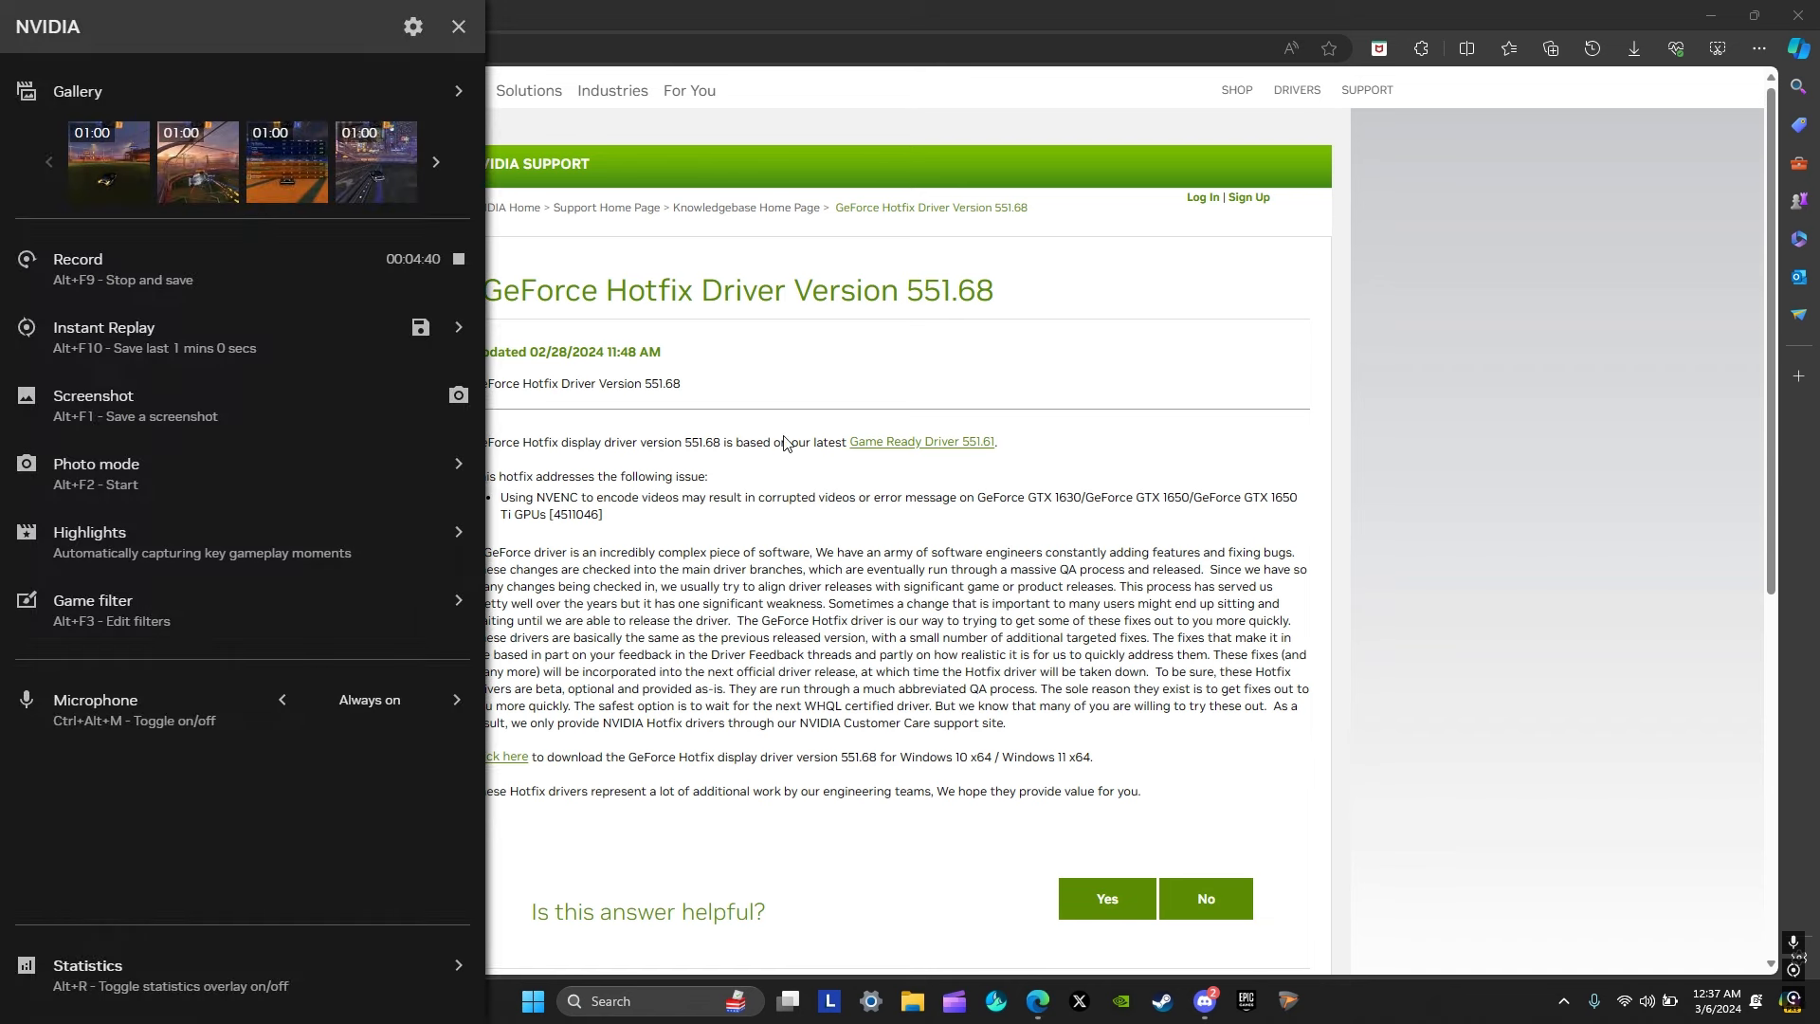
Step: Dismiss the NVIDIA overlay panel over the 551.68 support article
{"action": "left_click", "coordinate": [436, 162]}
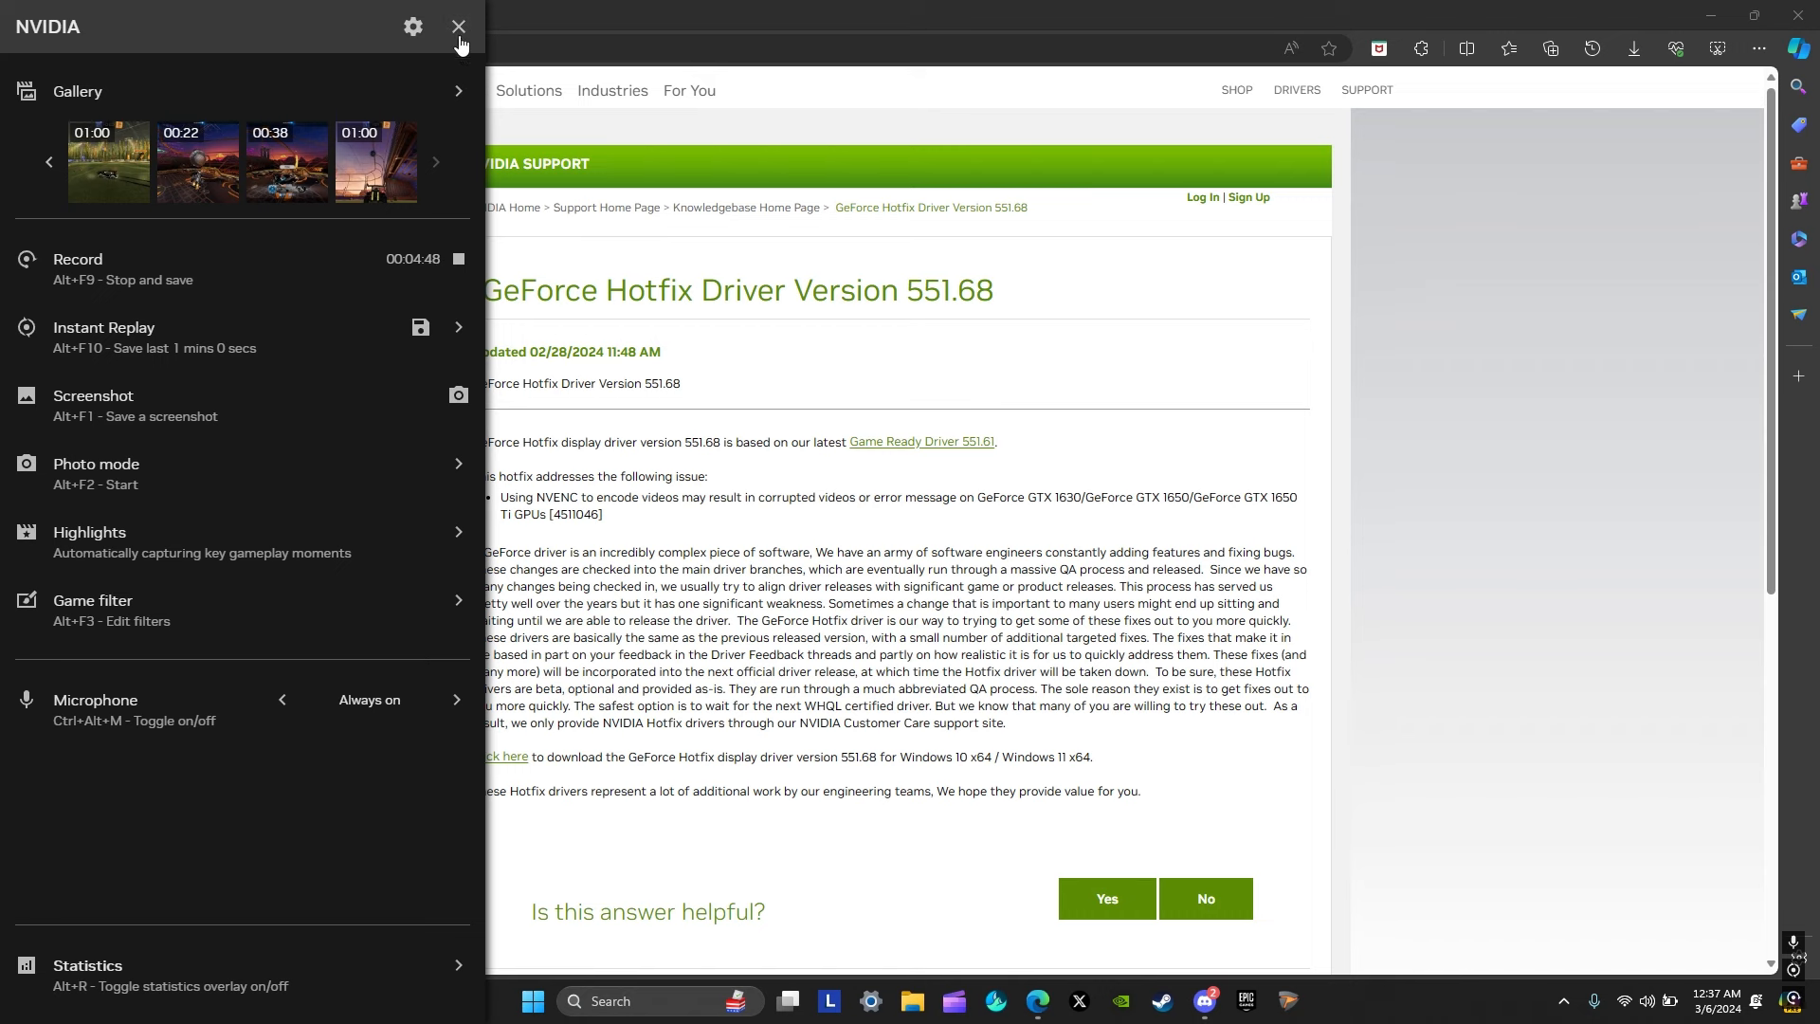
{"action": "left_click", "coordinate": [456, 27]}
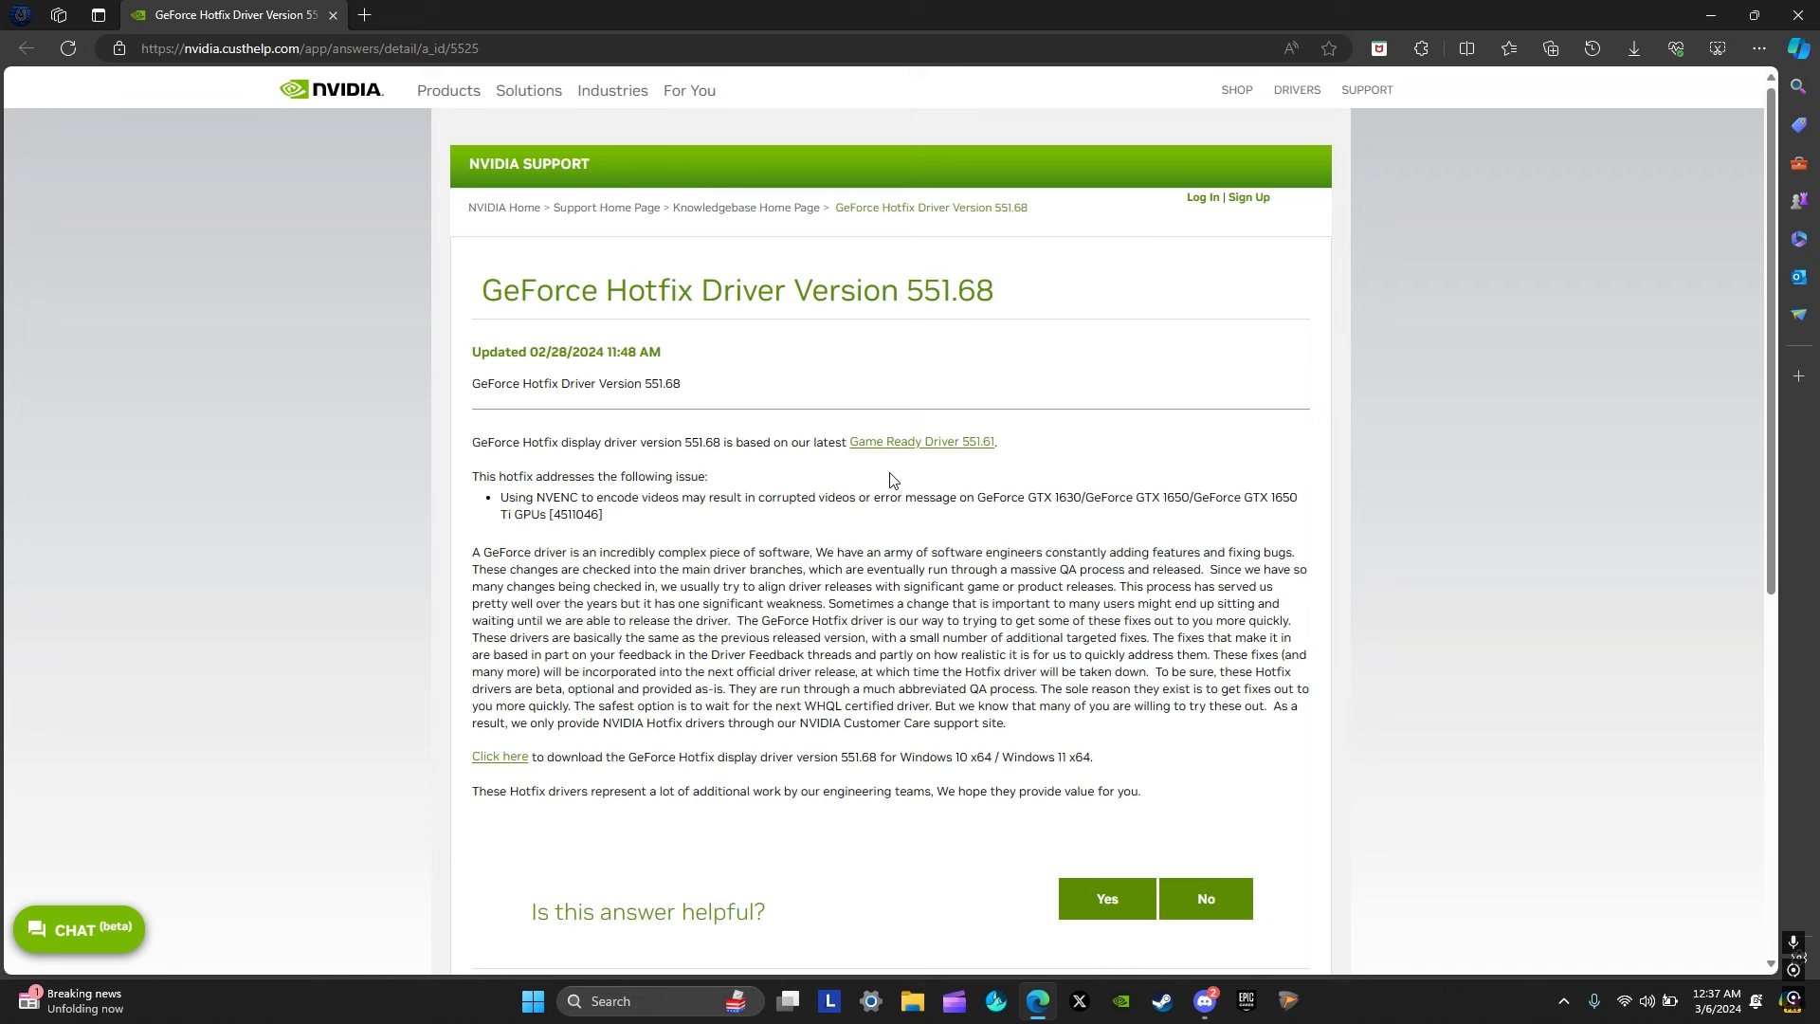
{"action": "mouse_move", "coordinate": [739, 402]}
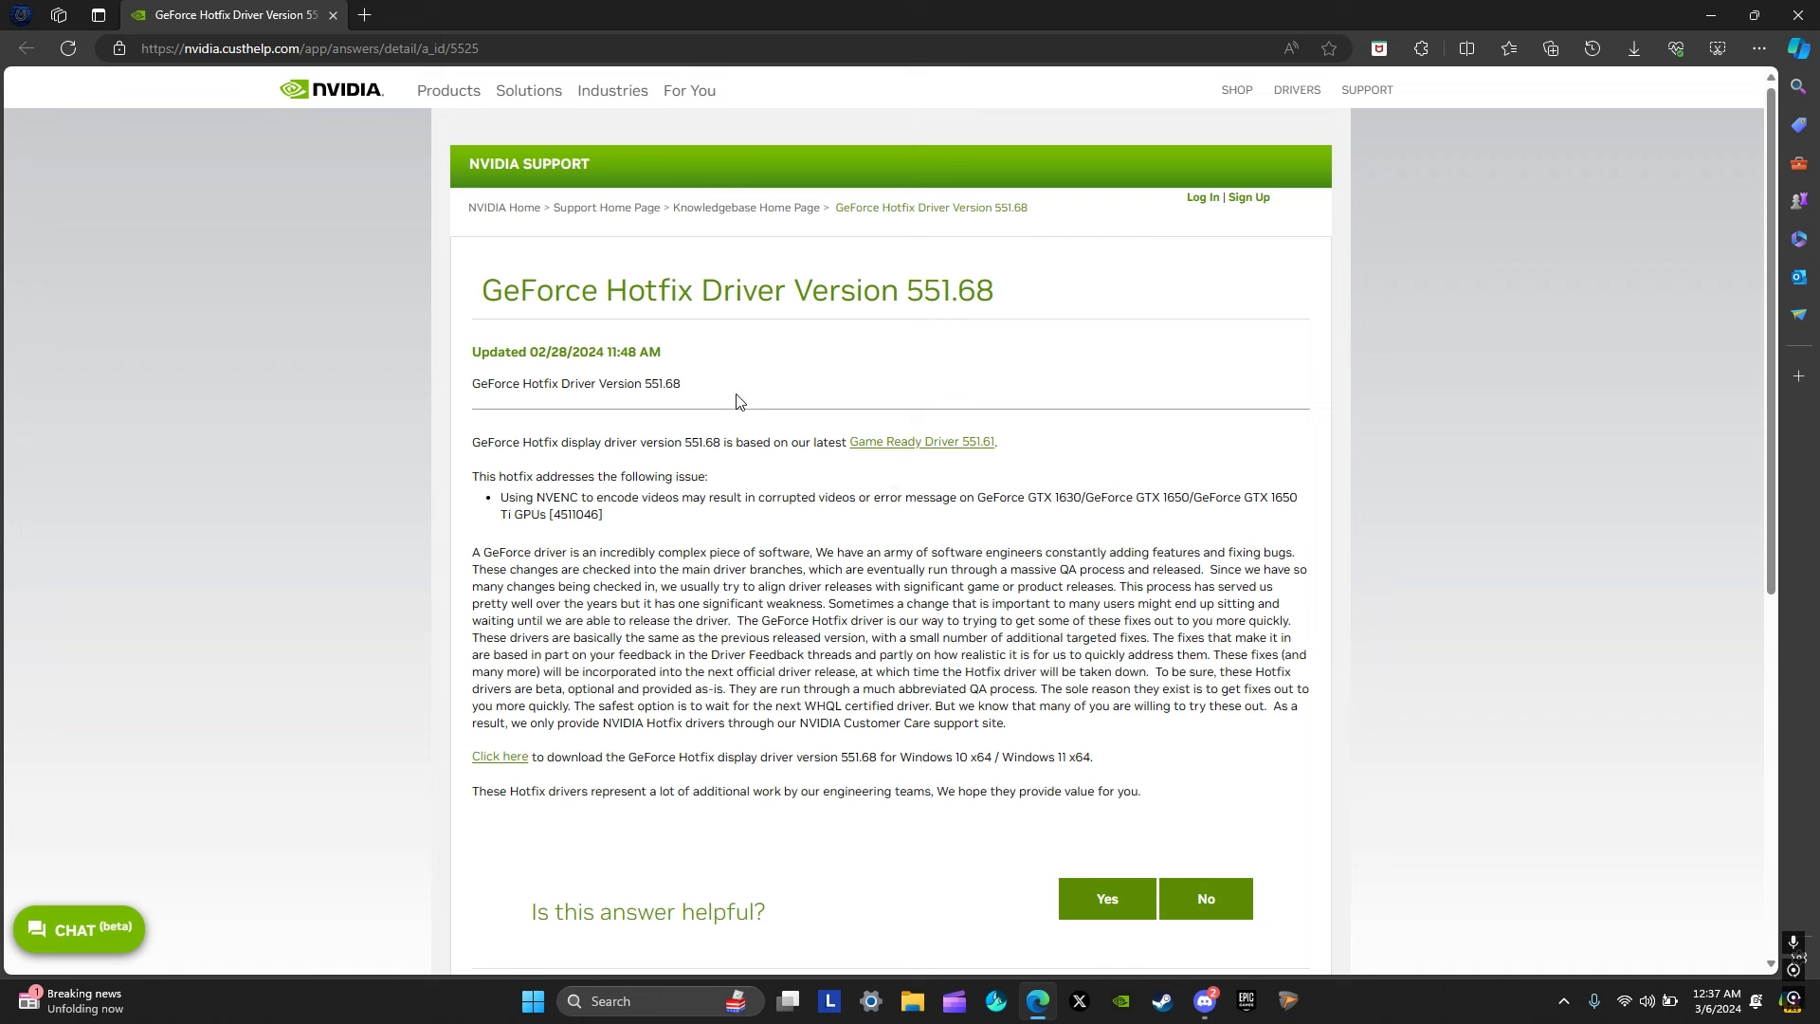
{"action": "mouse_move", "coordinate": [885, 470]}
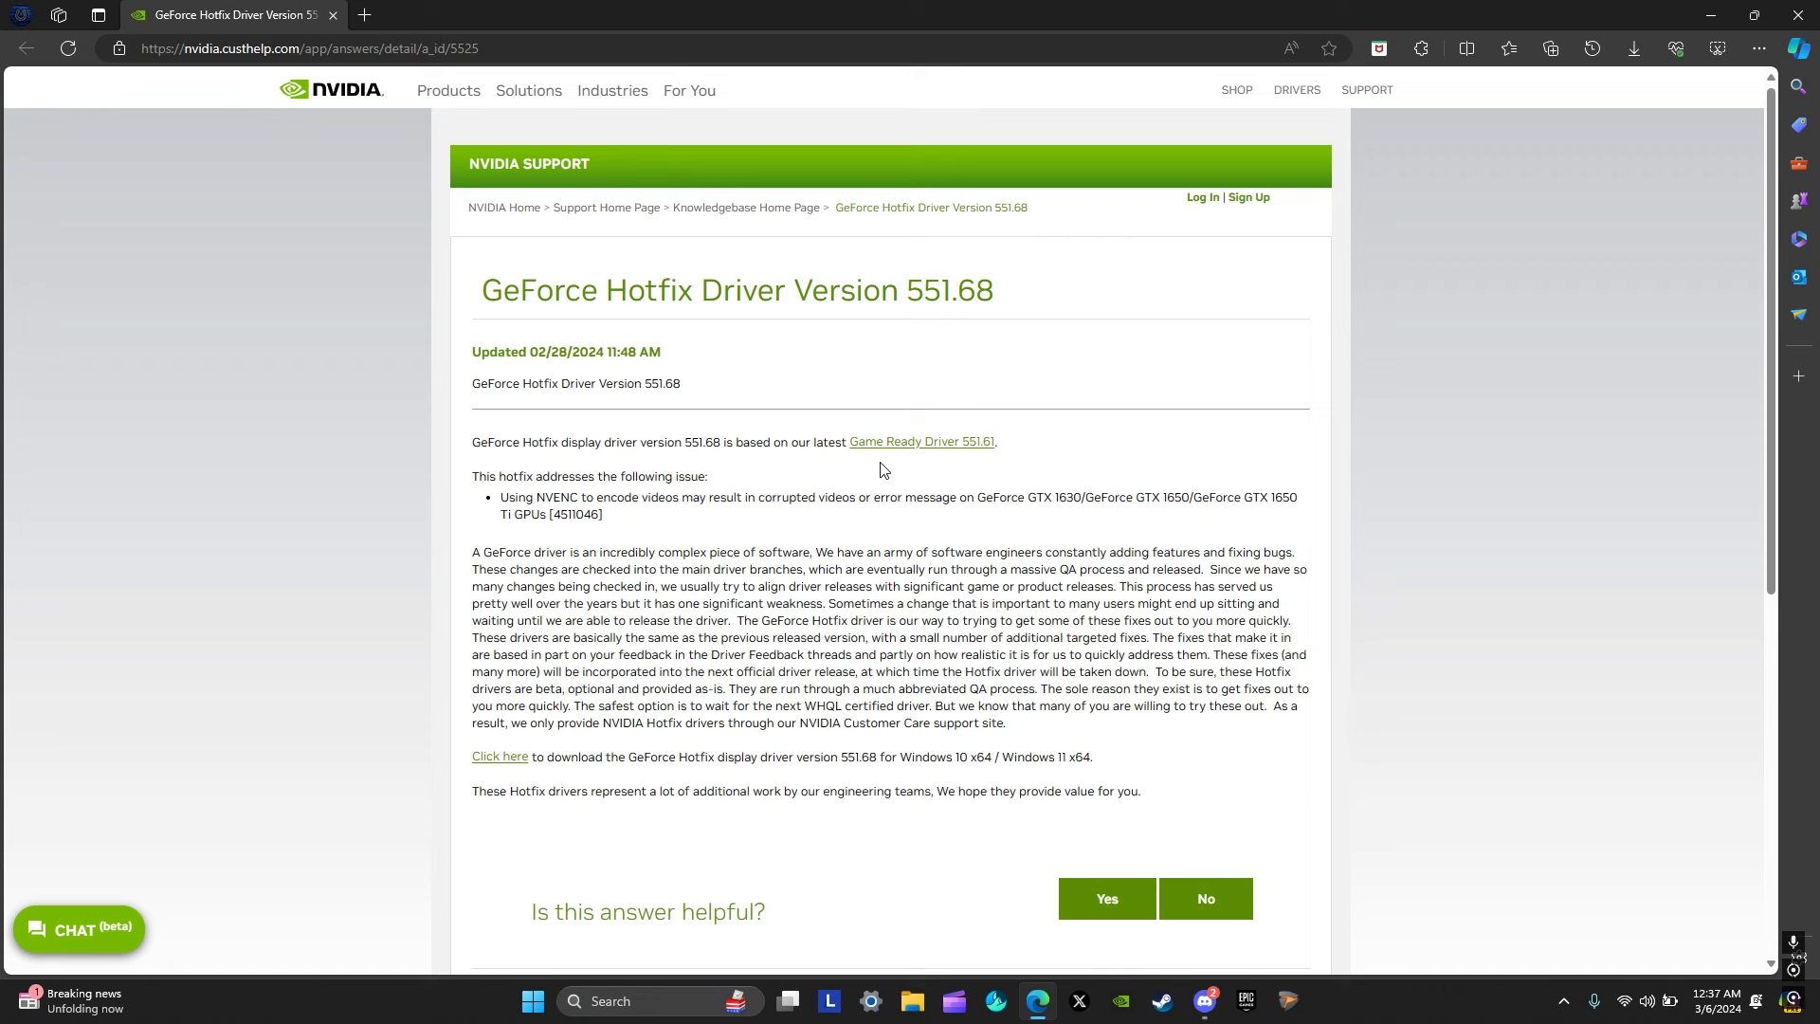
{"action": "mouse_move", "coordinate": [790, 541]}
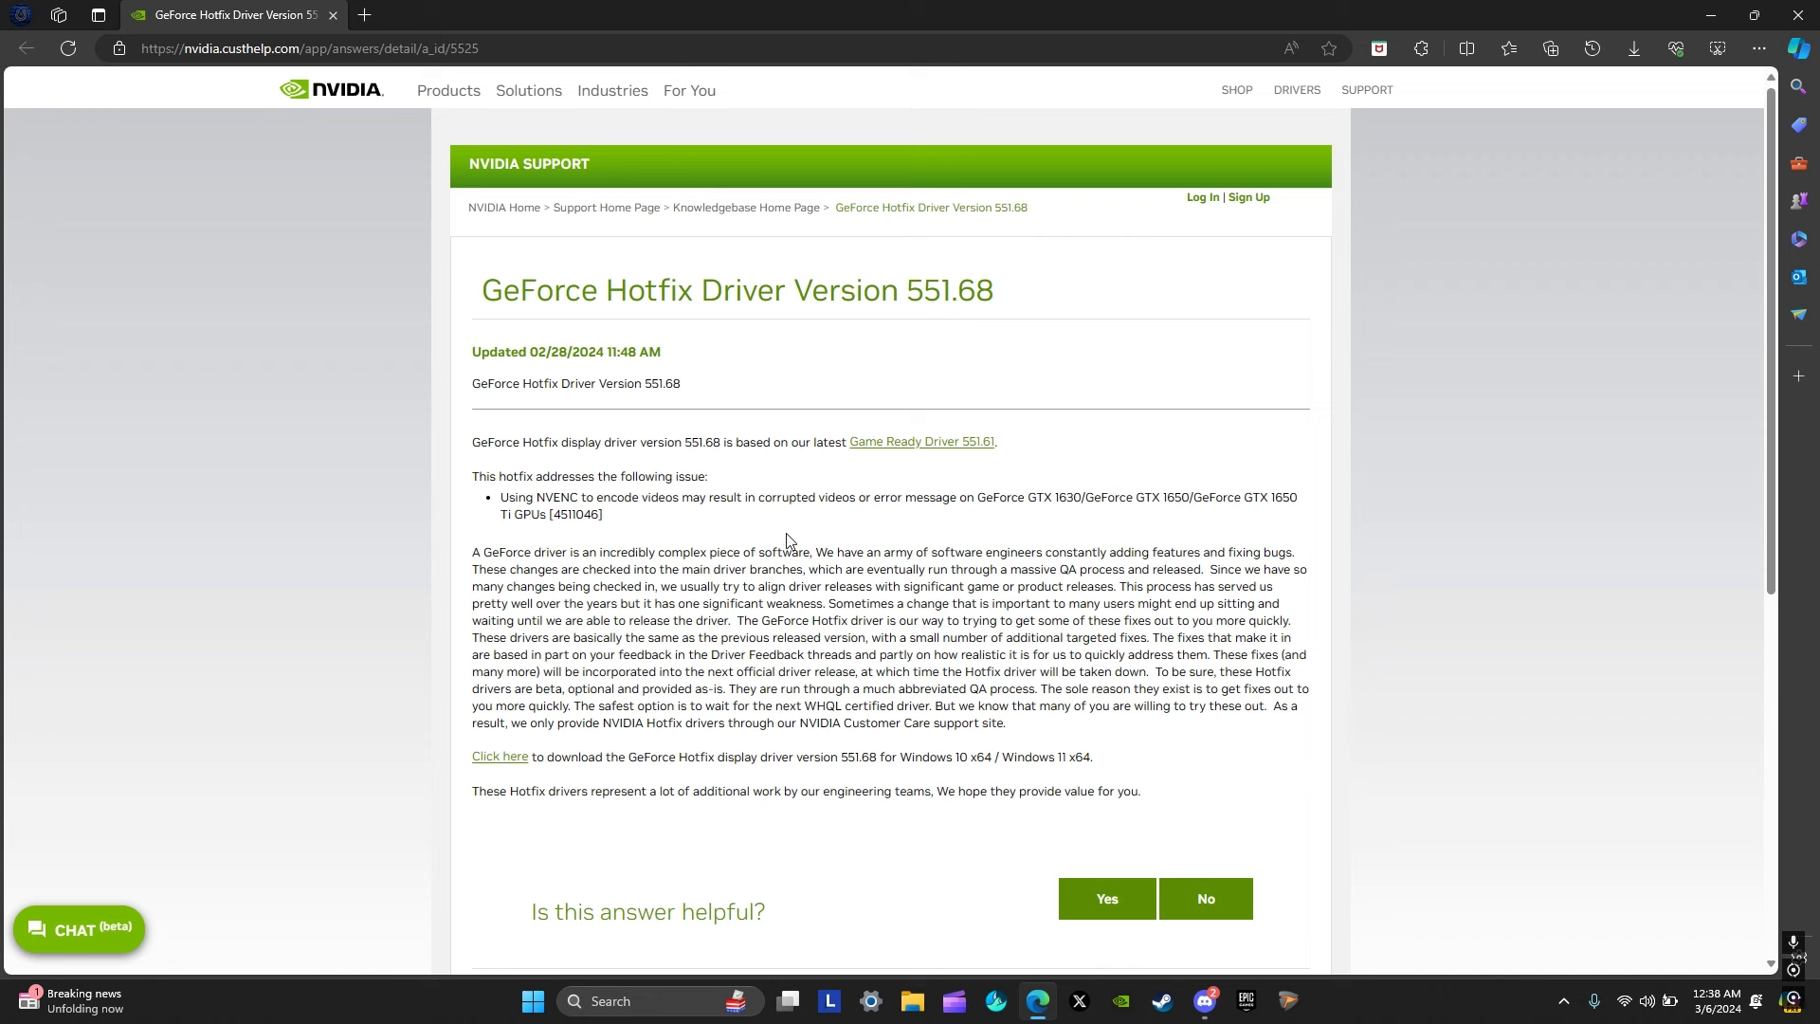
{"action": "mouse_move", "coordinate": [712, 481]}
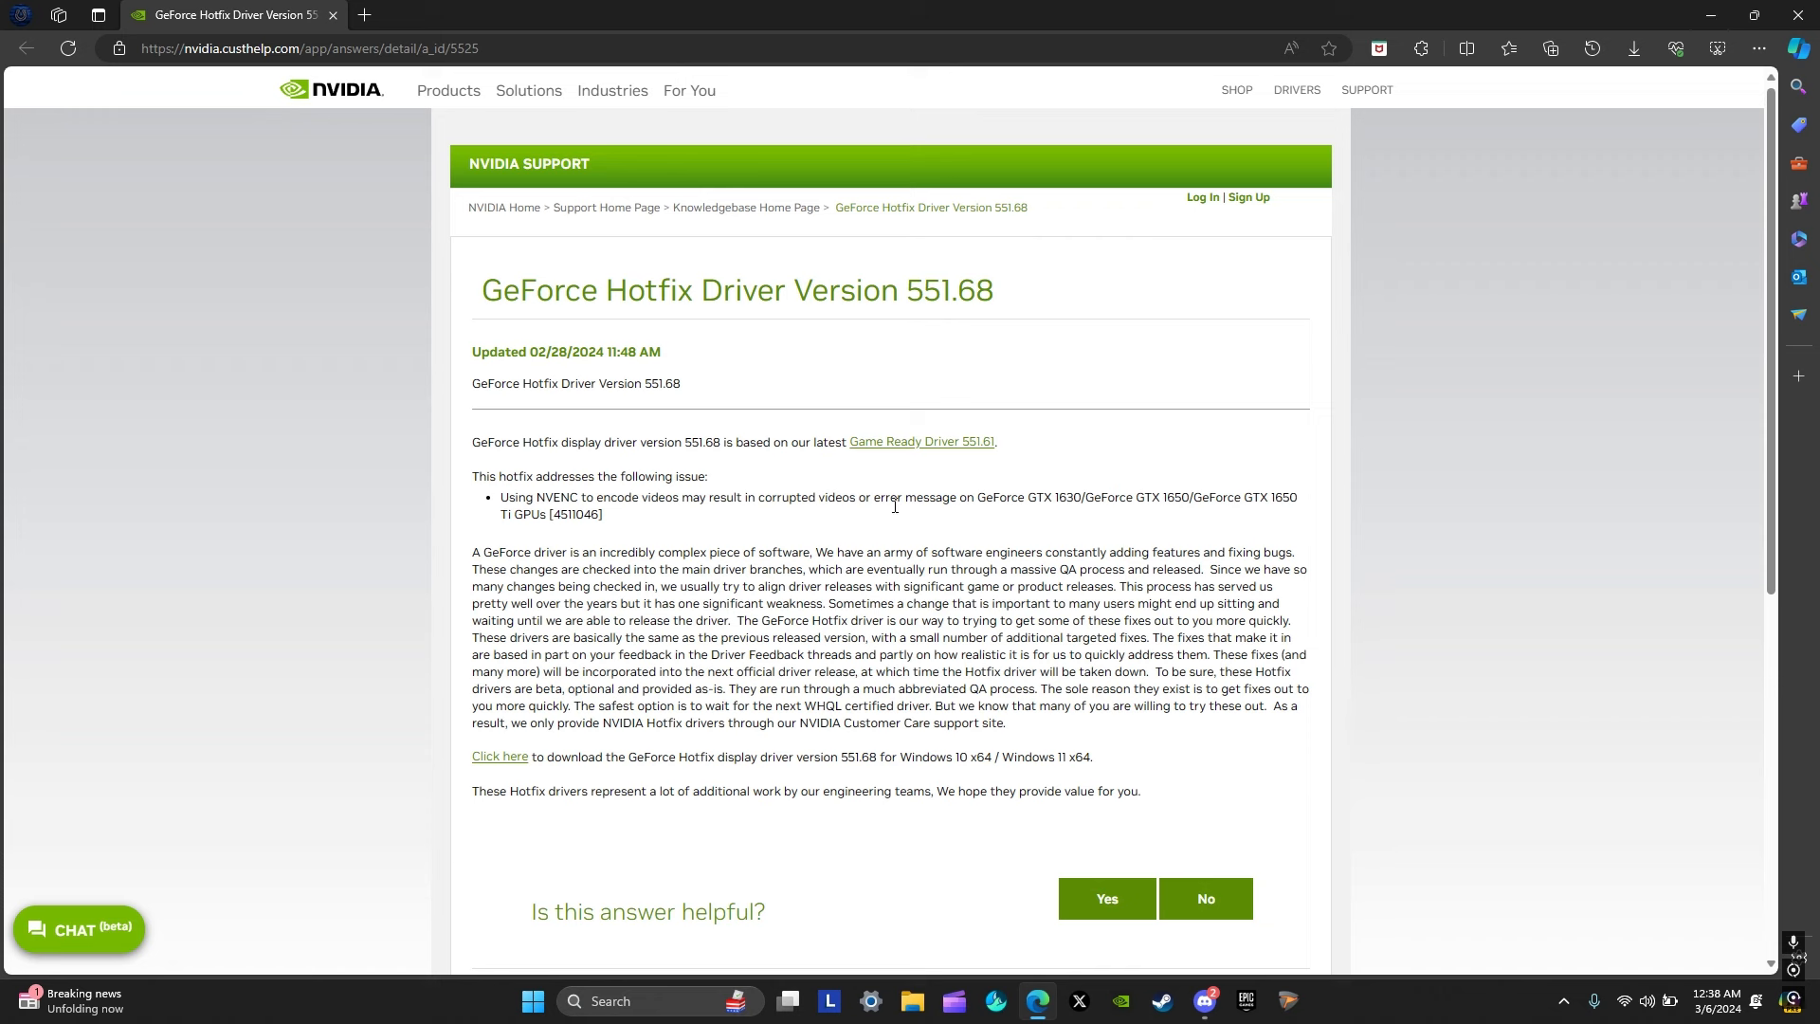
{"action": "mouse_move", "coordinate": [938, 589]}
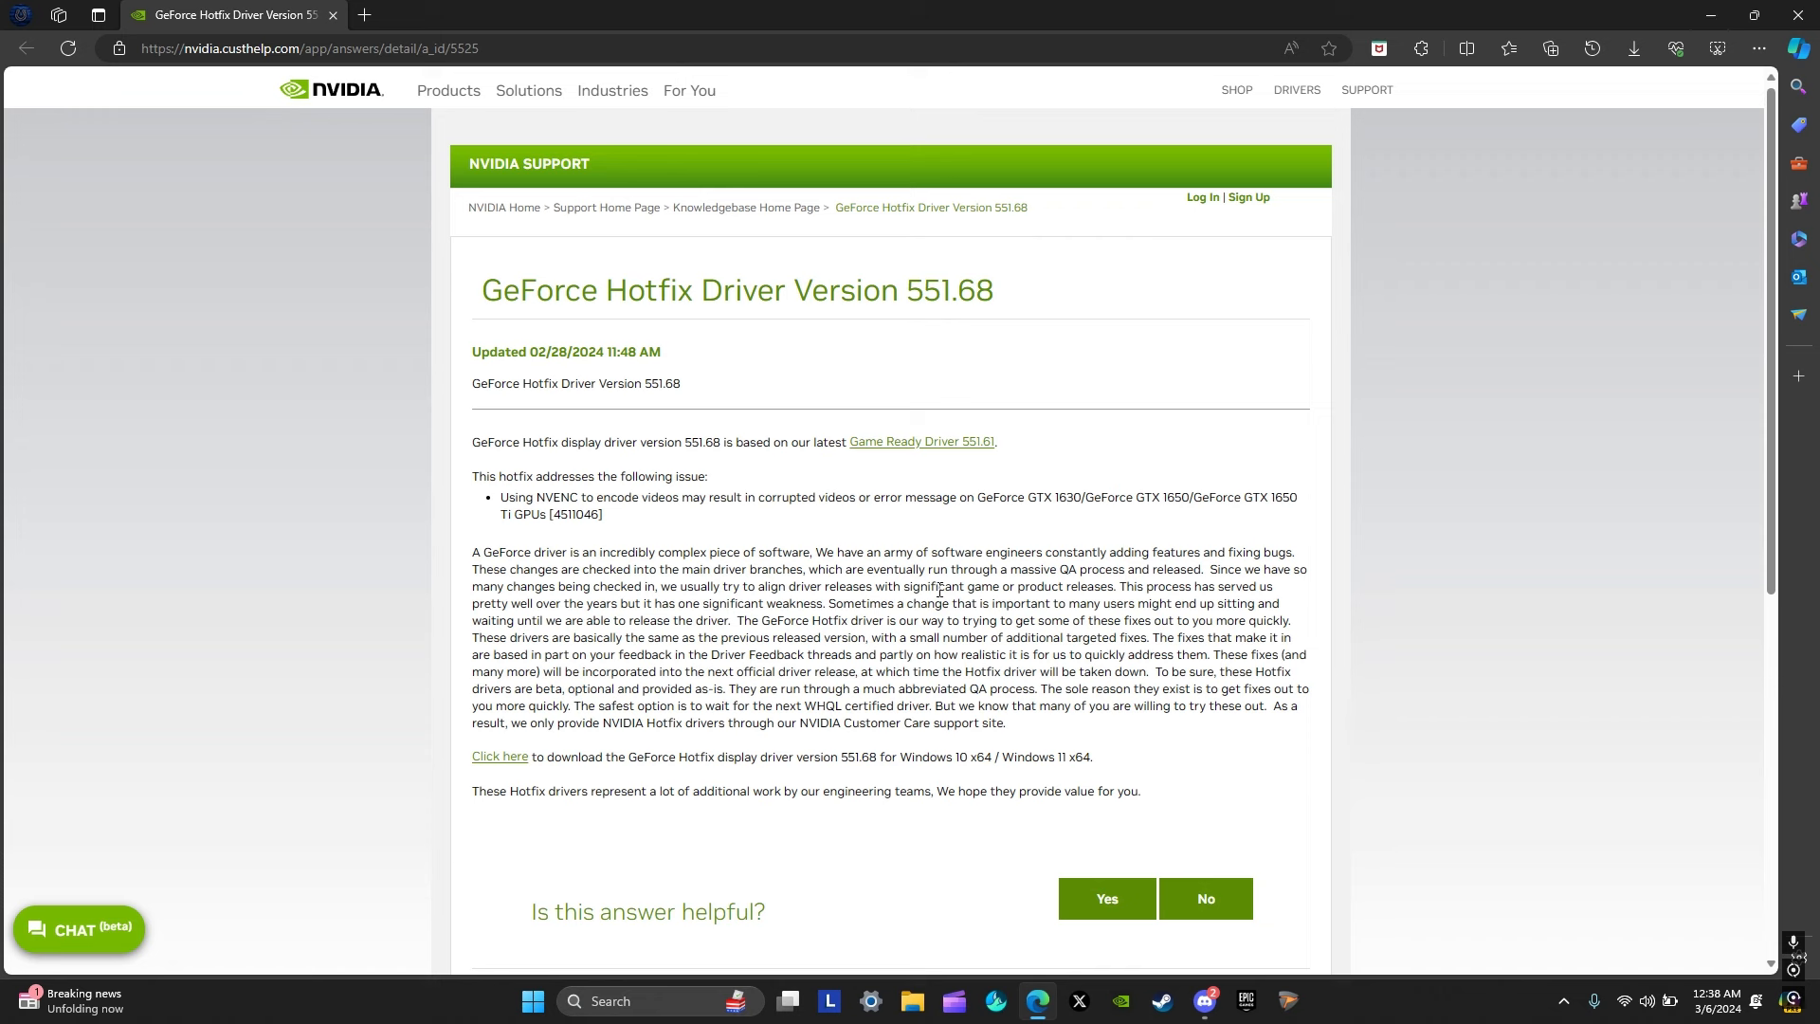
{"action": "mouse_move", "coordinate": [872, 547]}
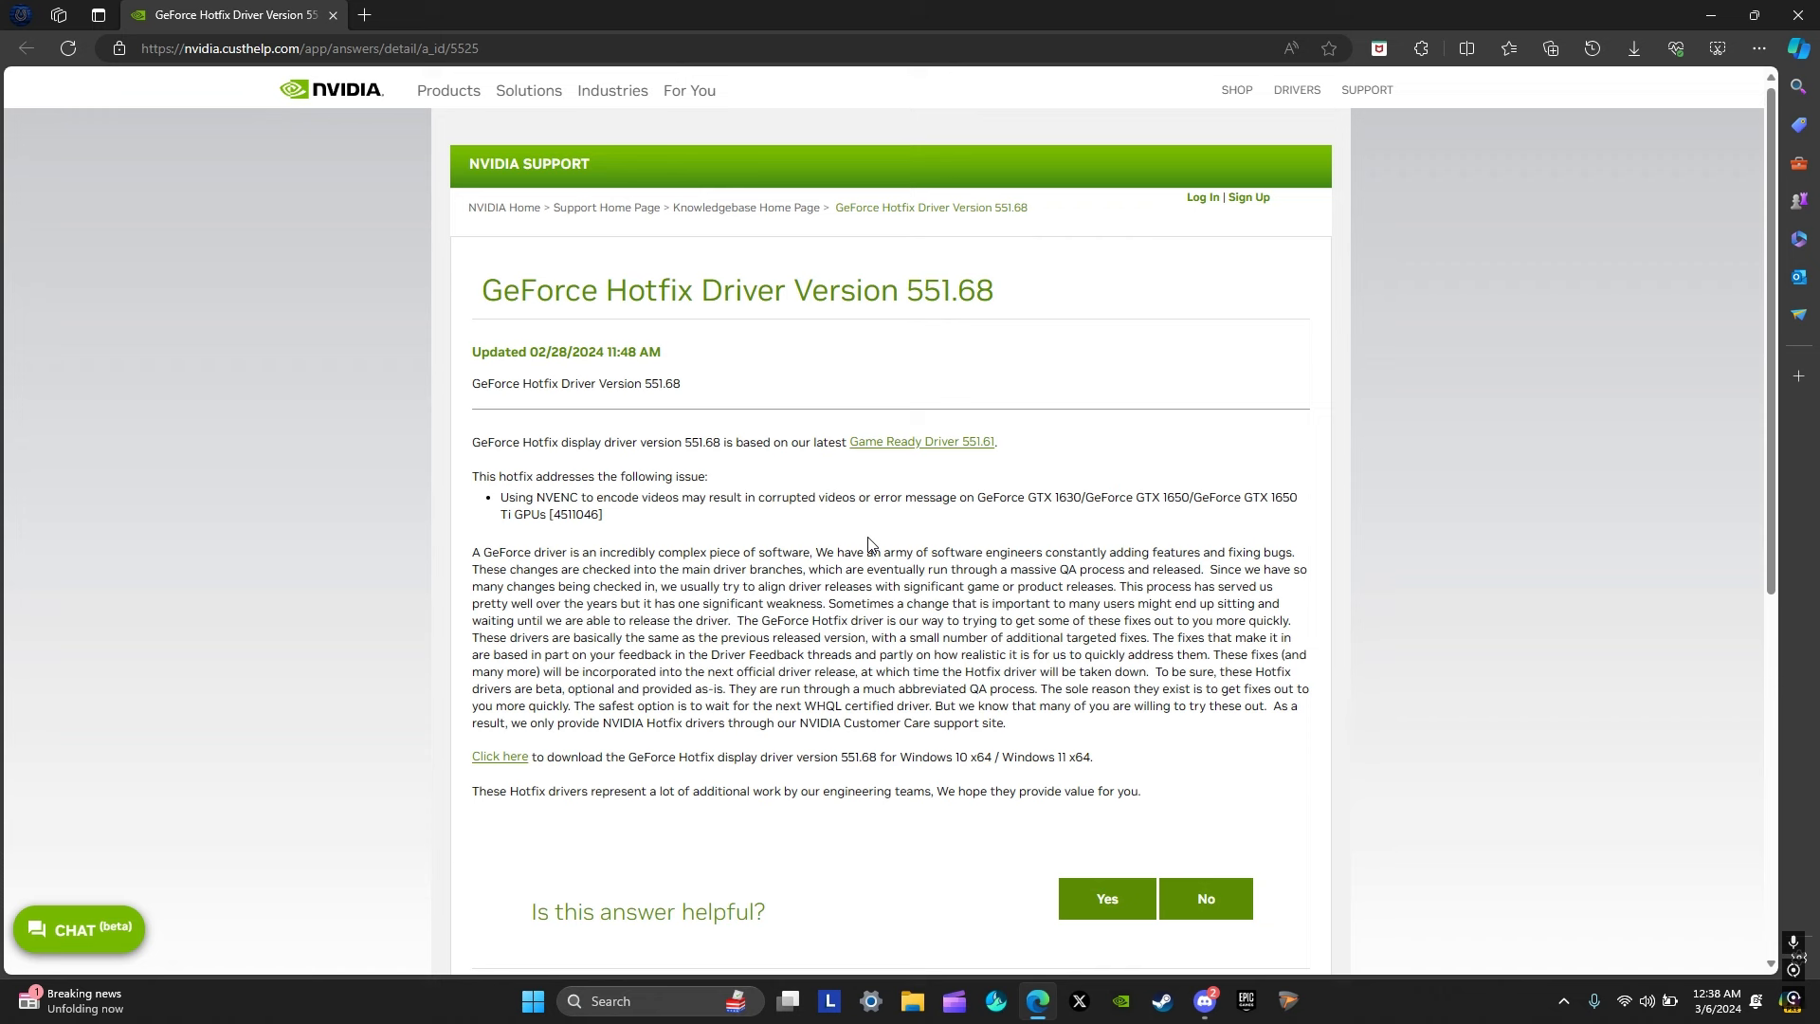
{"action": "mouse_move", "coordinate": [1019, 548]}
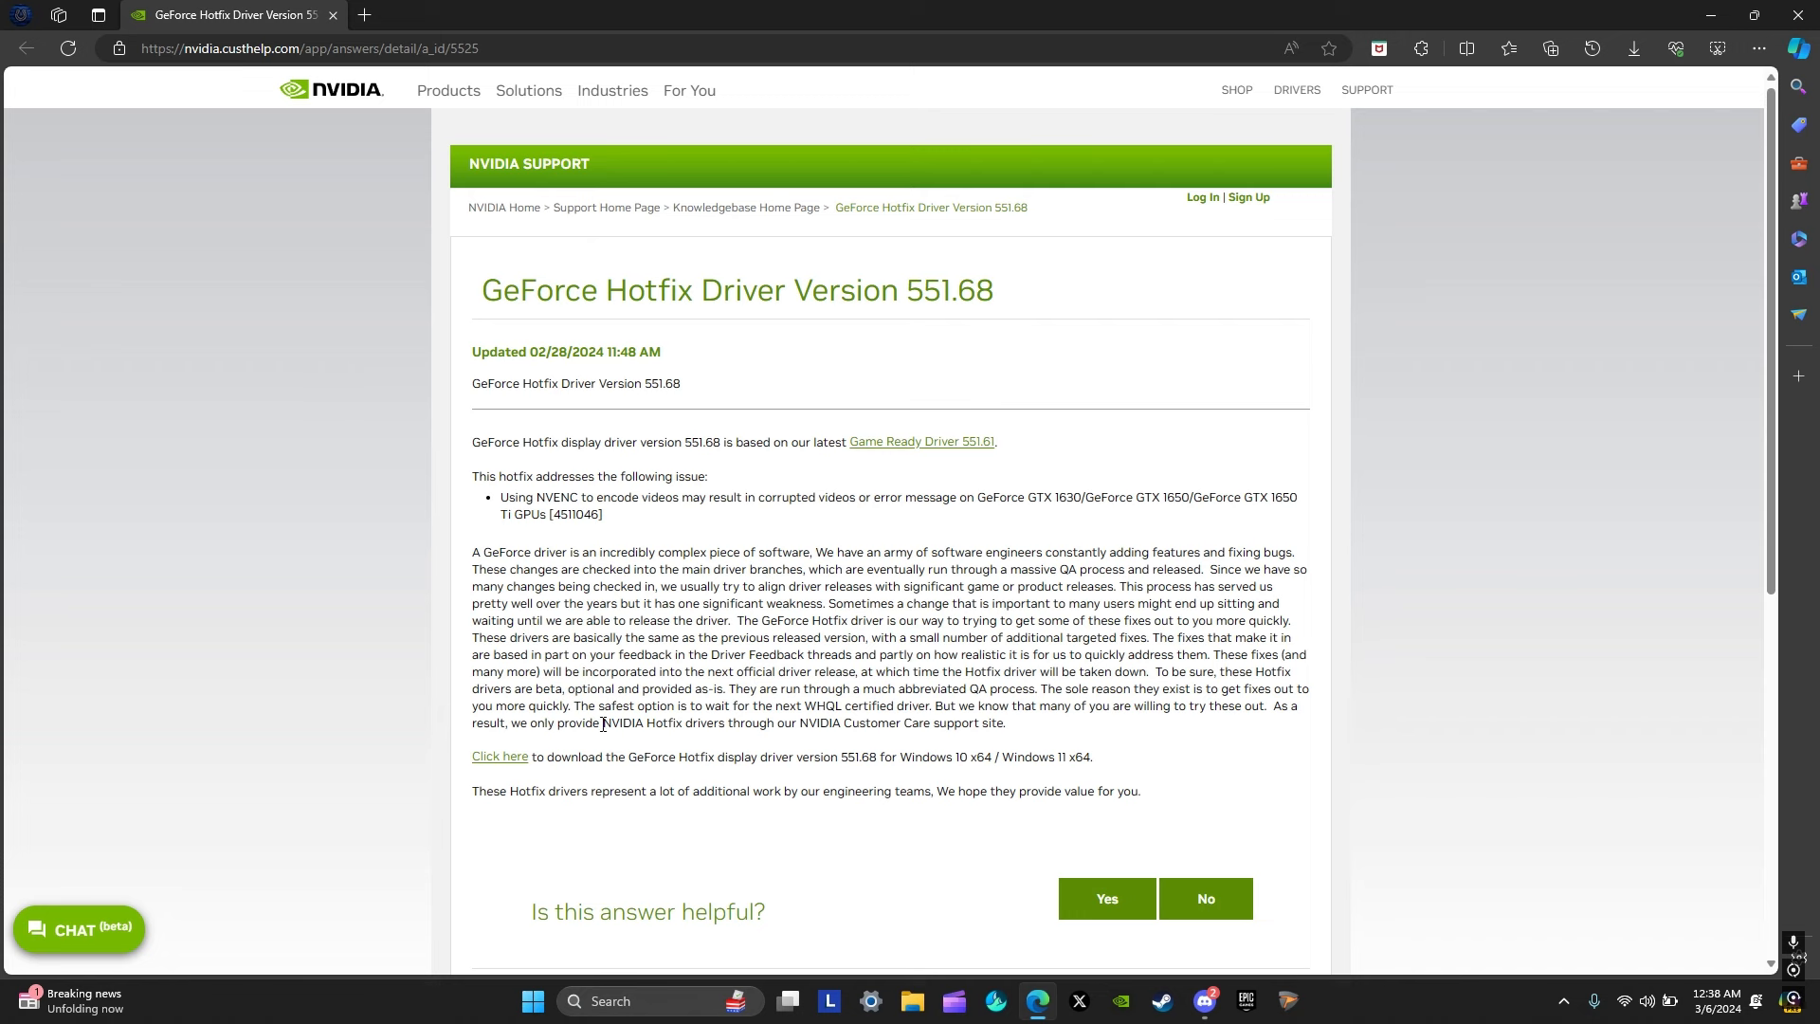
{"action": "mouse_move", "coordinate": [406, 744]}
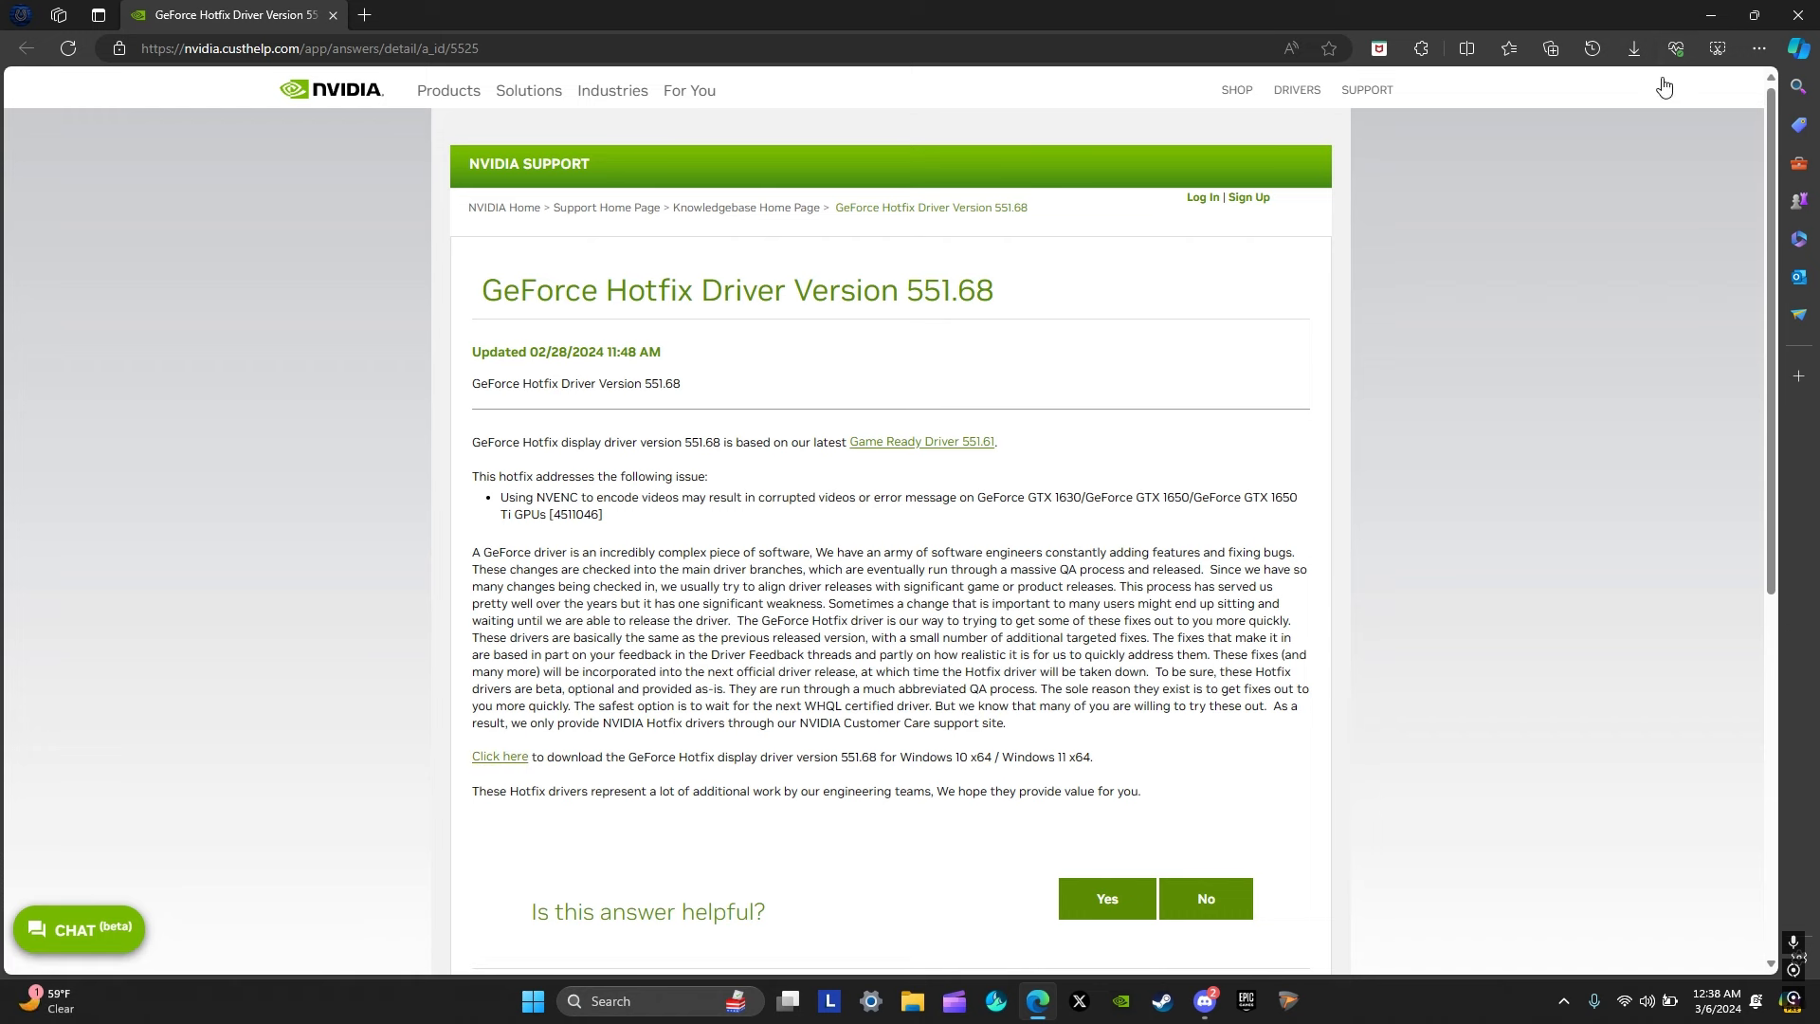
{"action": "mouse_move", "coordinate": [683, 569]}
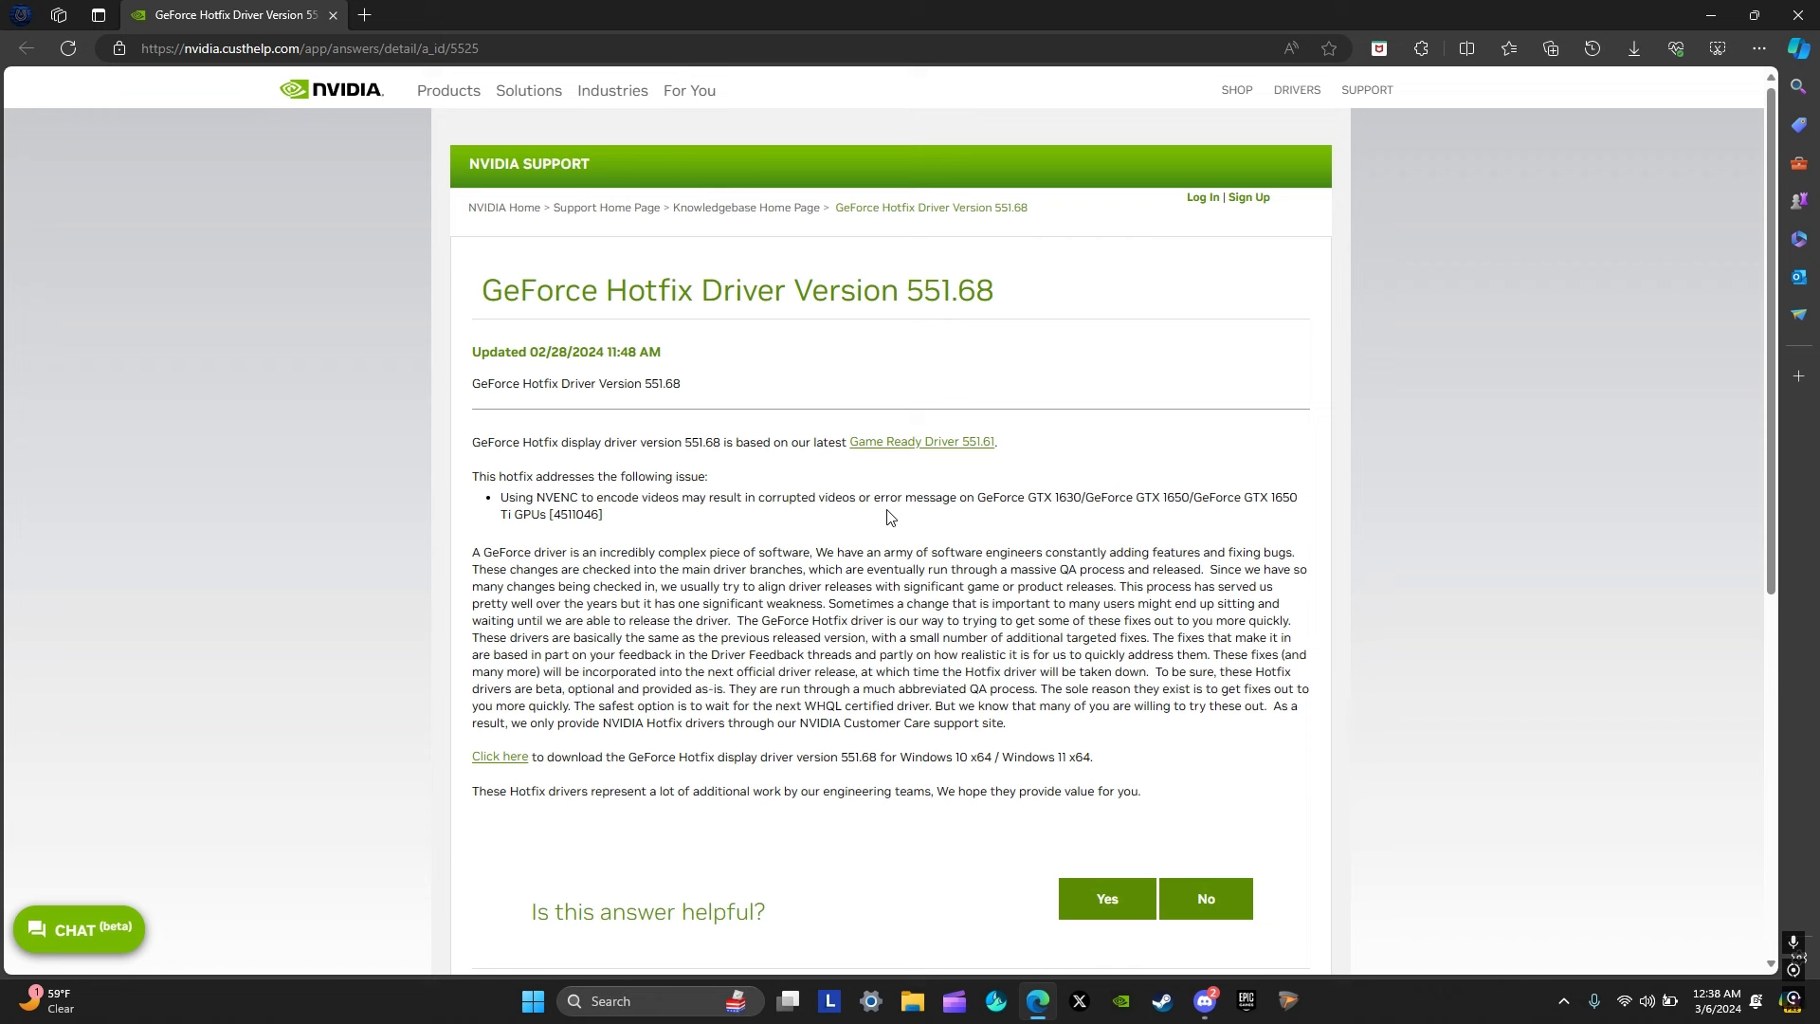
{"action": "mouse_move", "coordinate": [873, 524]}
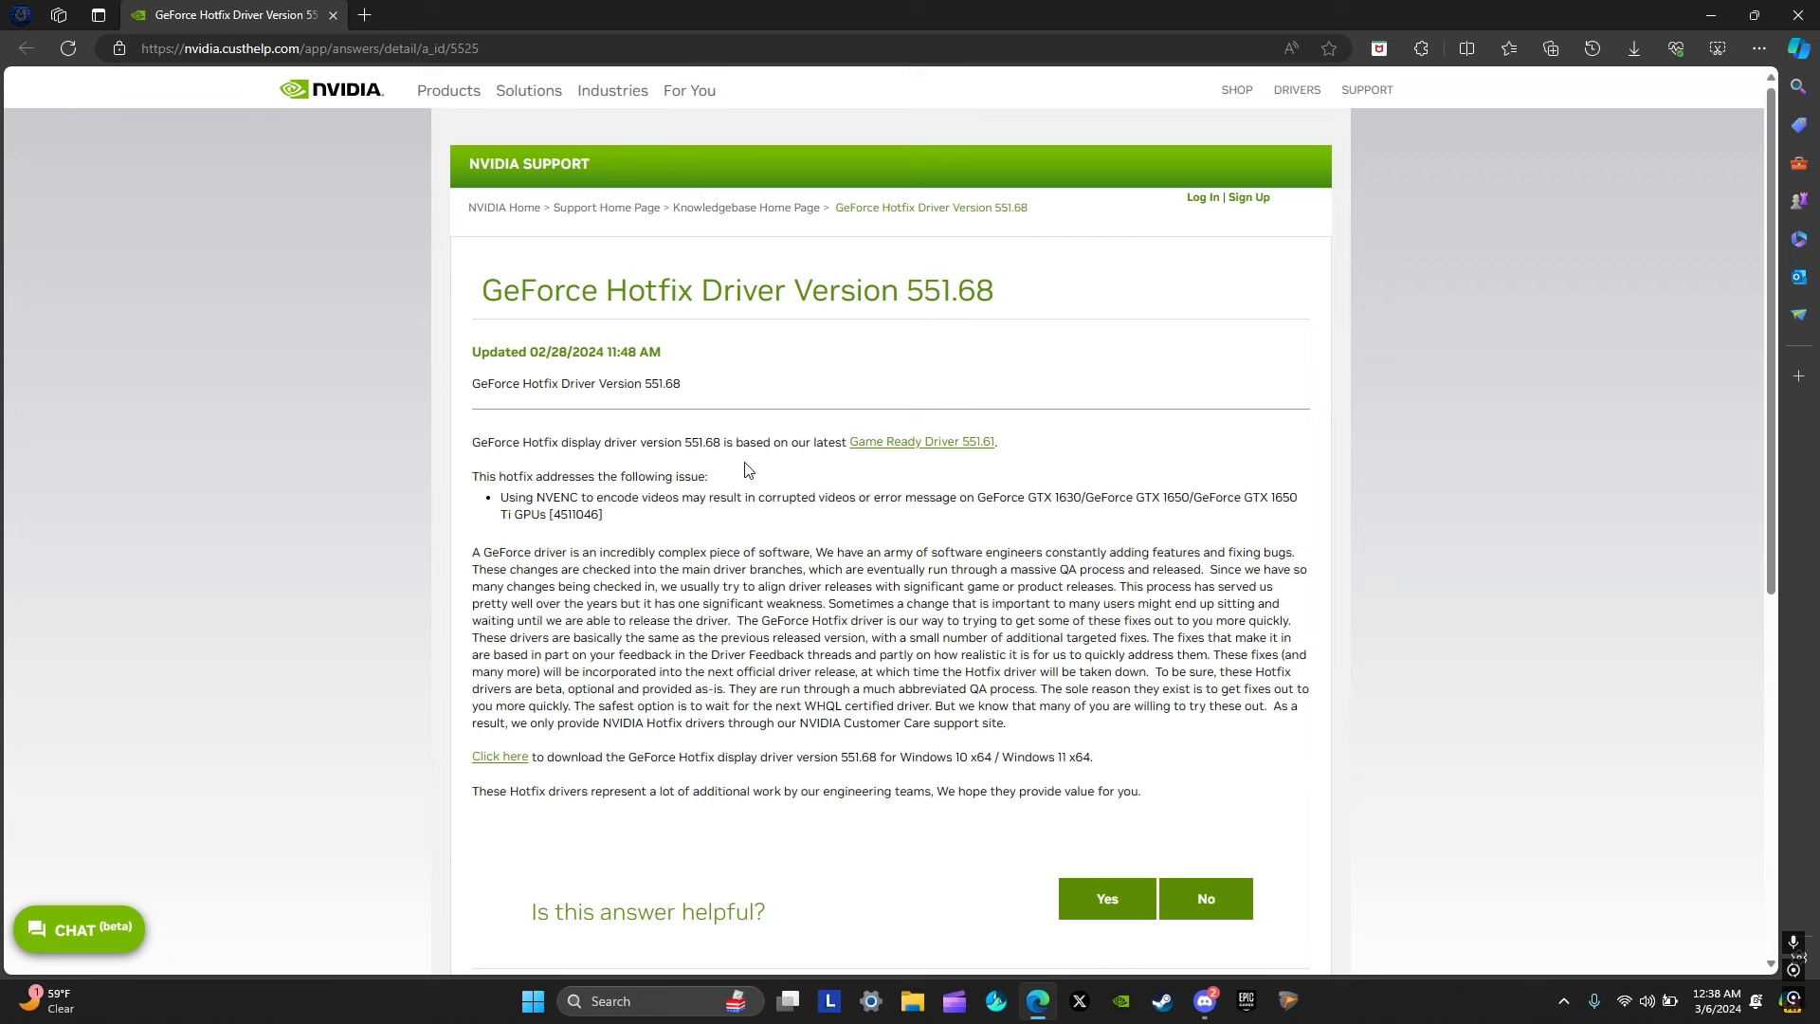
{"action": "mouse_move", "coordinate": [710, 485]}
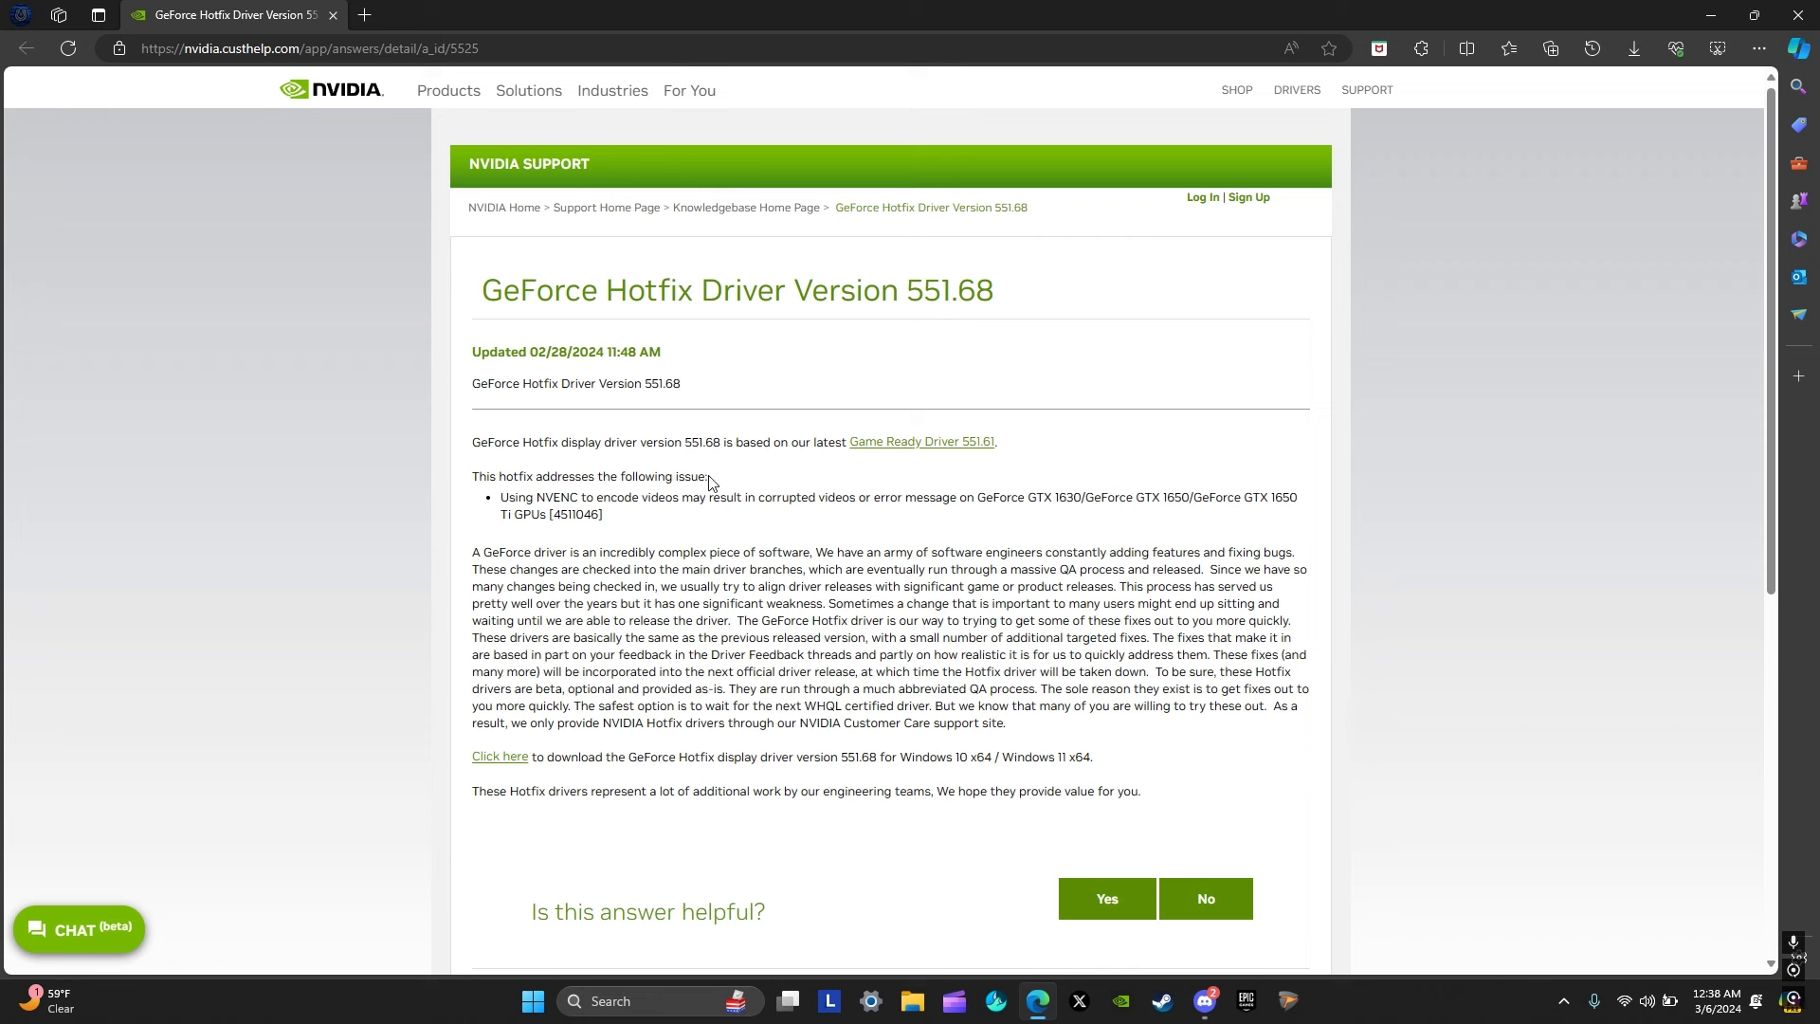